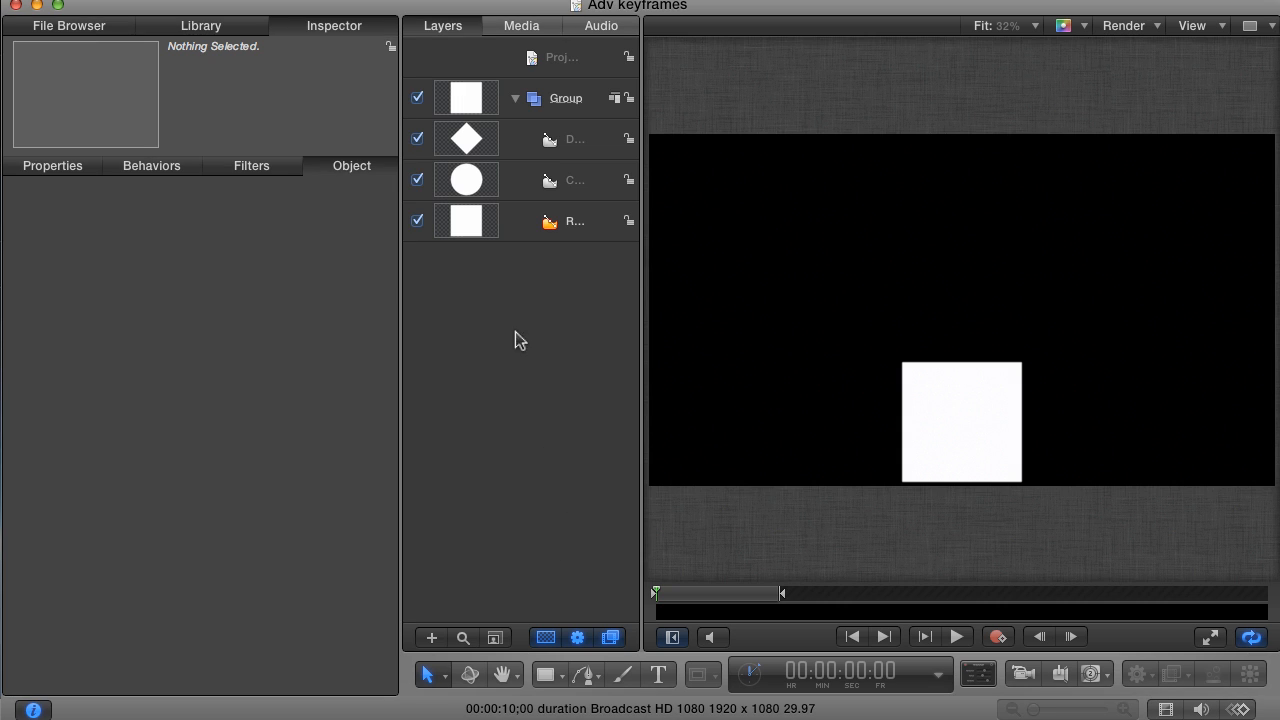
mouse_move(540, 368)
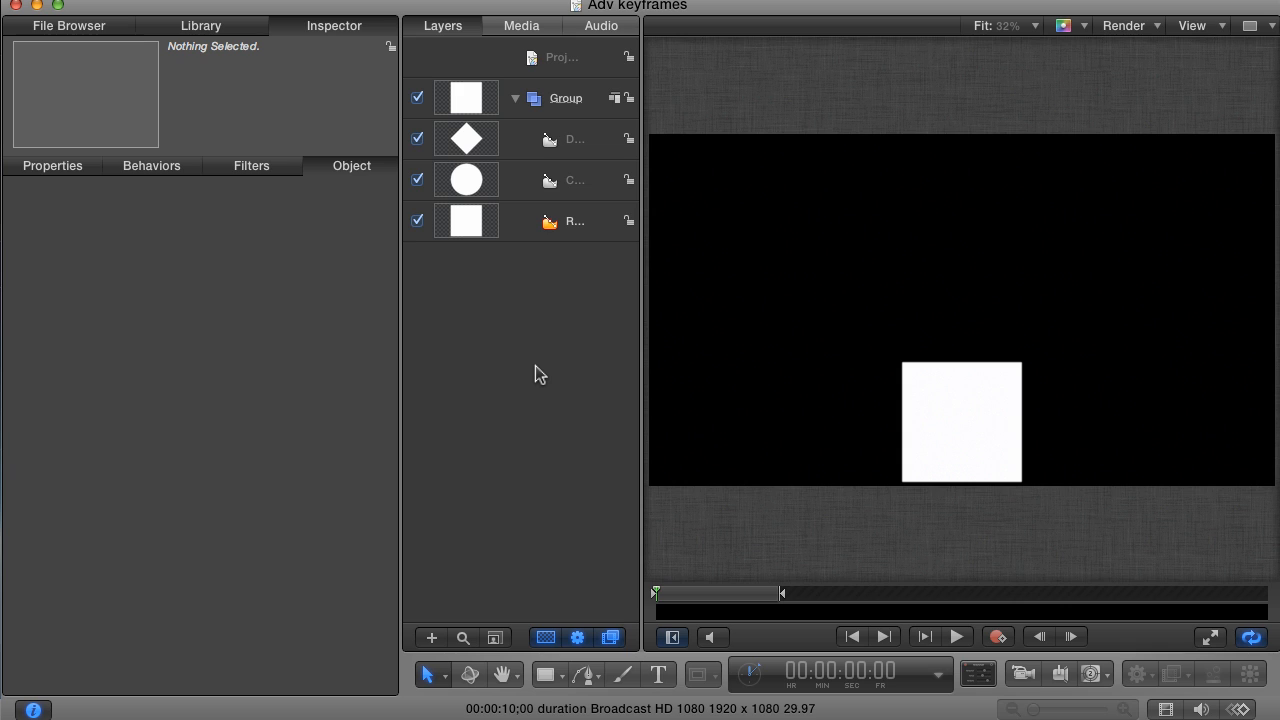
mouse_move(546, 376)
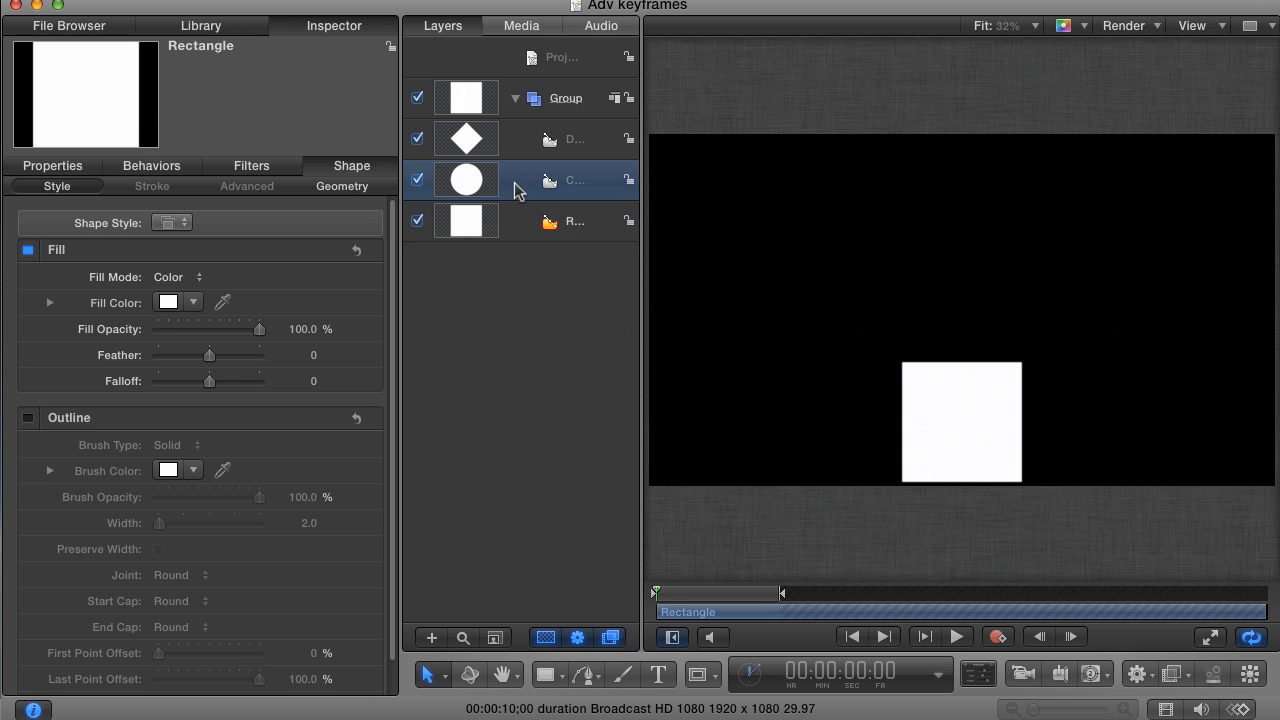
Select the Diamond layer and play back the project to watch its motion.
left_click(574, 140)
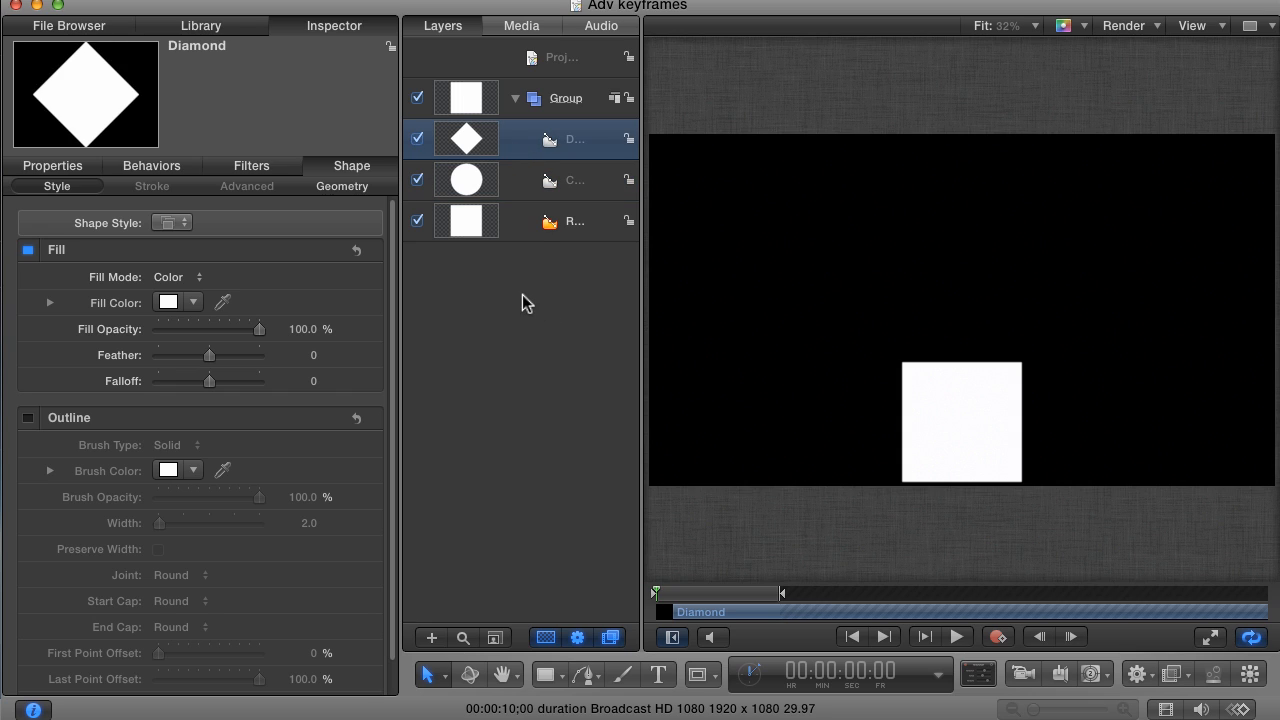
mouse_move(508, 348)
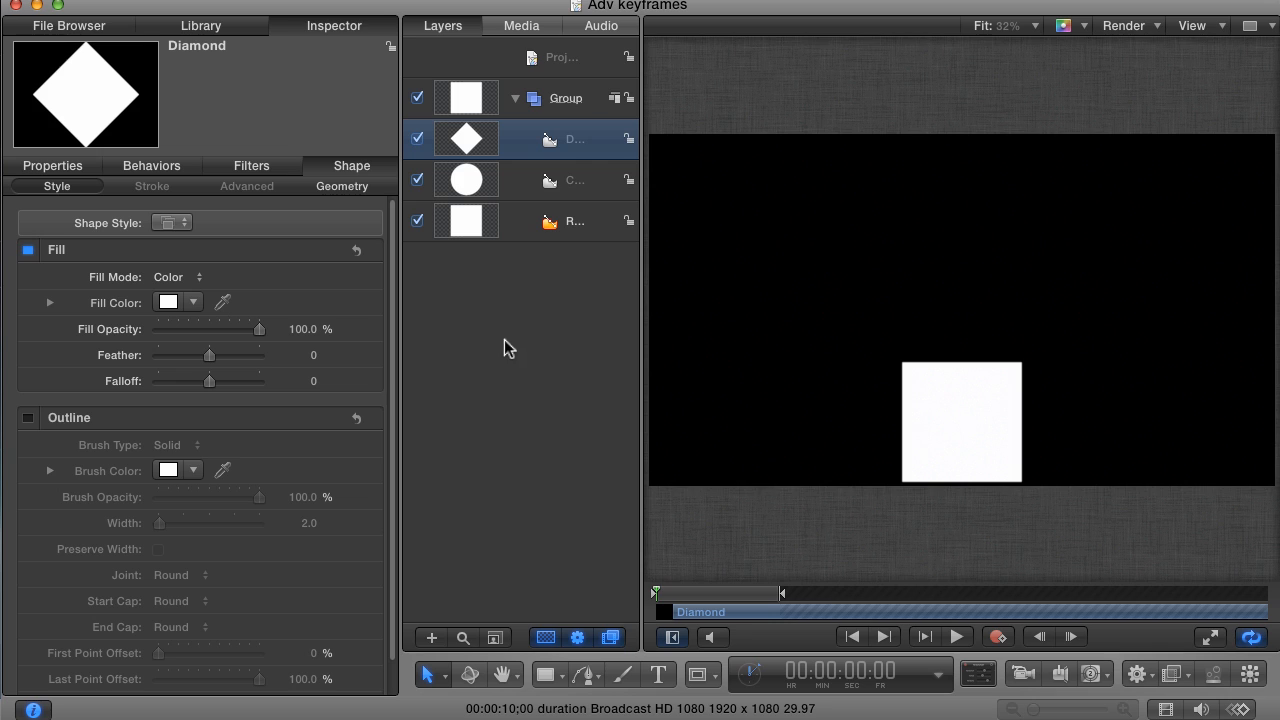
mouse_move(584, 364)
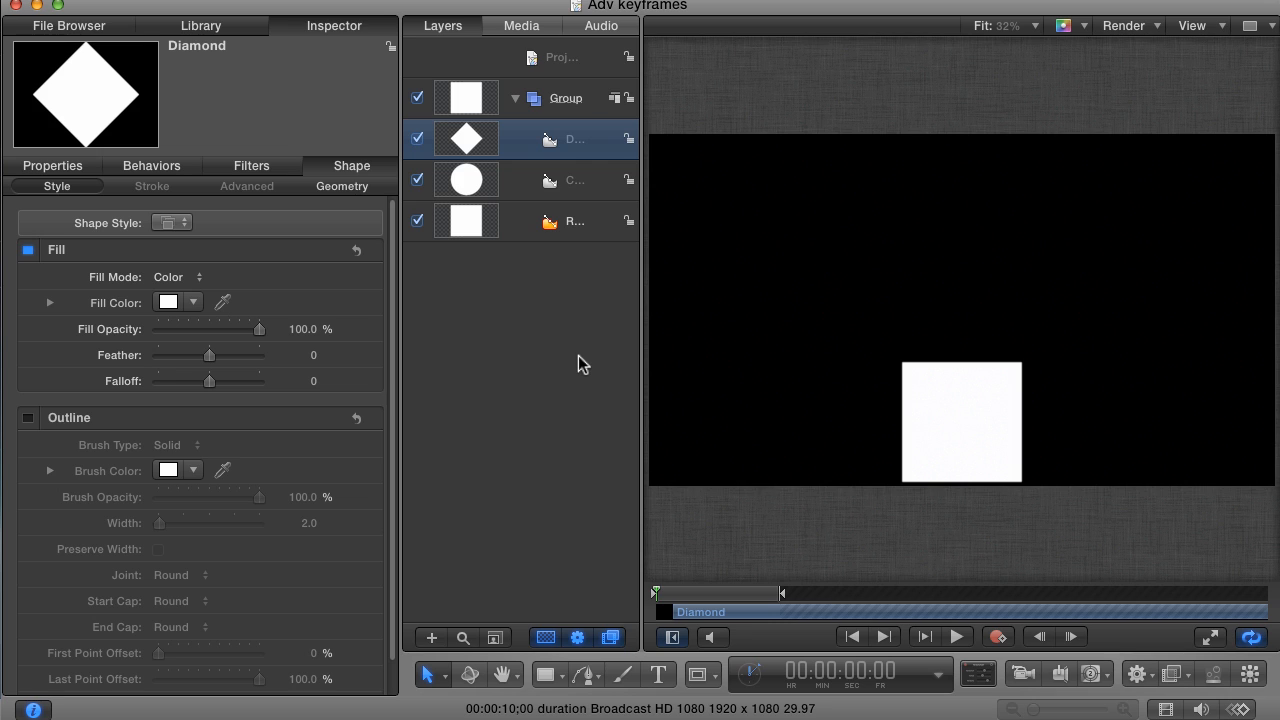
left_click(956, 636)
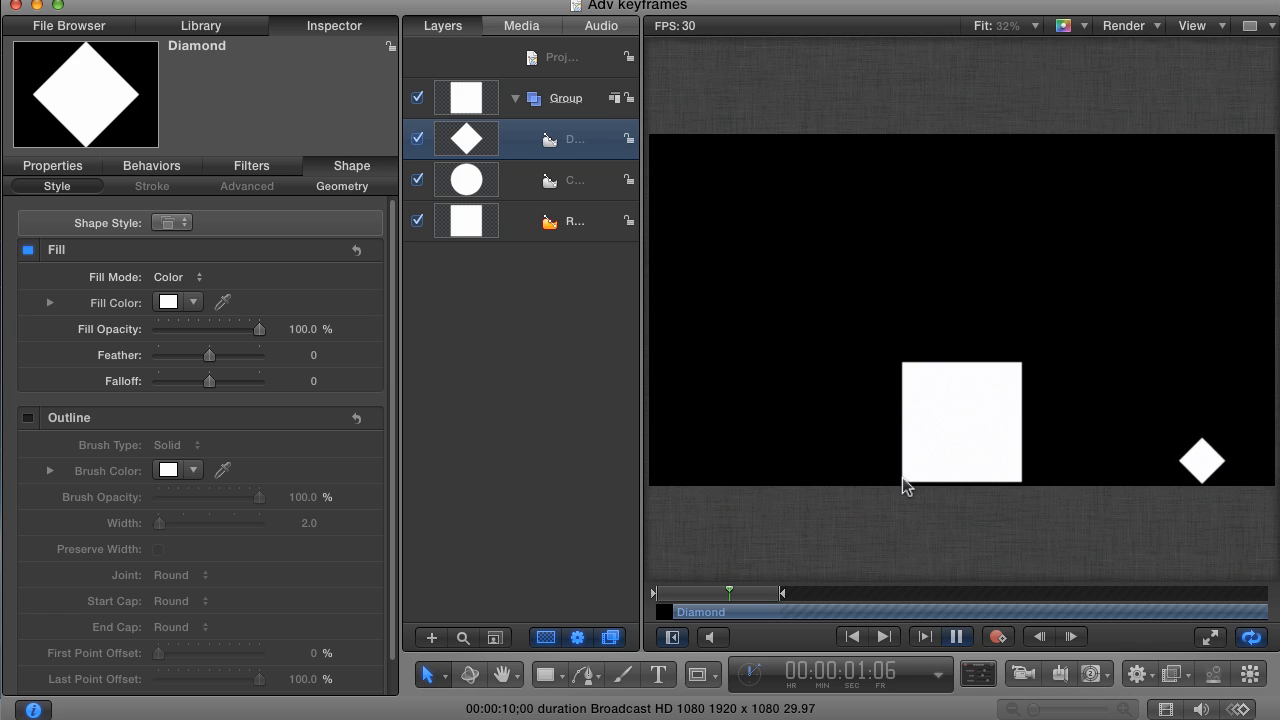
Check the Scale and Position keyframes on the Rectangle, Circle and Diamond layers' Properties.
left_click(576, 220)
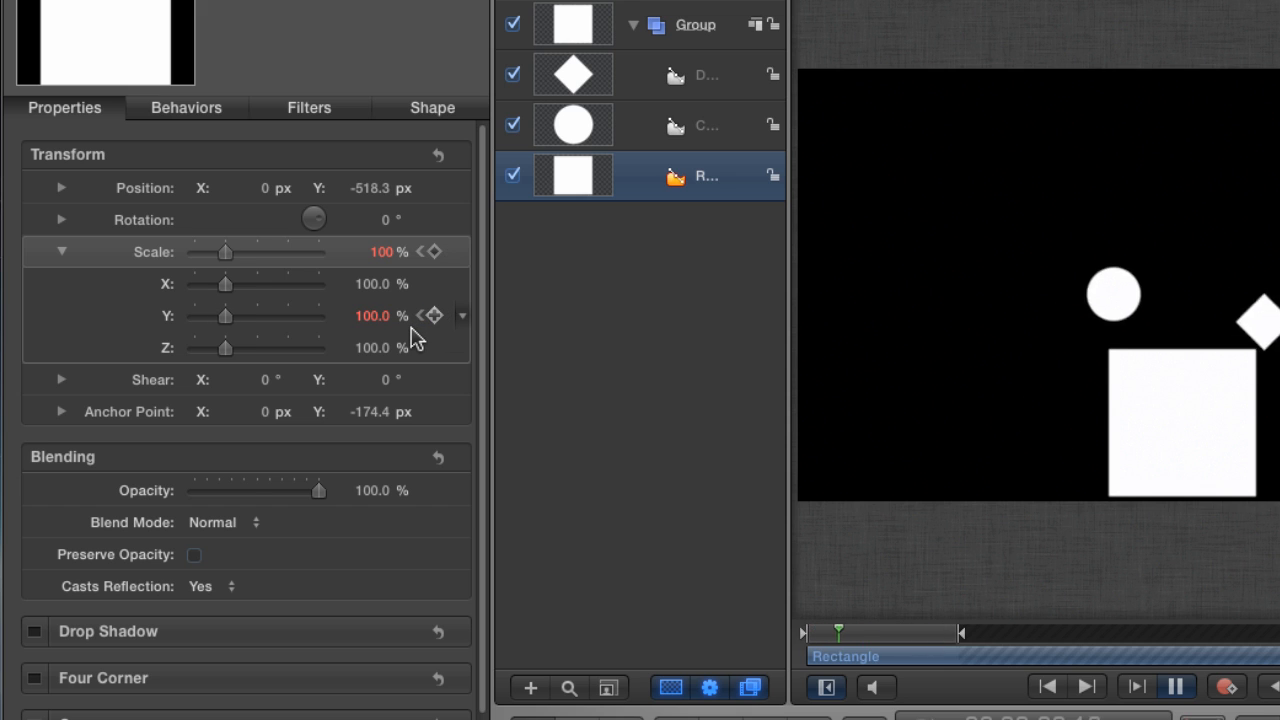
mouse_move(424, 340)
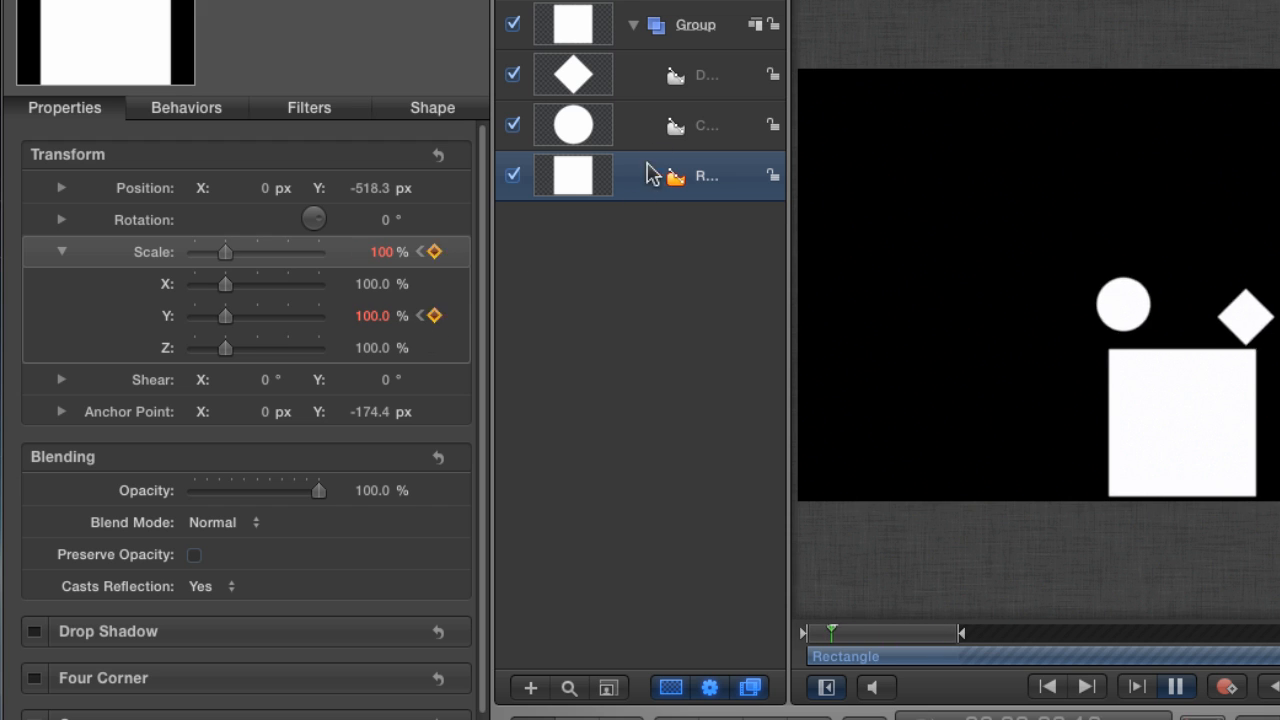
left_click(708, 124)
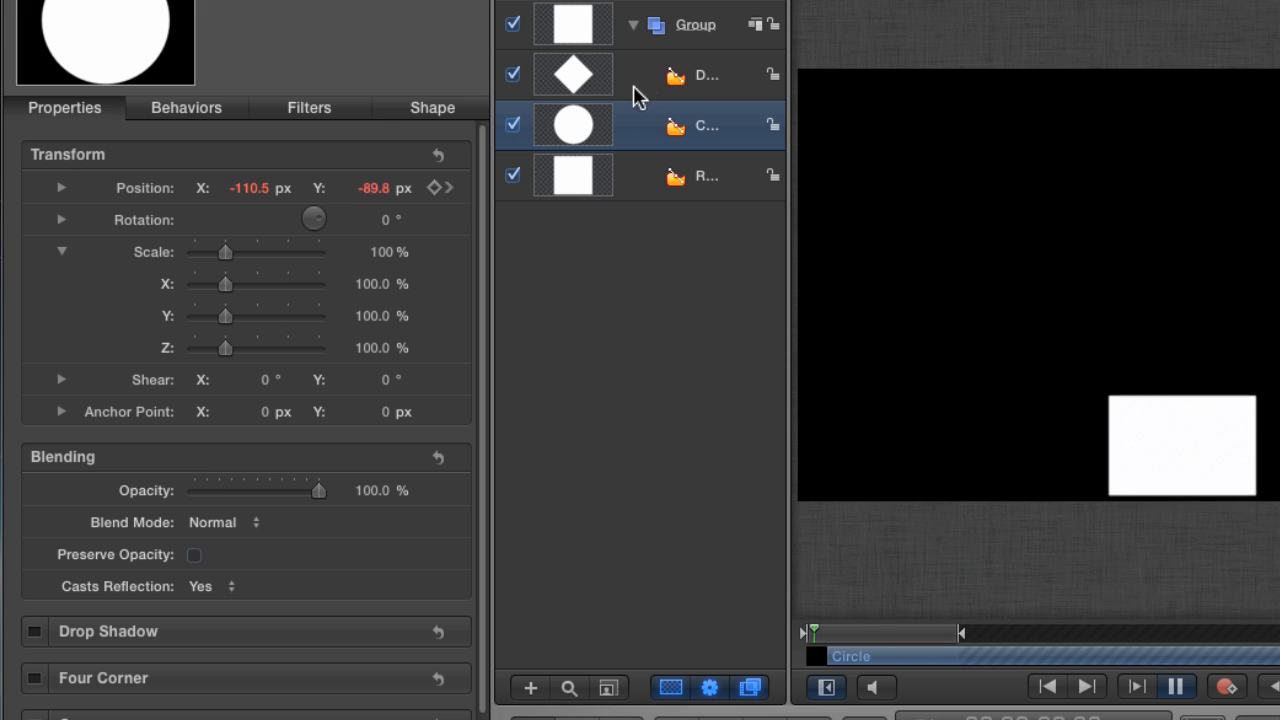
left_click(708, 76)
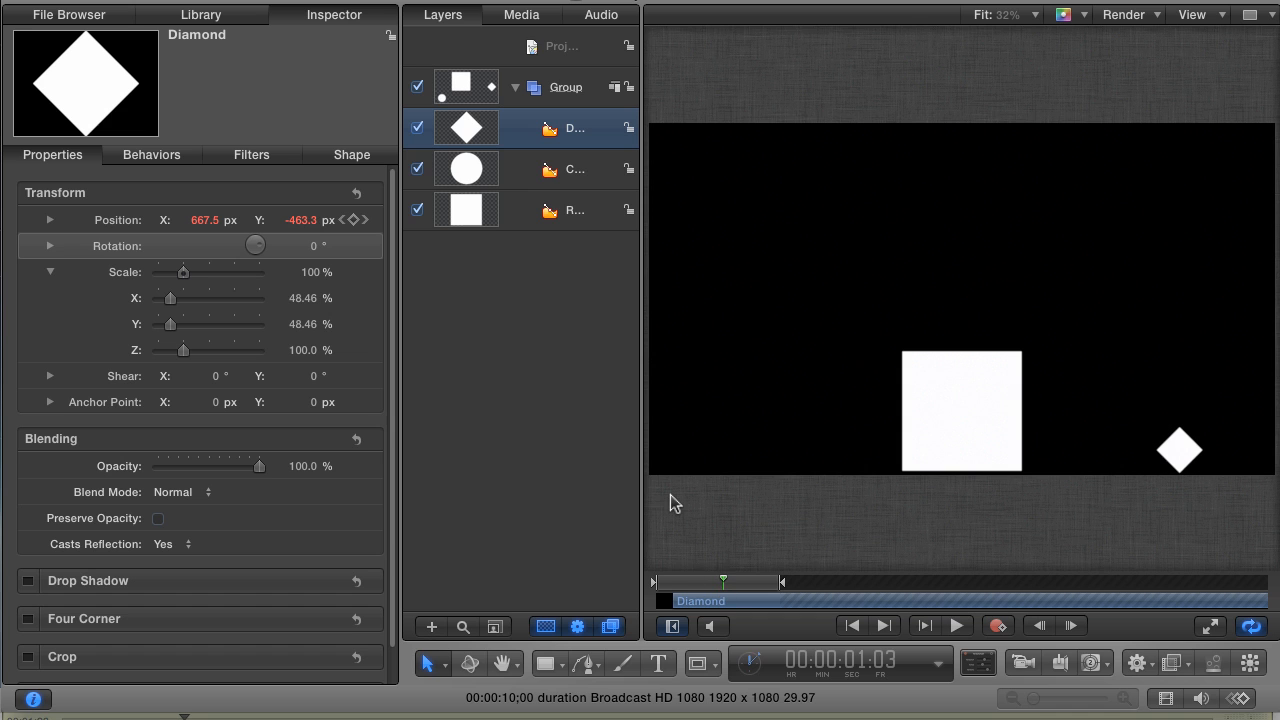
Move the playhead to the Diamond layer's In point with Shift+I.
key("shift+i")
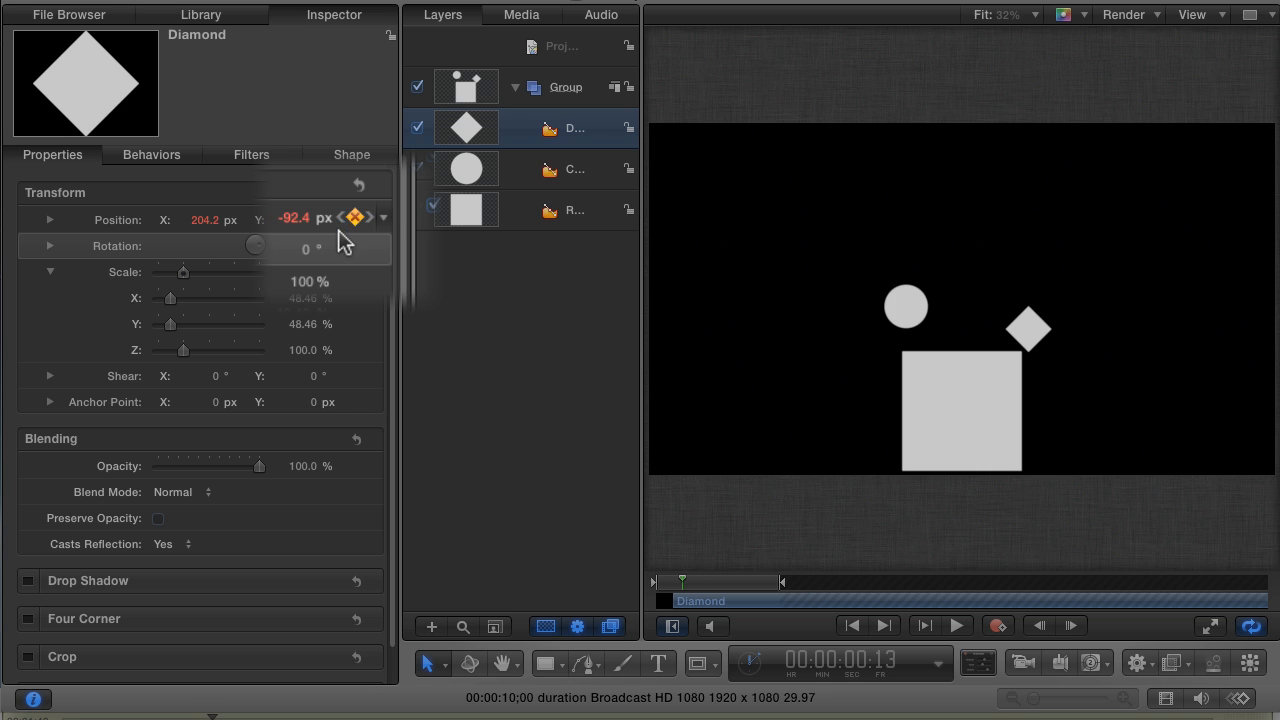
key("shift+k")
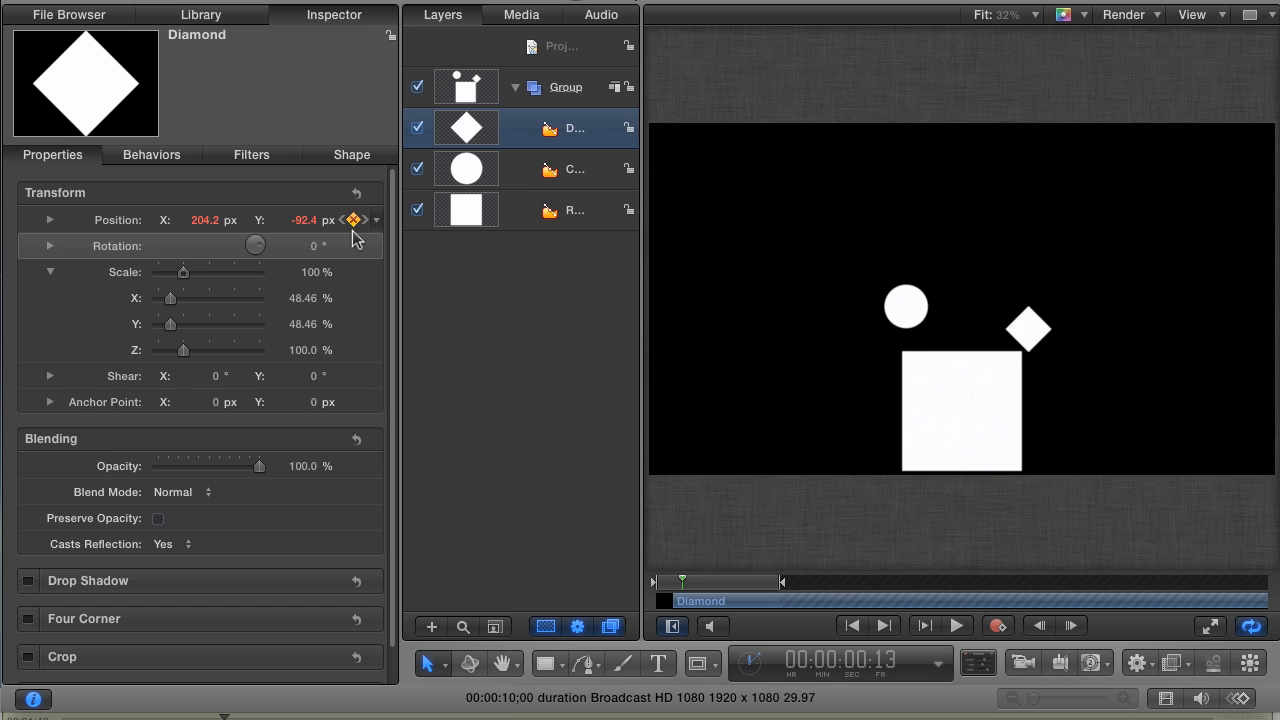
key("shift+i")
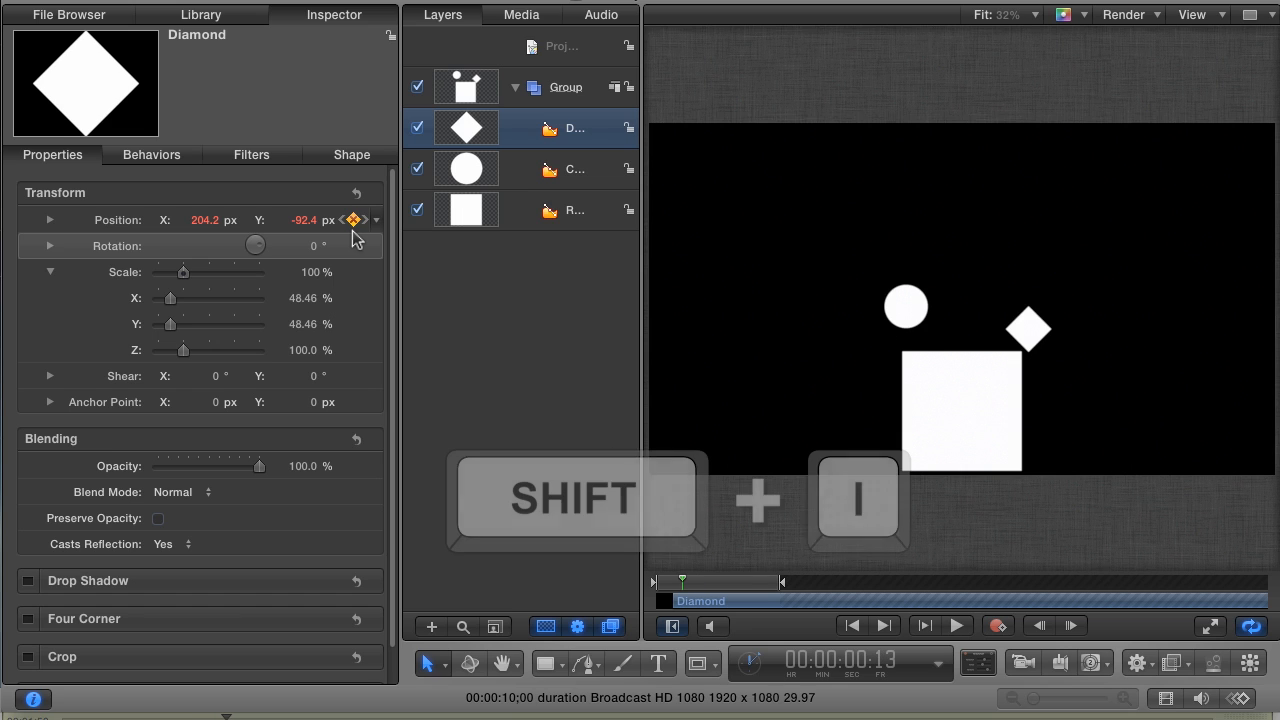
key("shift+i")
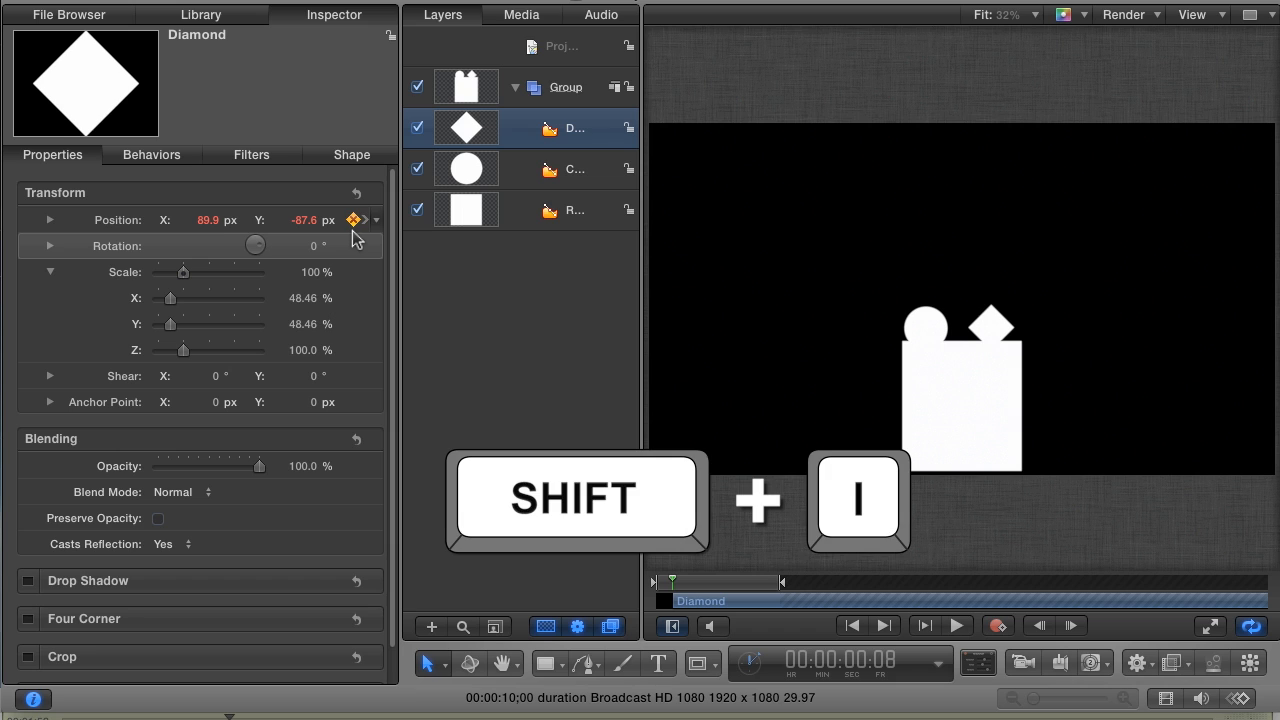
key("shift+i")
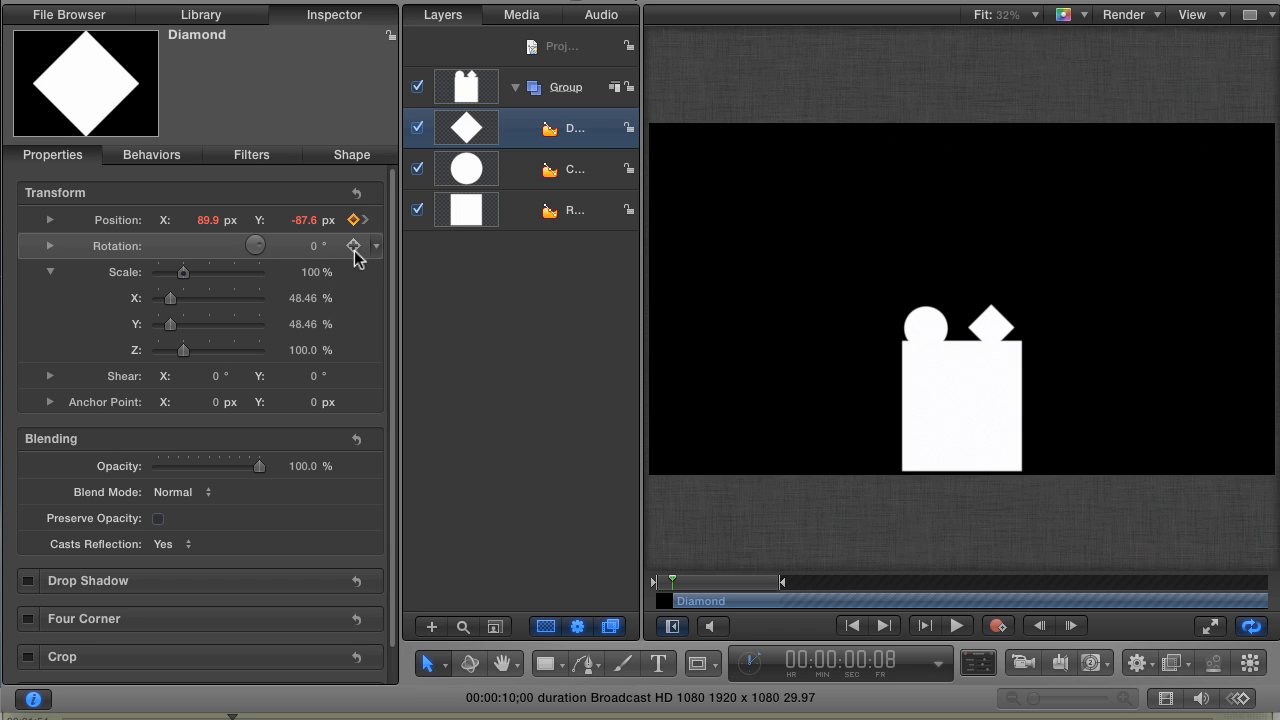
Keyframe the Diamond's Rotation from 0° through -90.3° to -540° across its position keyframes and play.
left_click(352, 246)
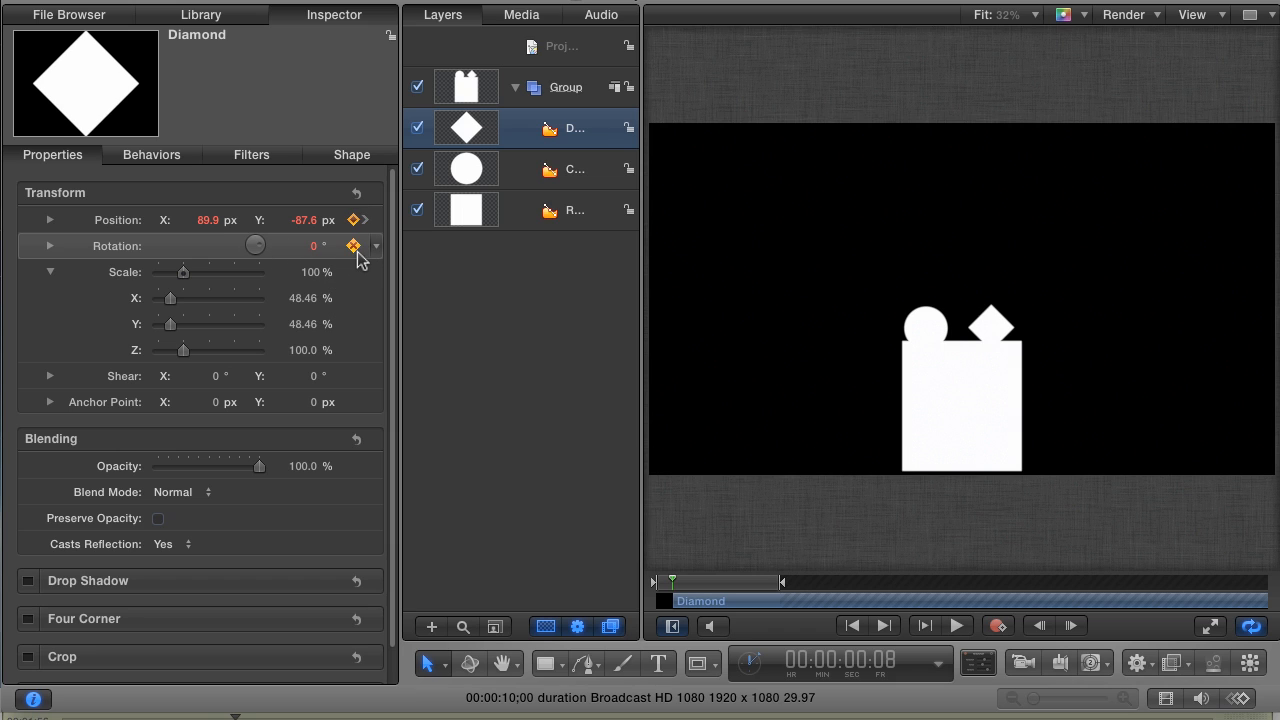
mouse_move(364, 258)
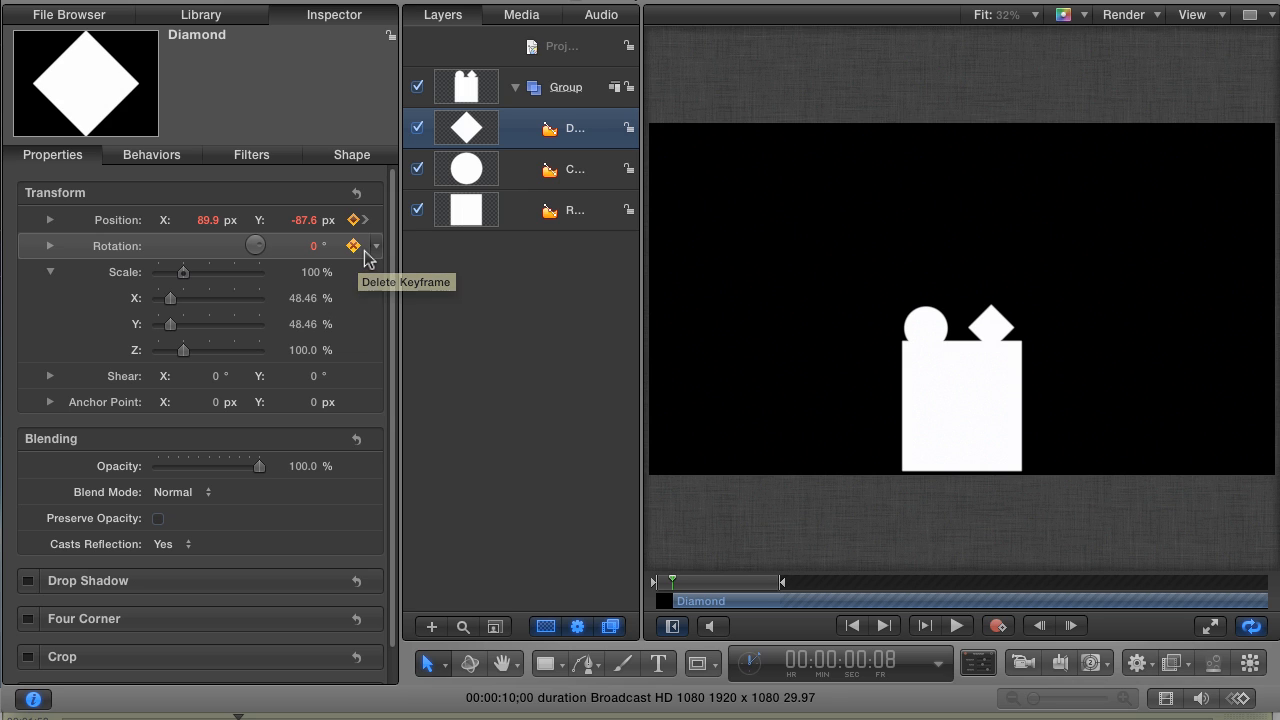
key("shift+k")
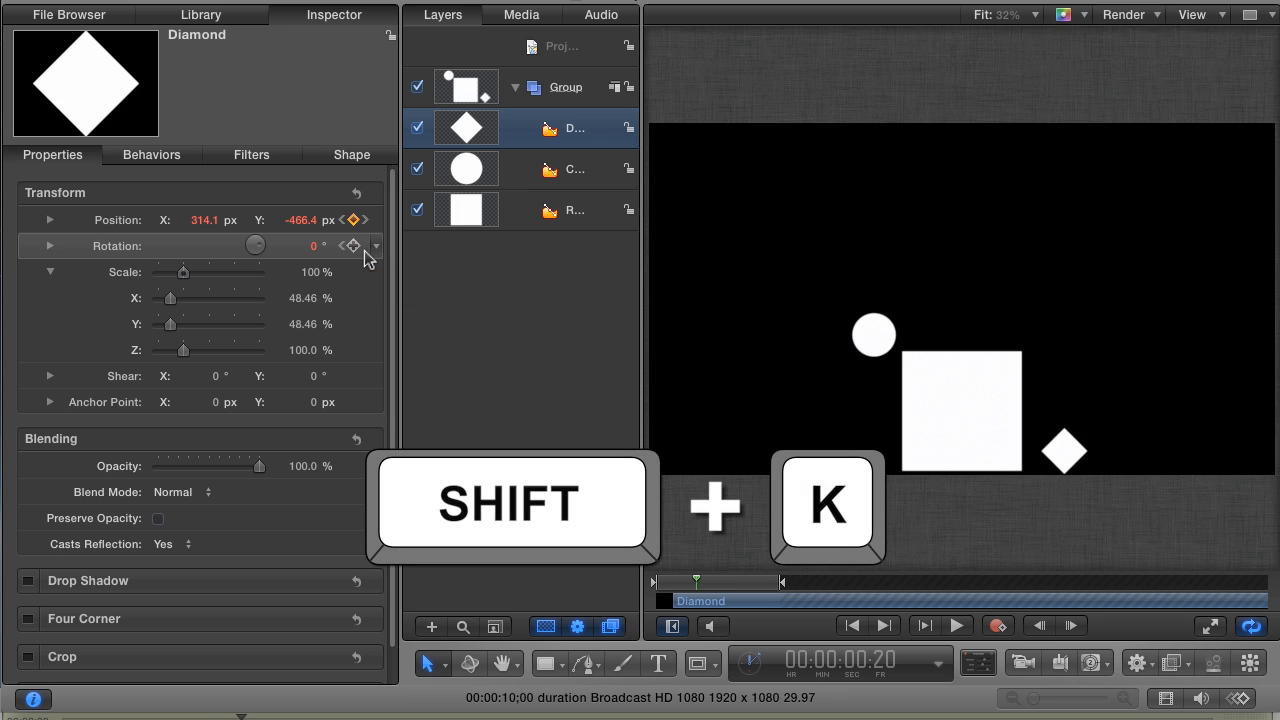
key("shift+k")
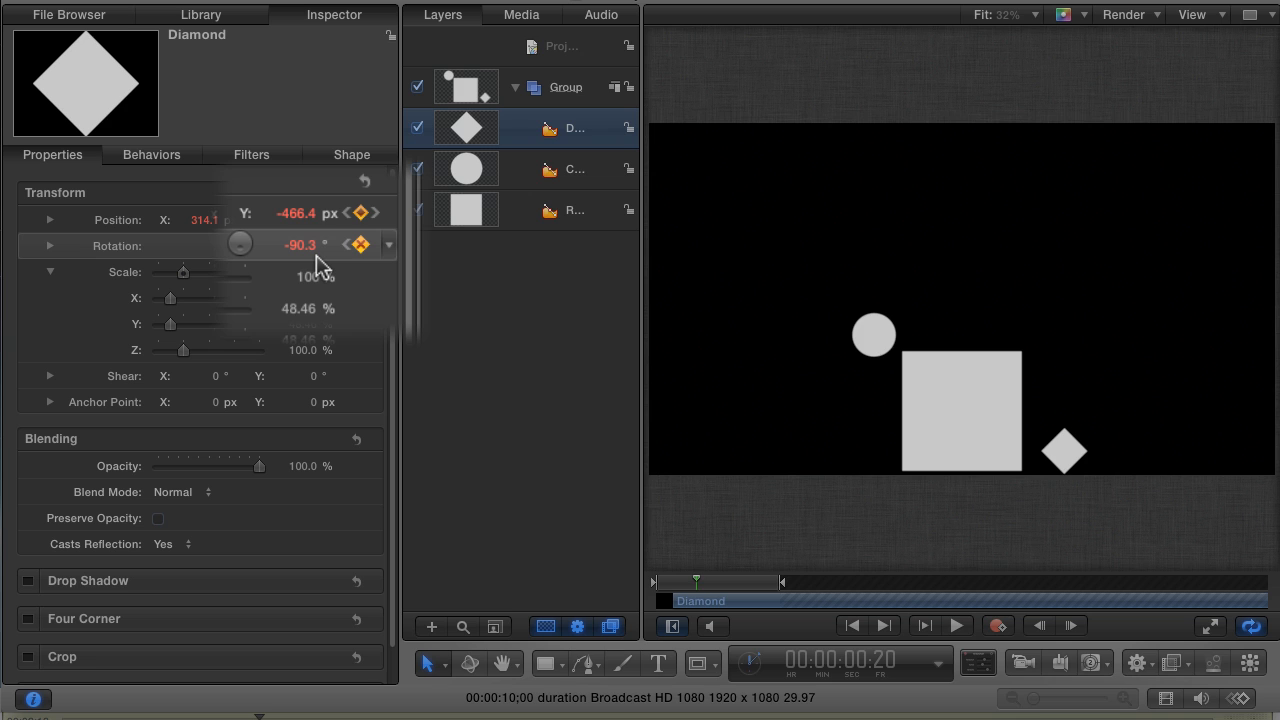
key("shift+k")
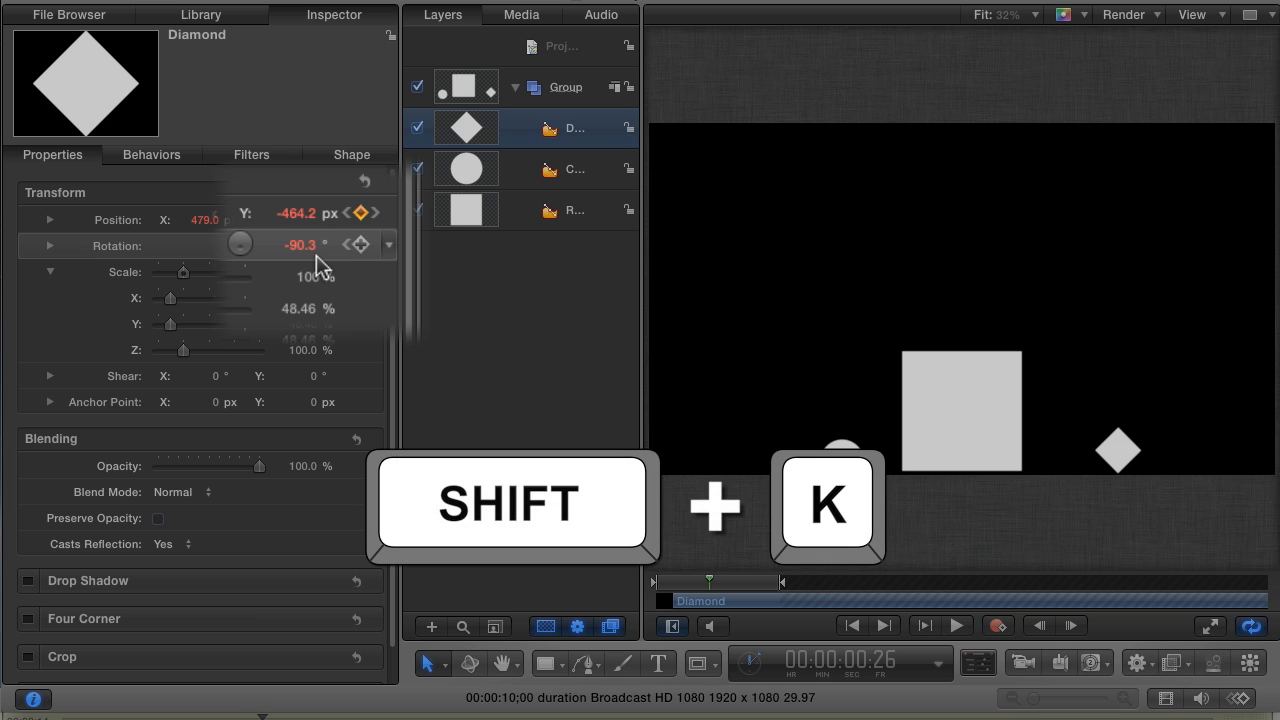
key("shift+k")
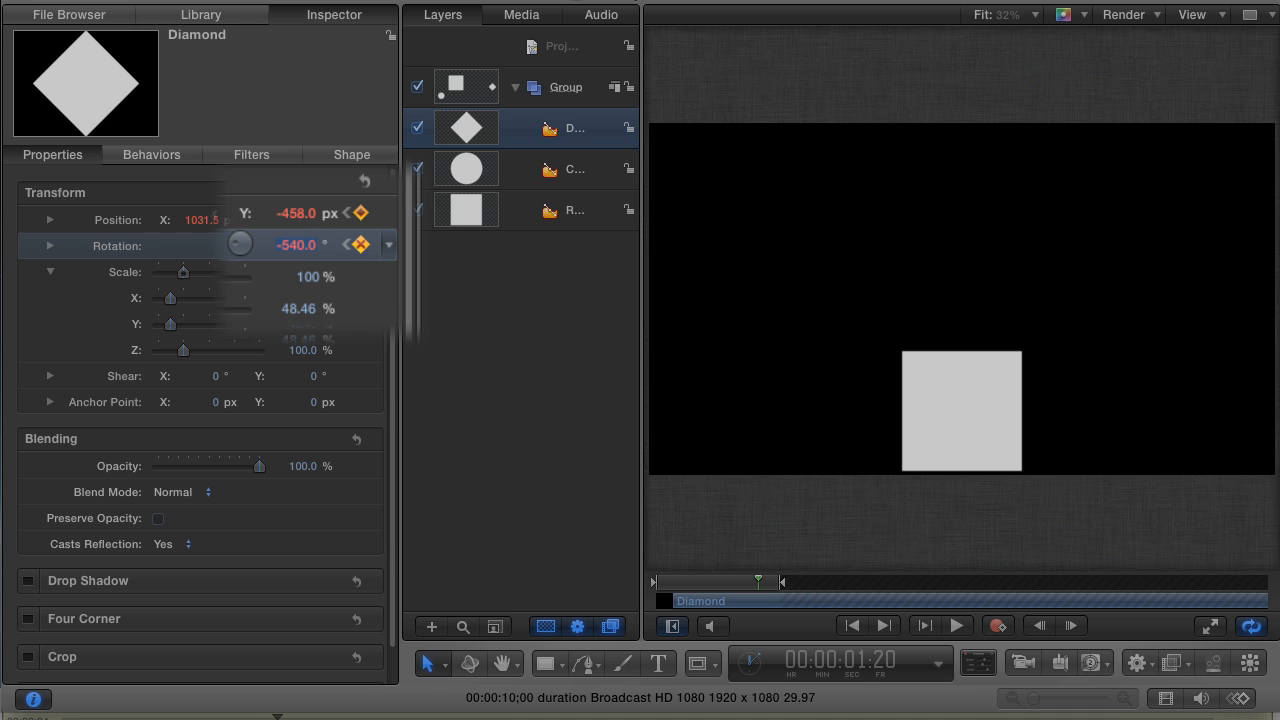
left_click(954, 624)
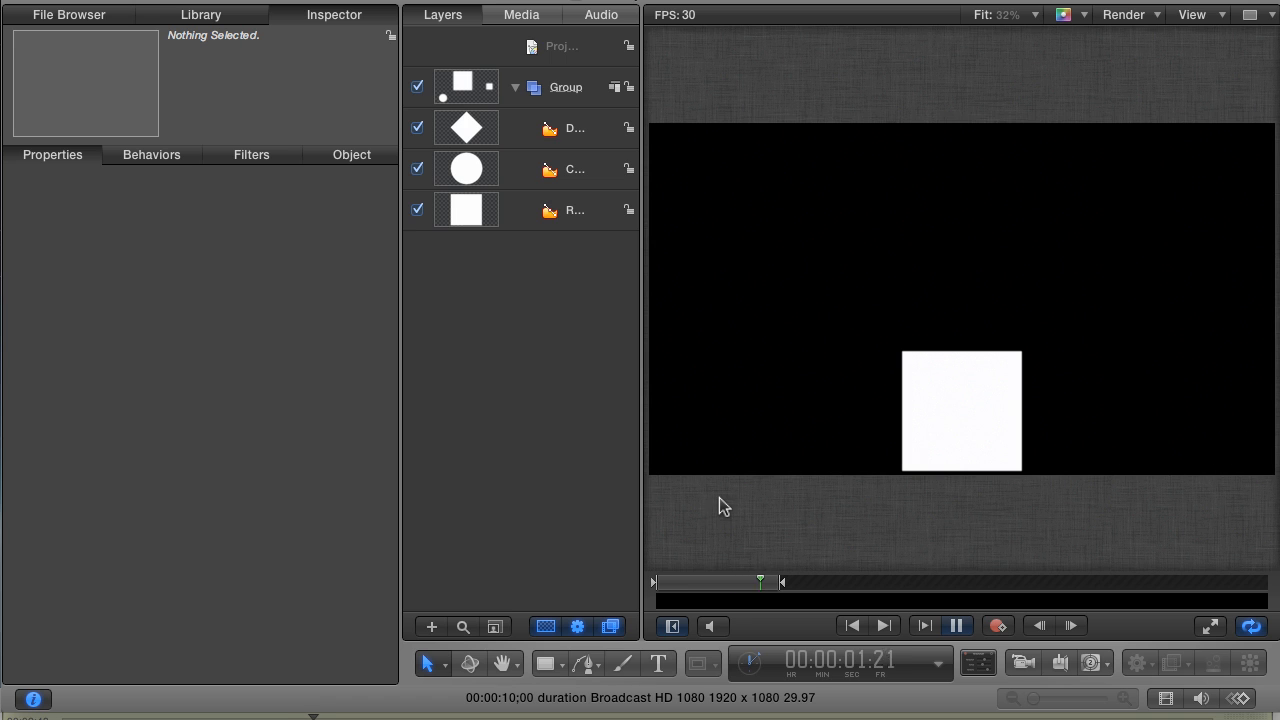
Show the Keyframe Editor below the canvas.
left_click(956, 624)
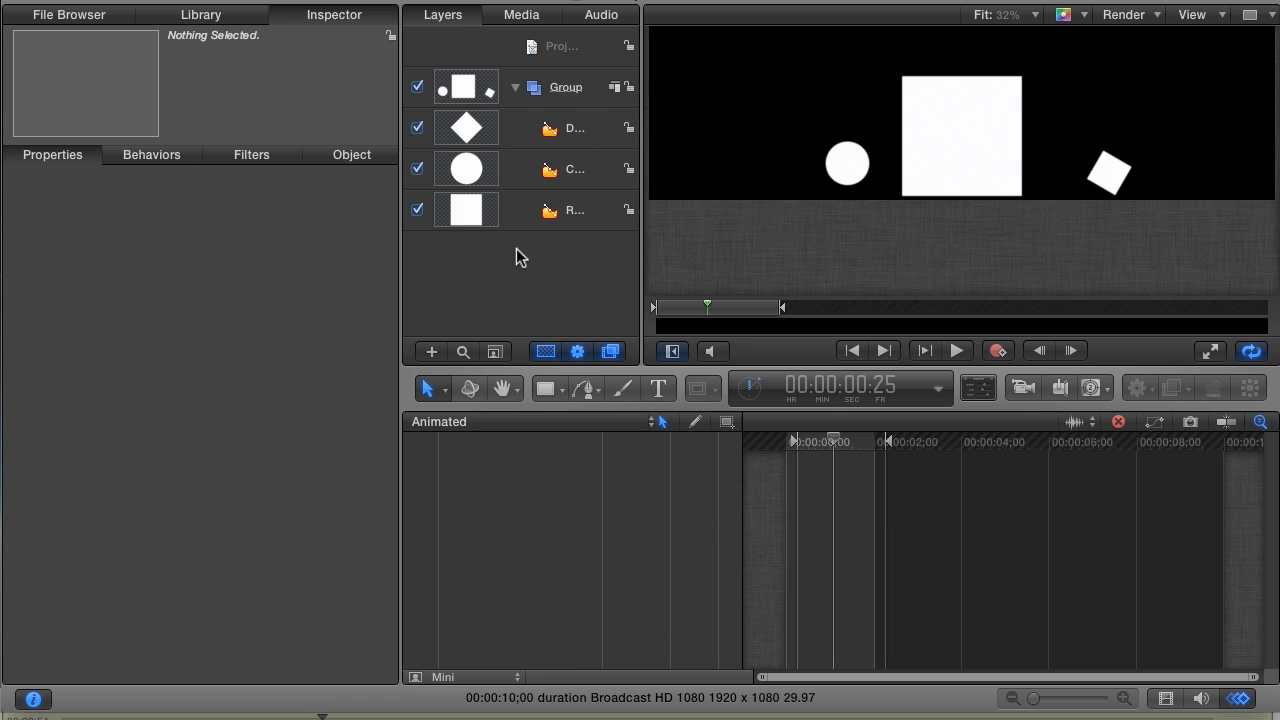
mouse_move(610, 492)
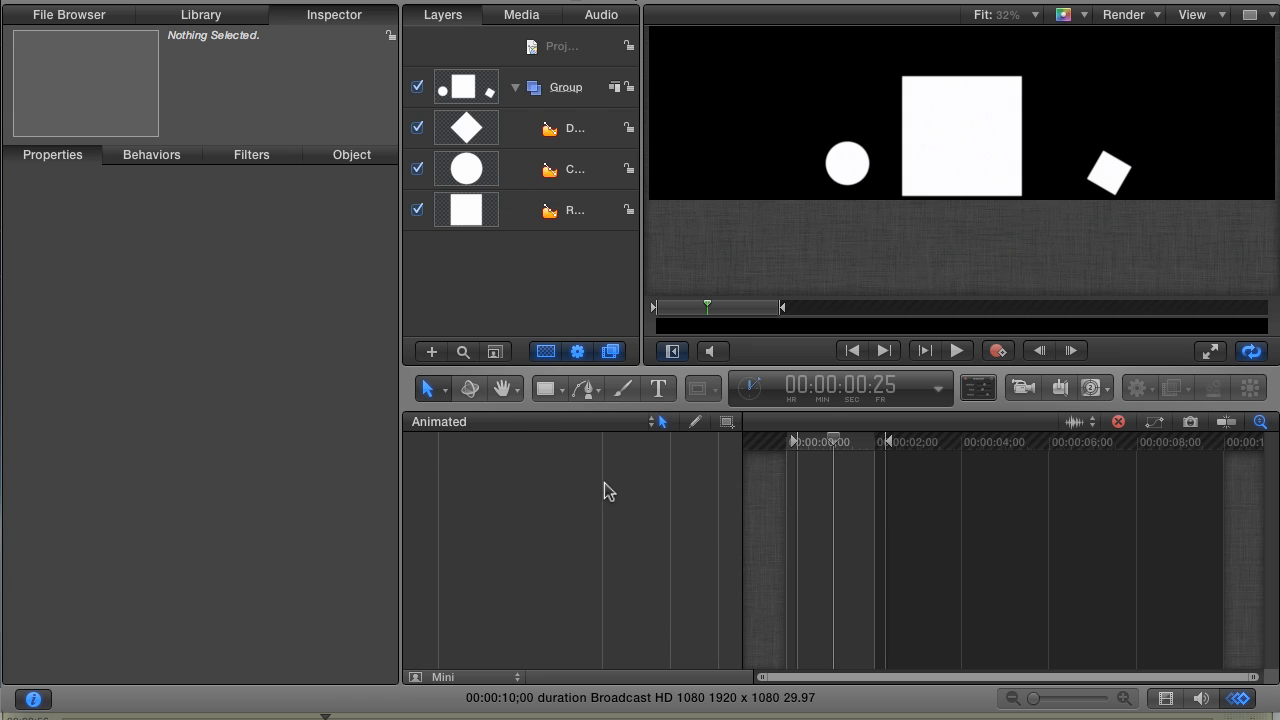
mouse_move(604, 460)
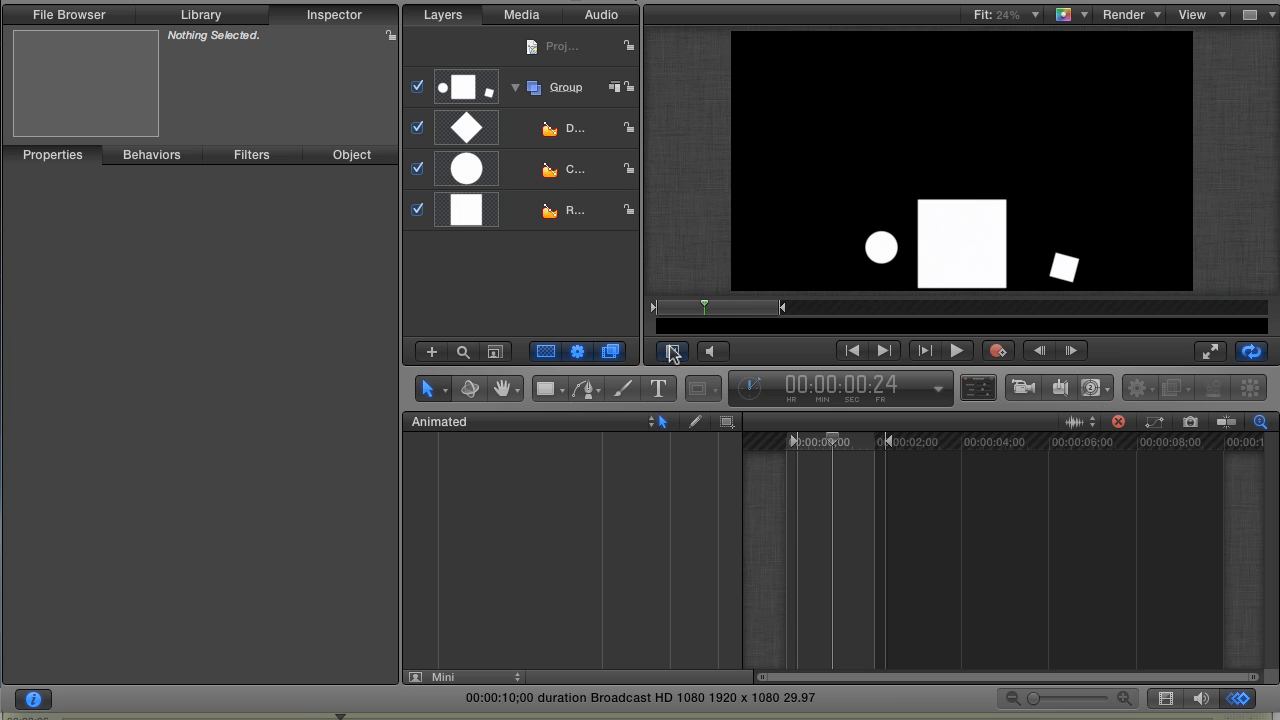
mouse_move(548, 388)
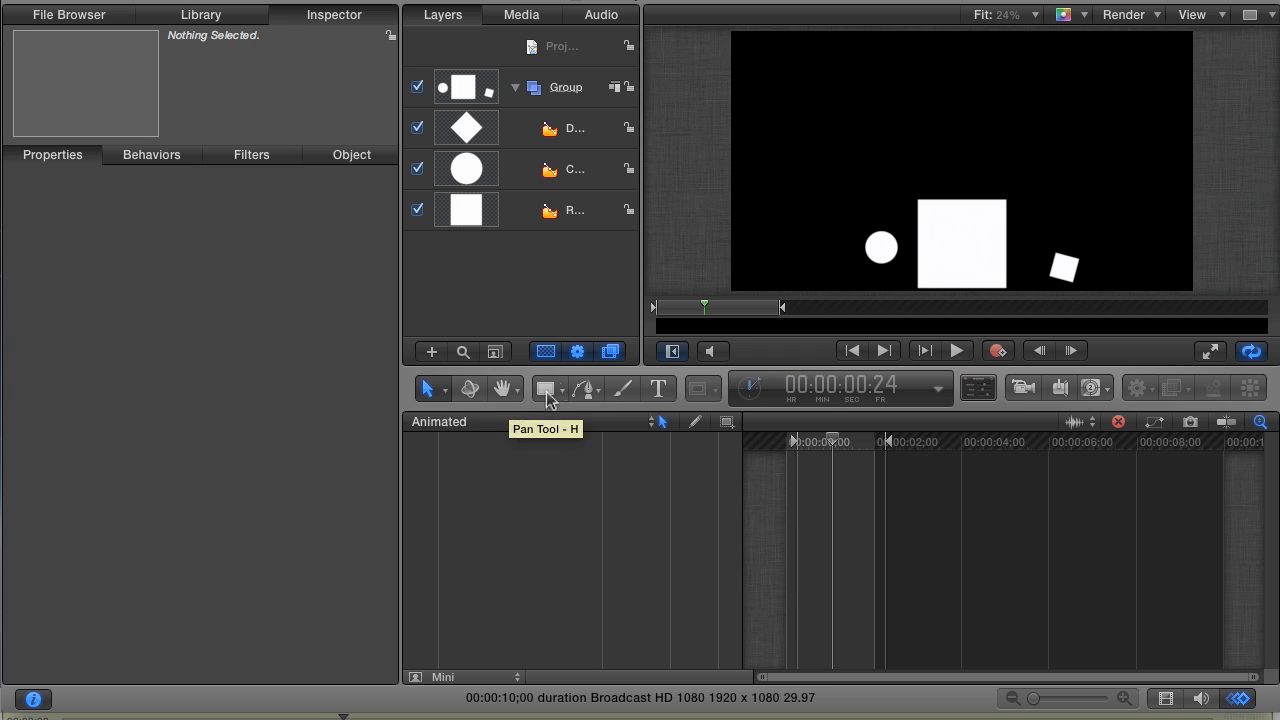
mouse_move(562, 340)
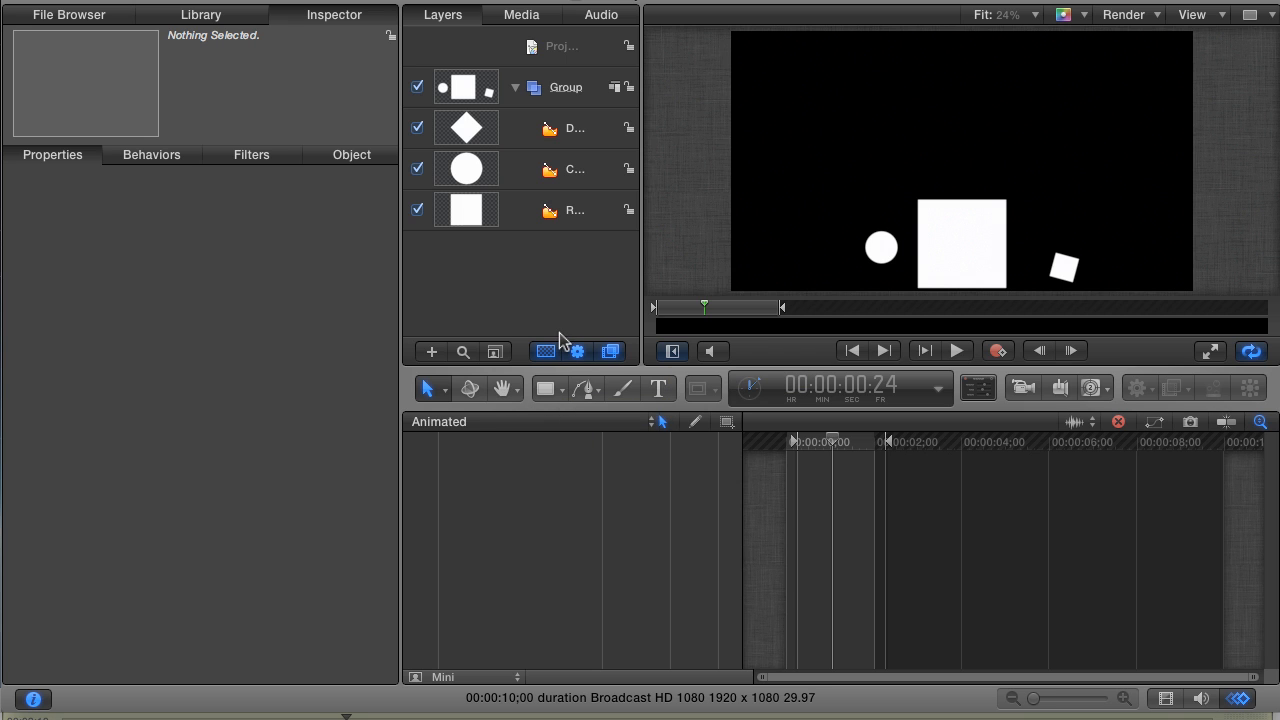
Select the Rectangle layer and set the curve set popup to Animated.
left_click(574, 210)
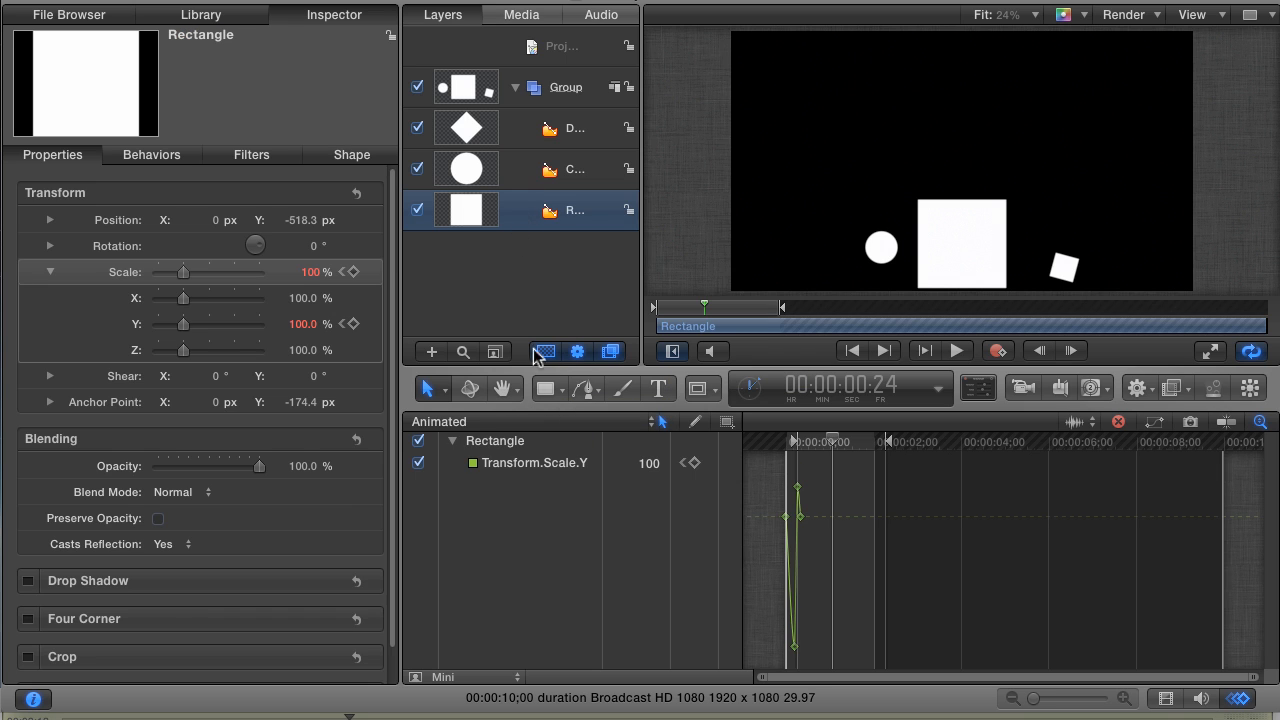
mouse_move(808, 606)
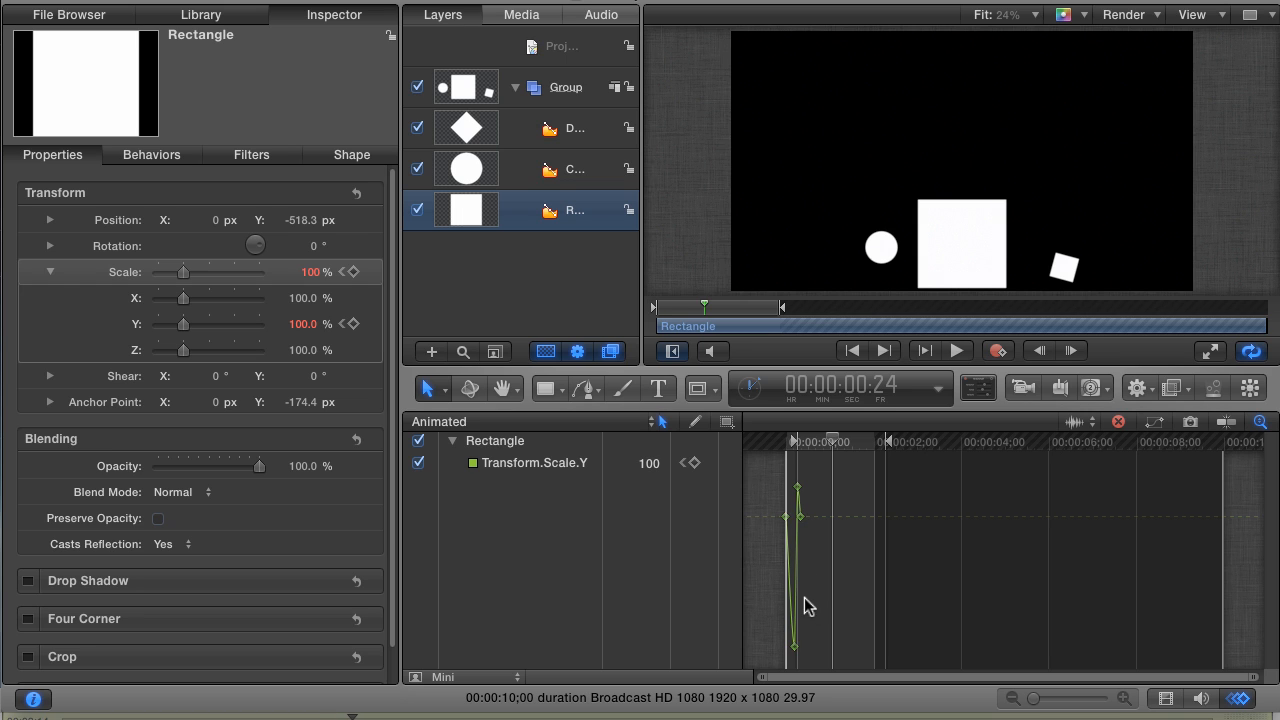
mouse_move(830, 444)
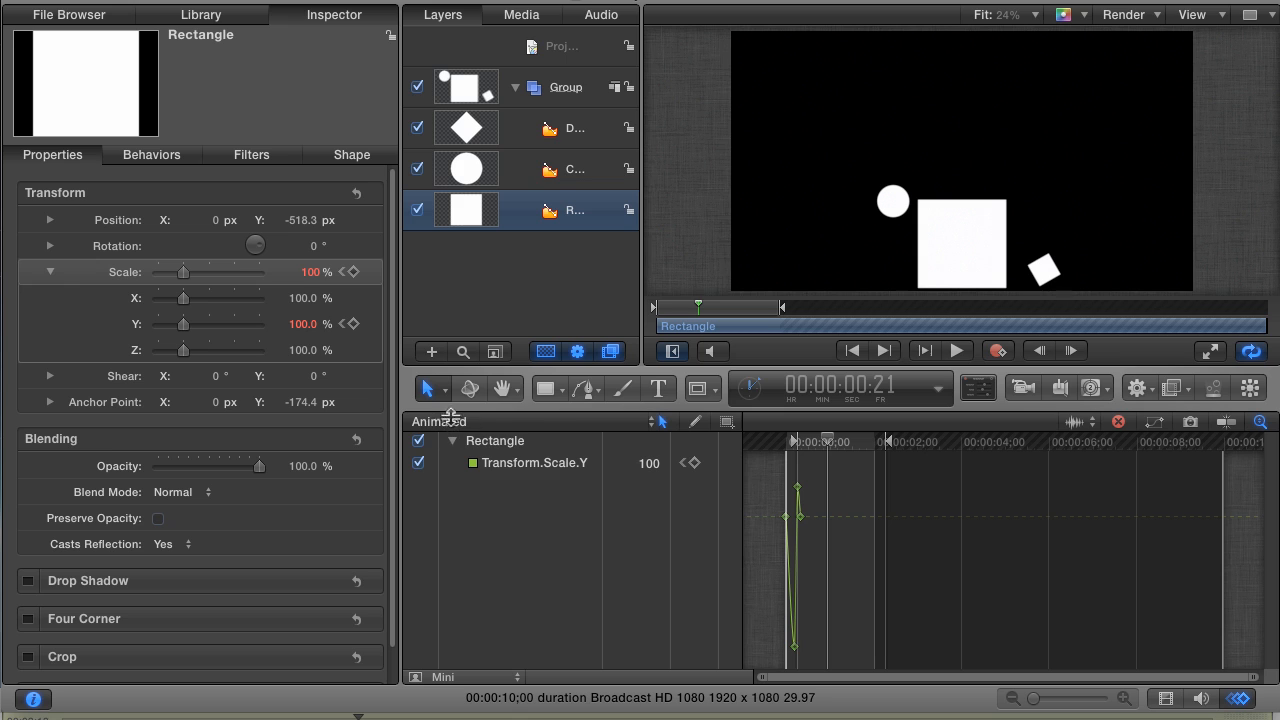
left_click(442, 420)
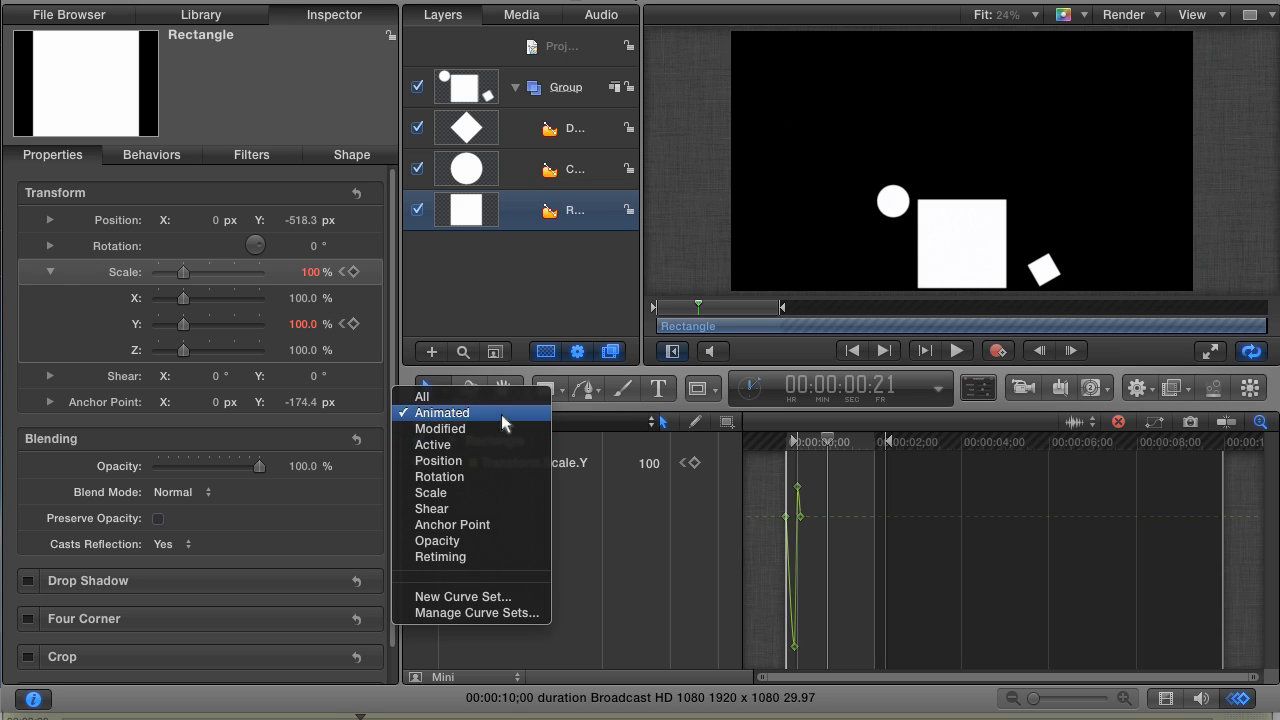
left_click(440, 412)
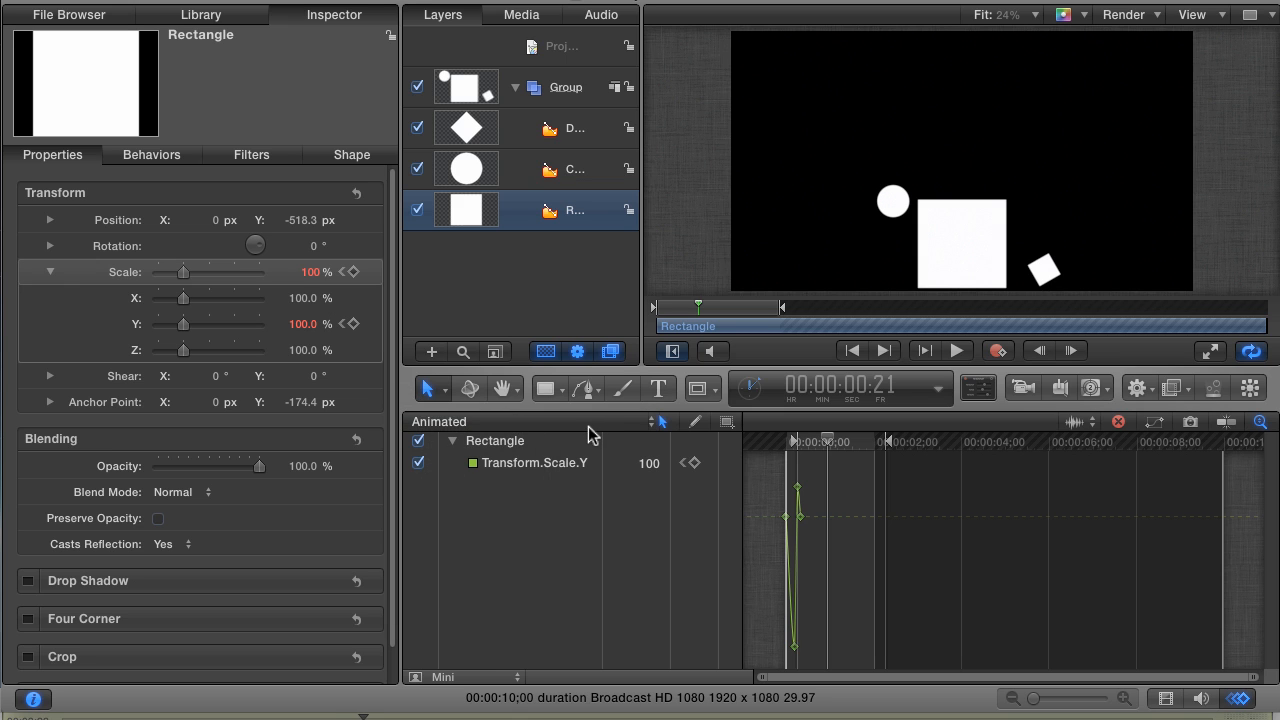
mouse_move(584, 432)
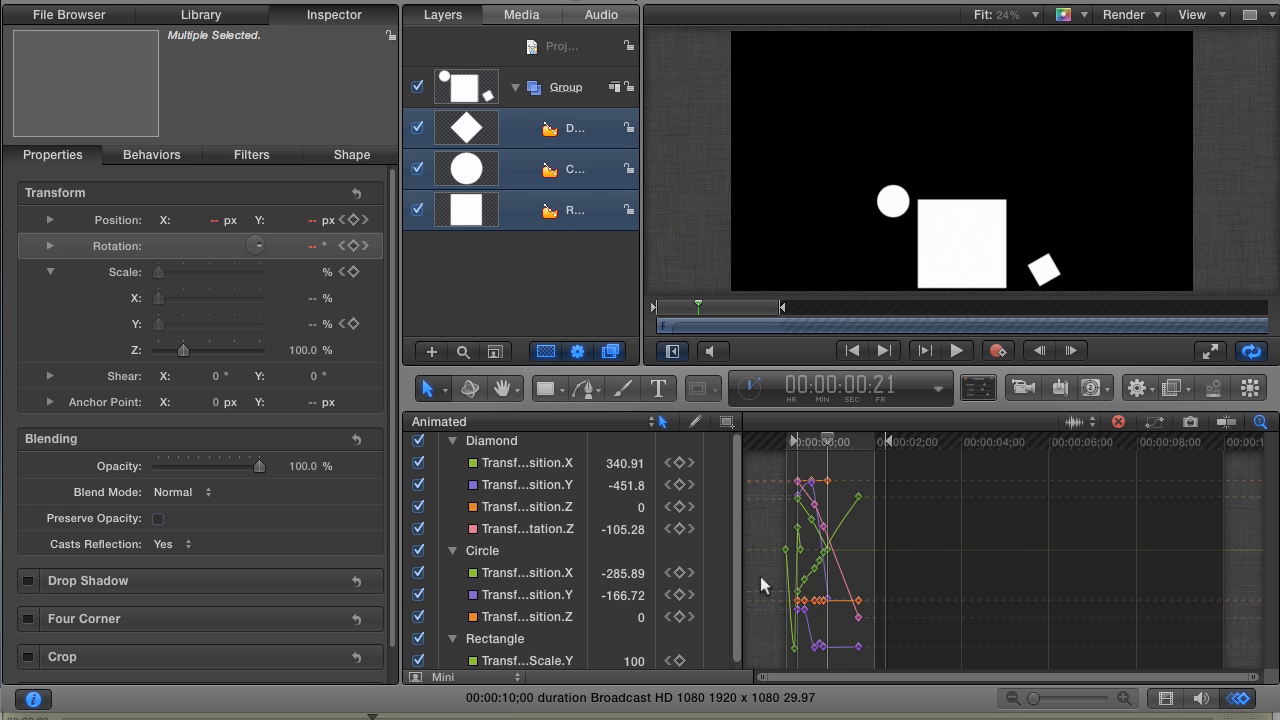
mouse_move(612, 624)
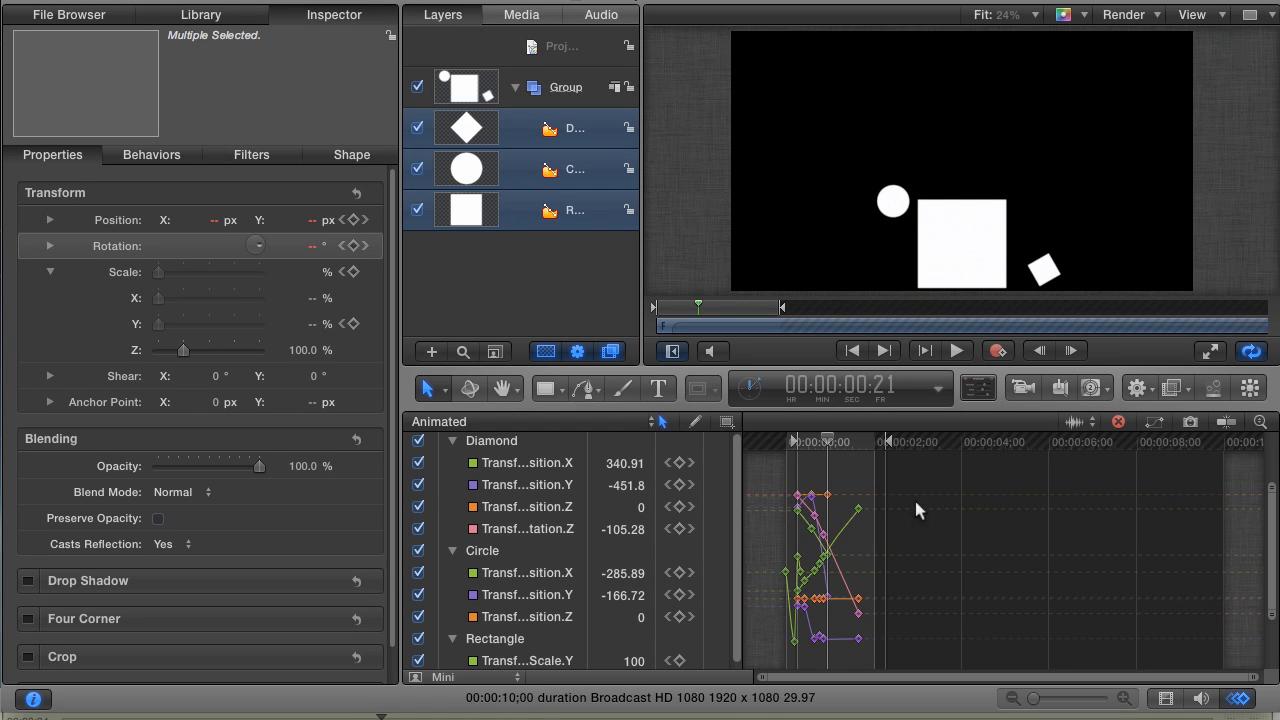
mouse_move(850, 516)
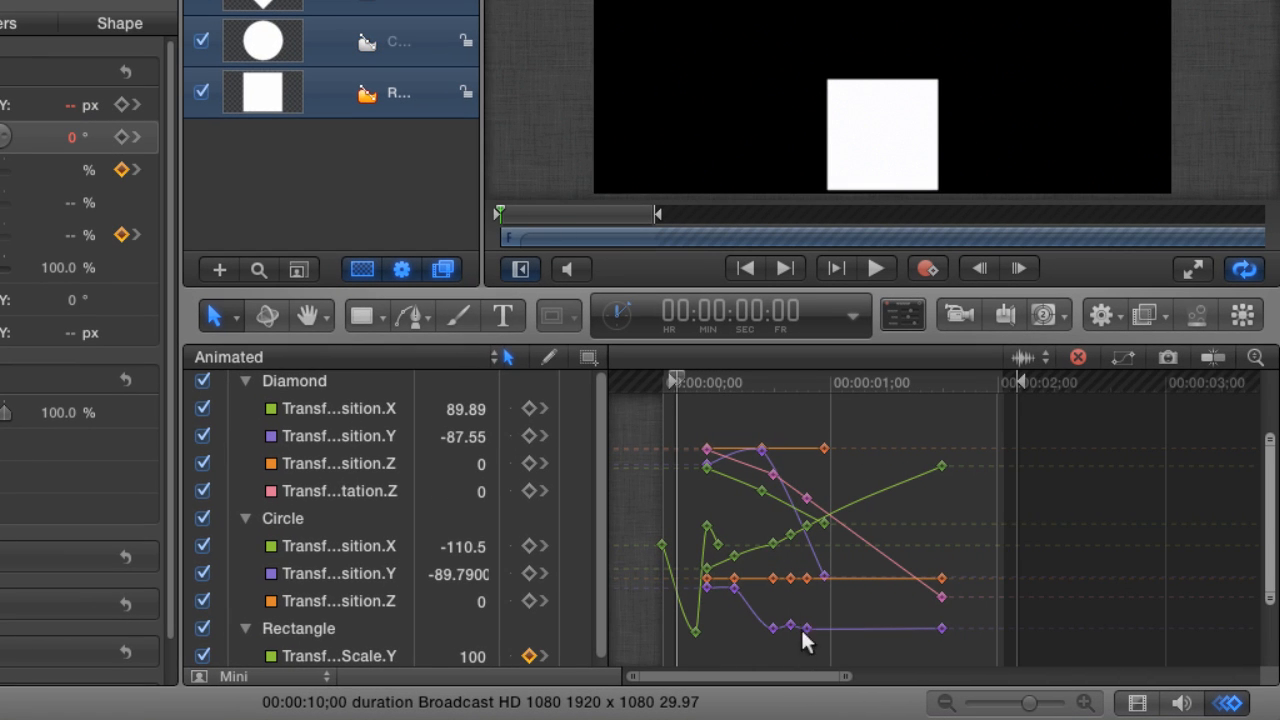
Zoom the keyframe graph into the first second and scrub through the Diamond's opening bounce.
left_click_drag(1000, 704, 1038, 704)
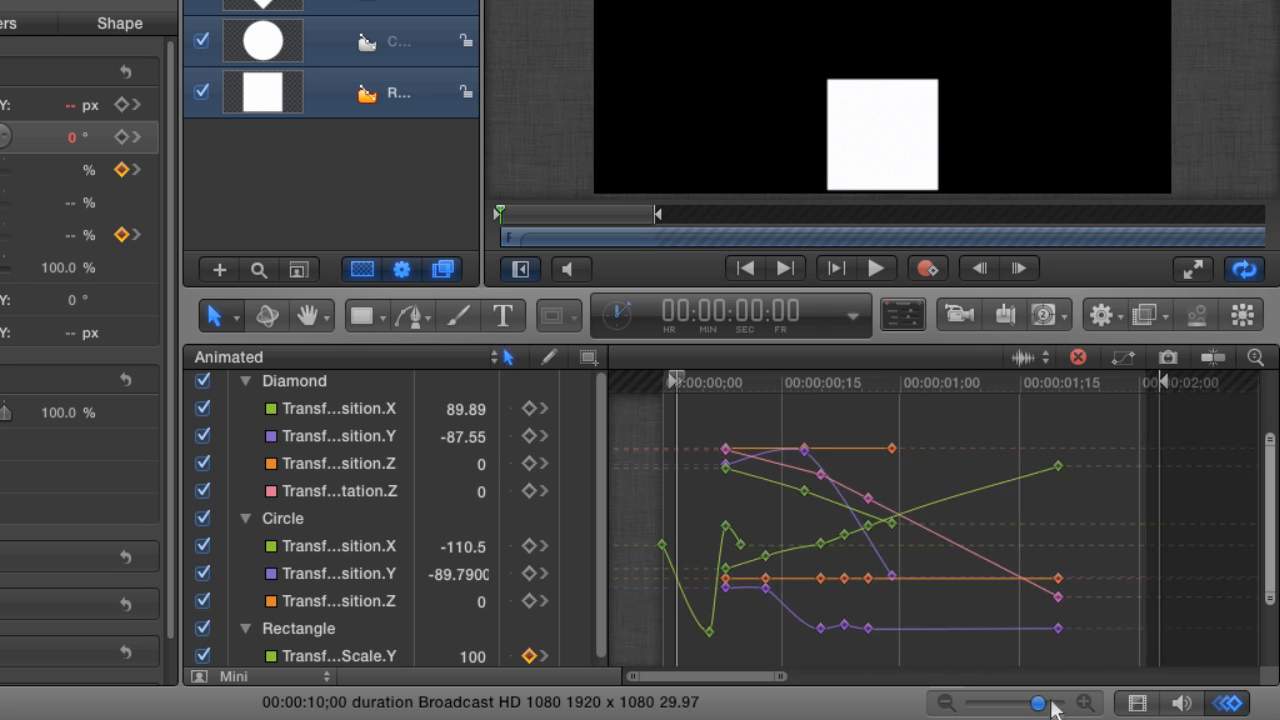
left_click_drag(1040, 704, 1030, 704)
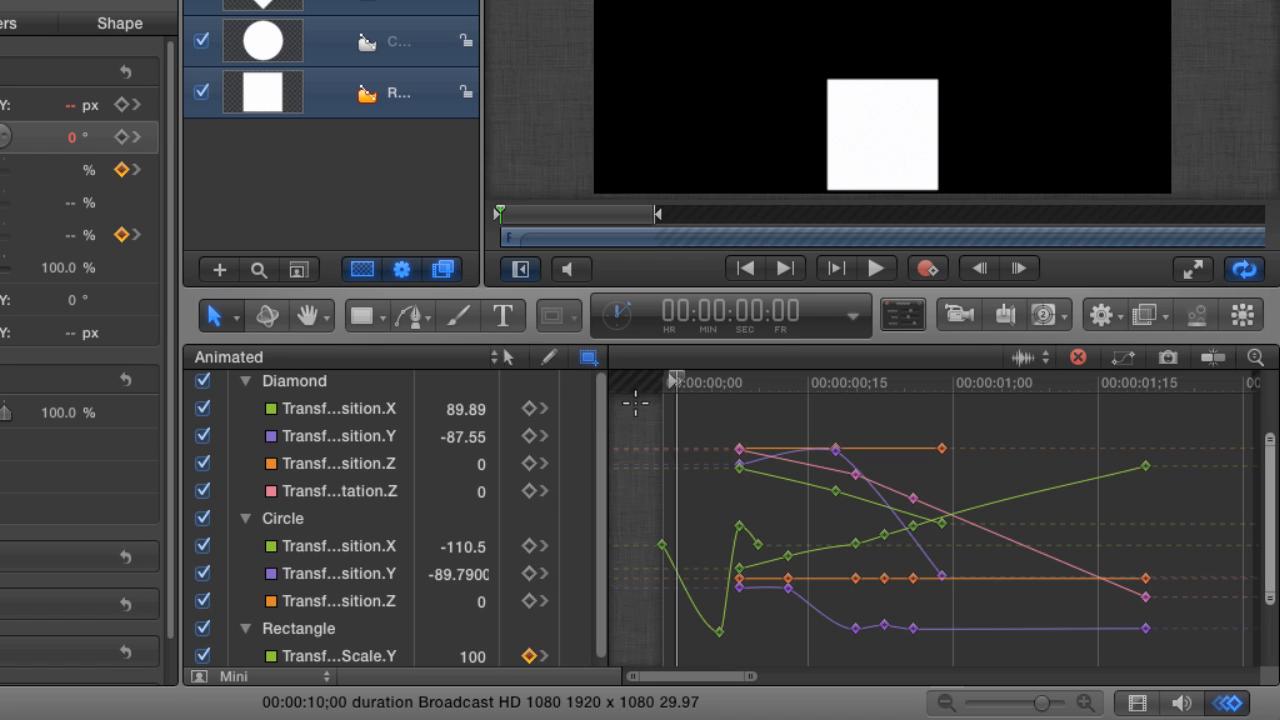
mouse_move(638, 404)
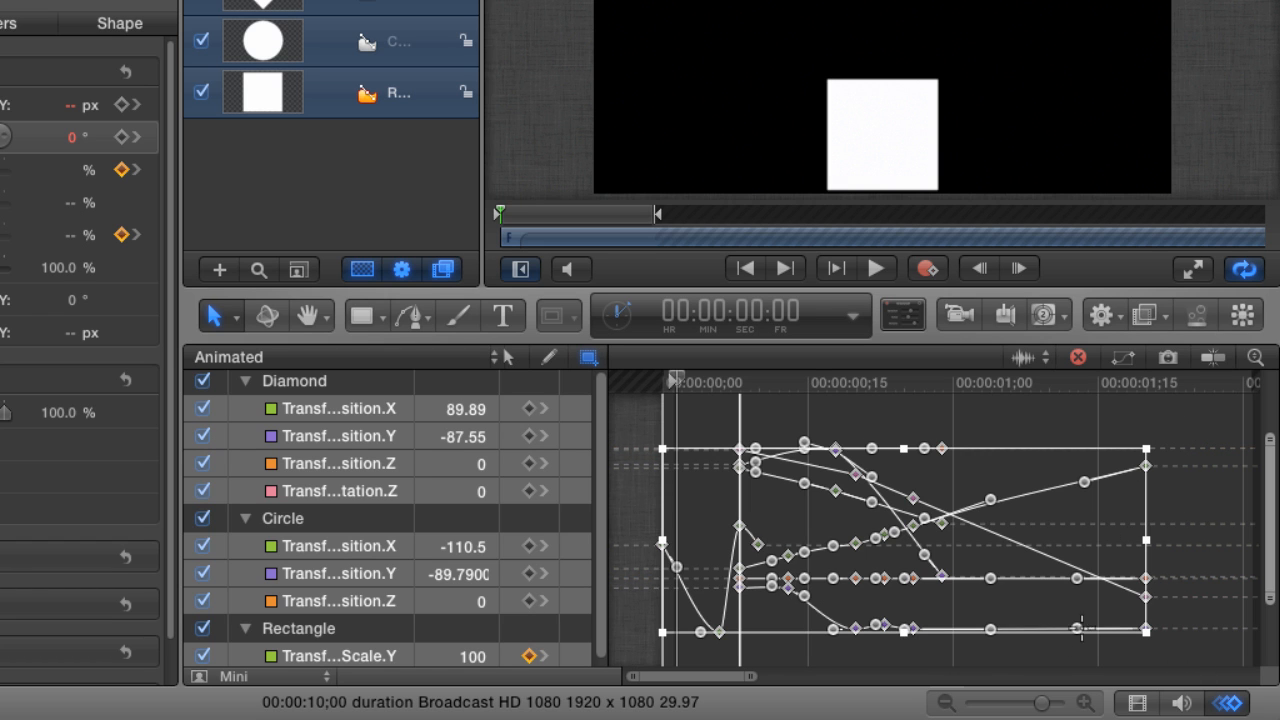
mouse_move(1120, 528)
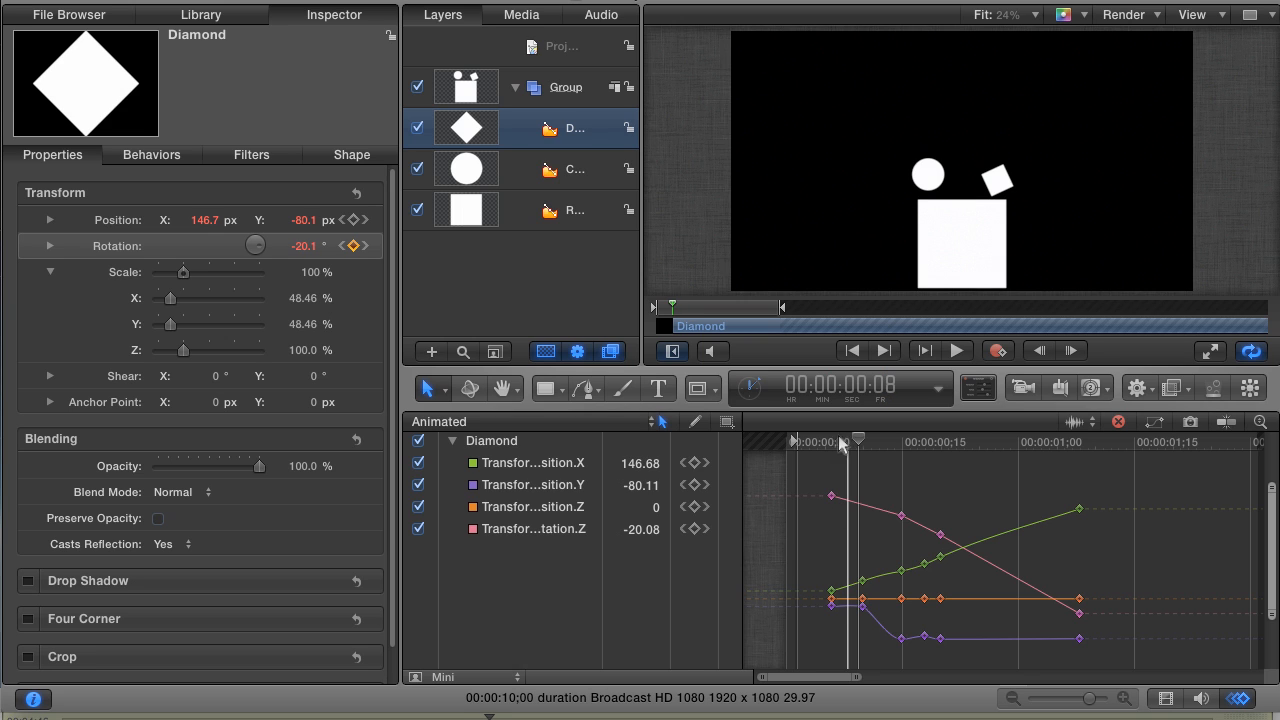
left_click_drag(858, 440, 836, 440)
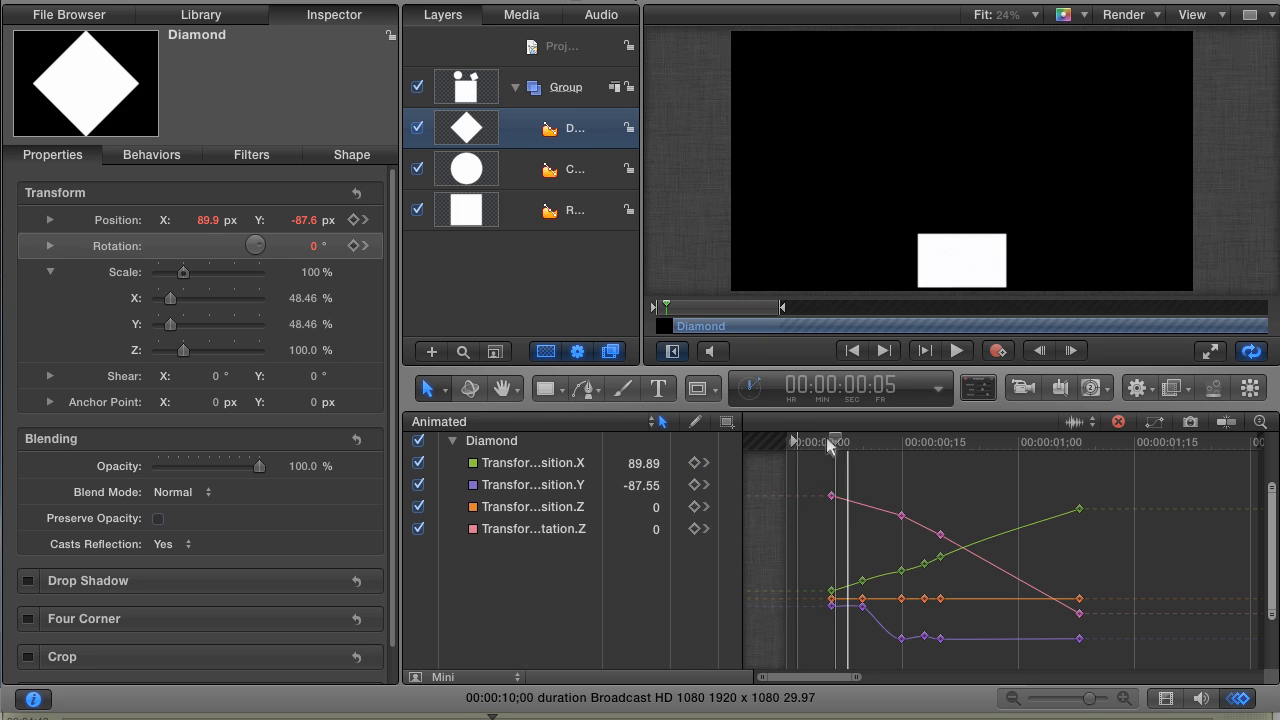
left_click_drag(834, 442, 880, 442)
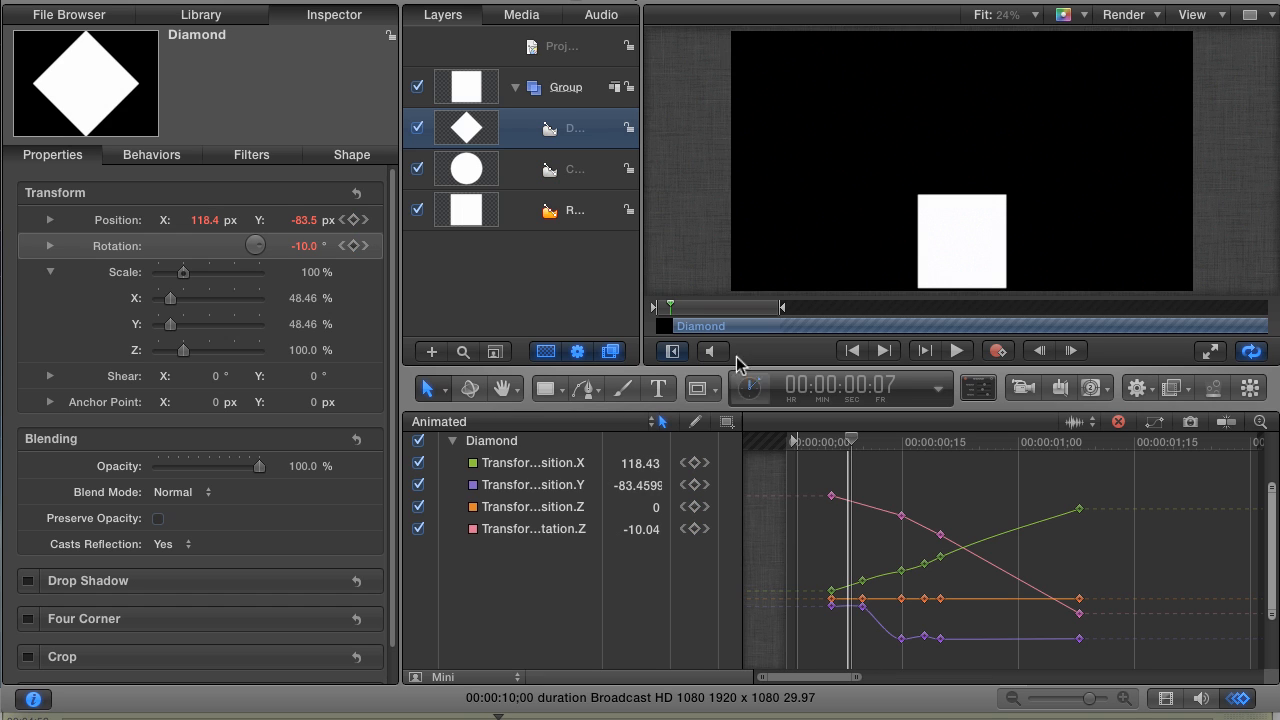
Add the Circle layer to the selection and set the playhead a few frames in.
left_click(576, 168)
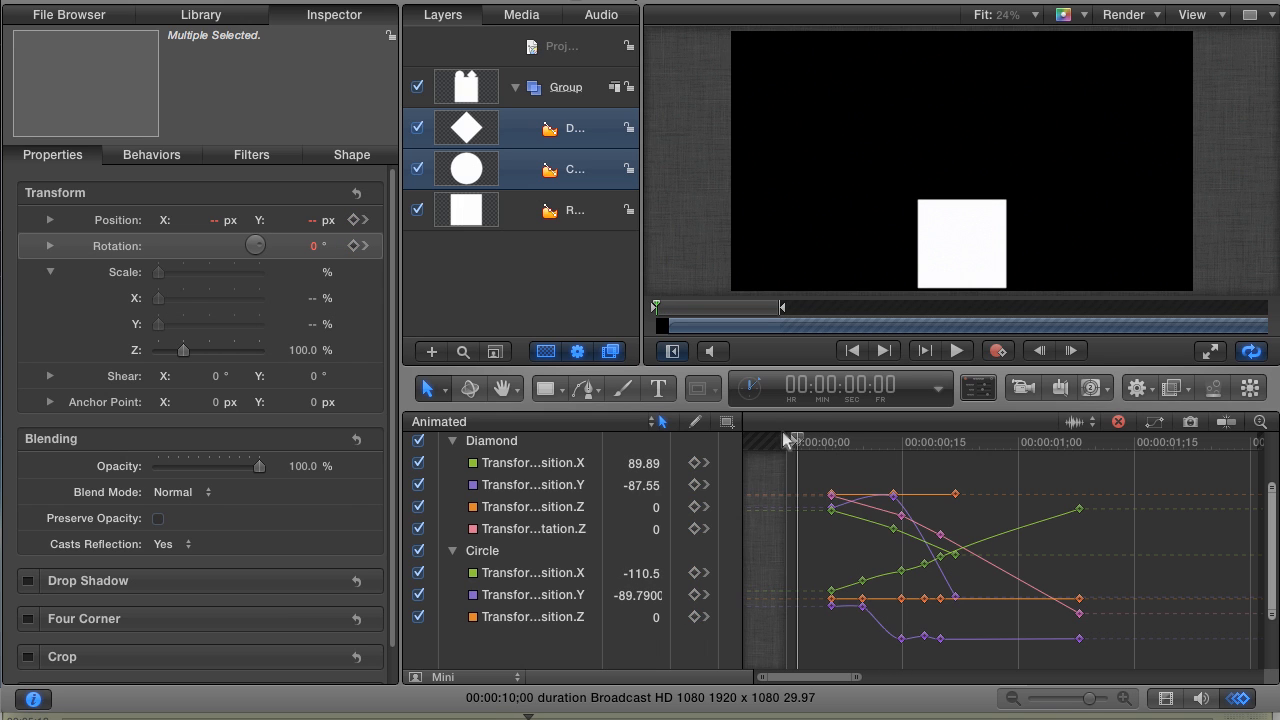
left_click(954, 350)
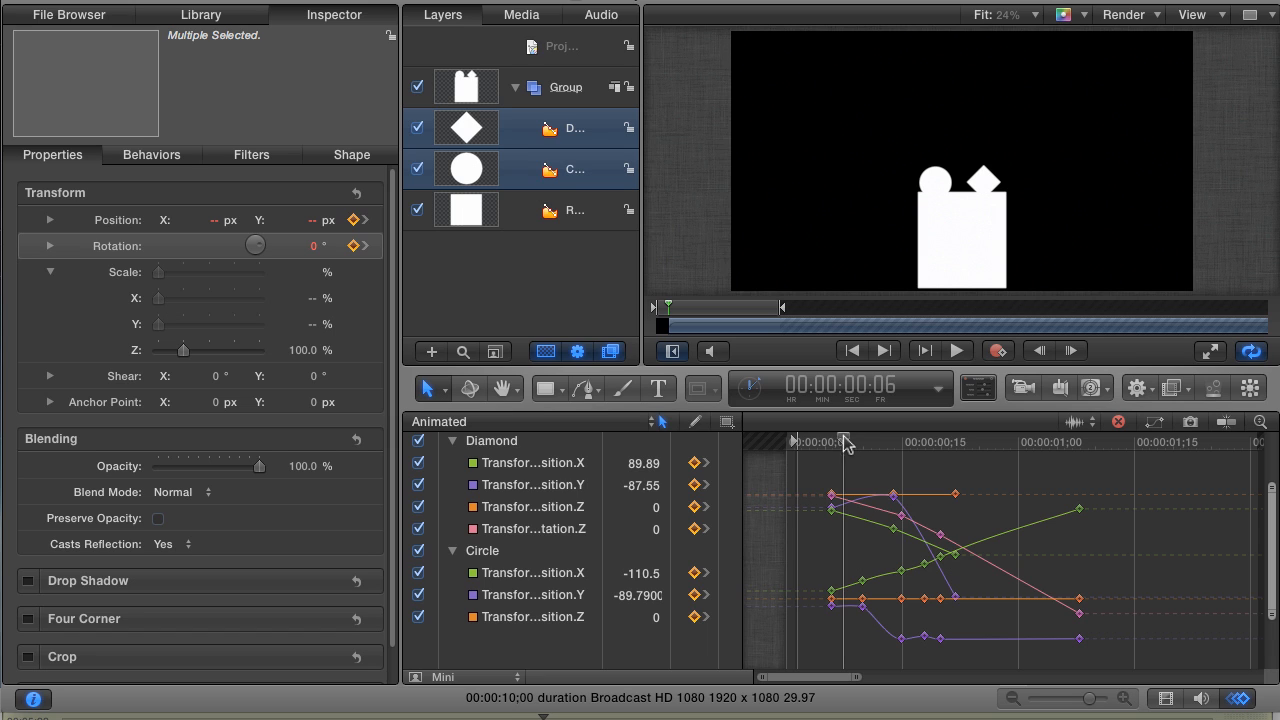
mouse_move(816, 448)
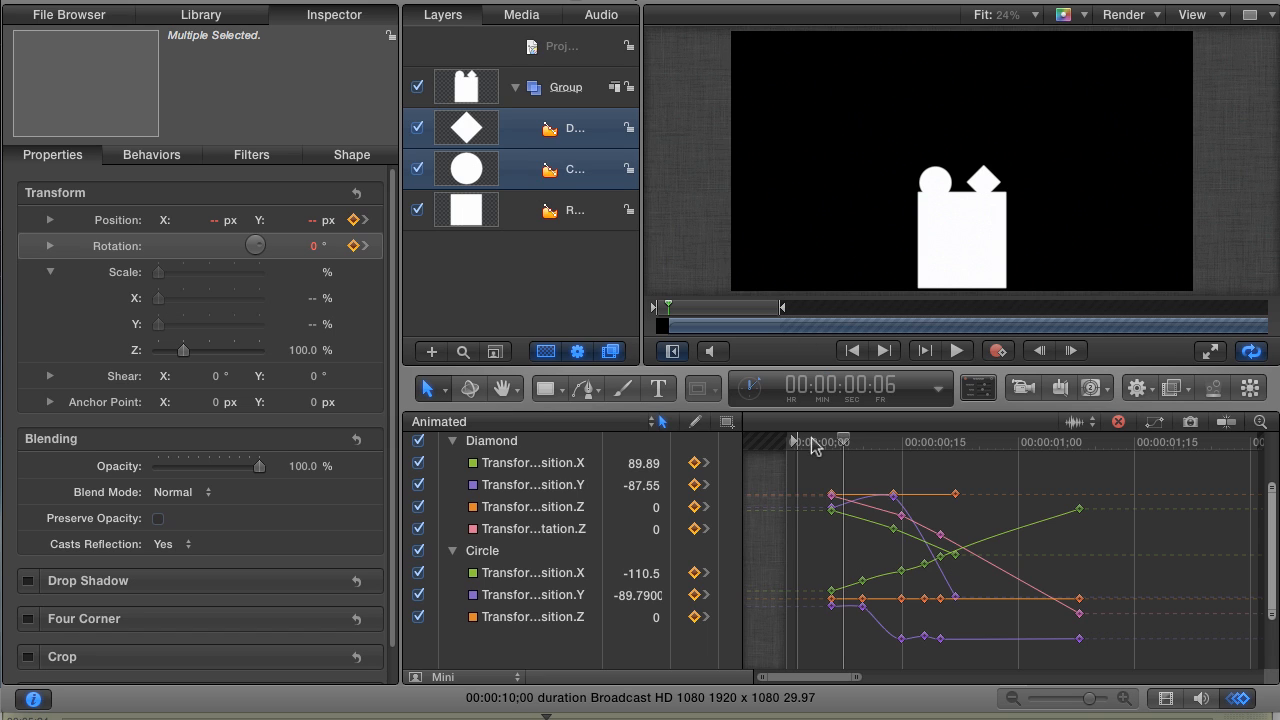
mouse_move(798, 482)
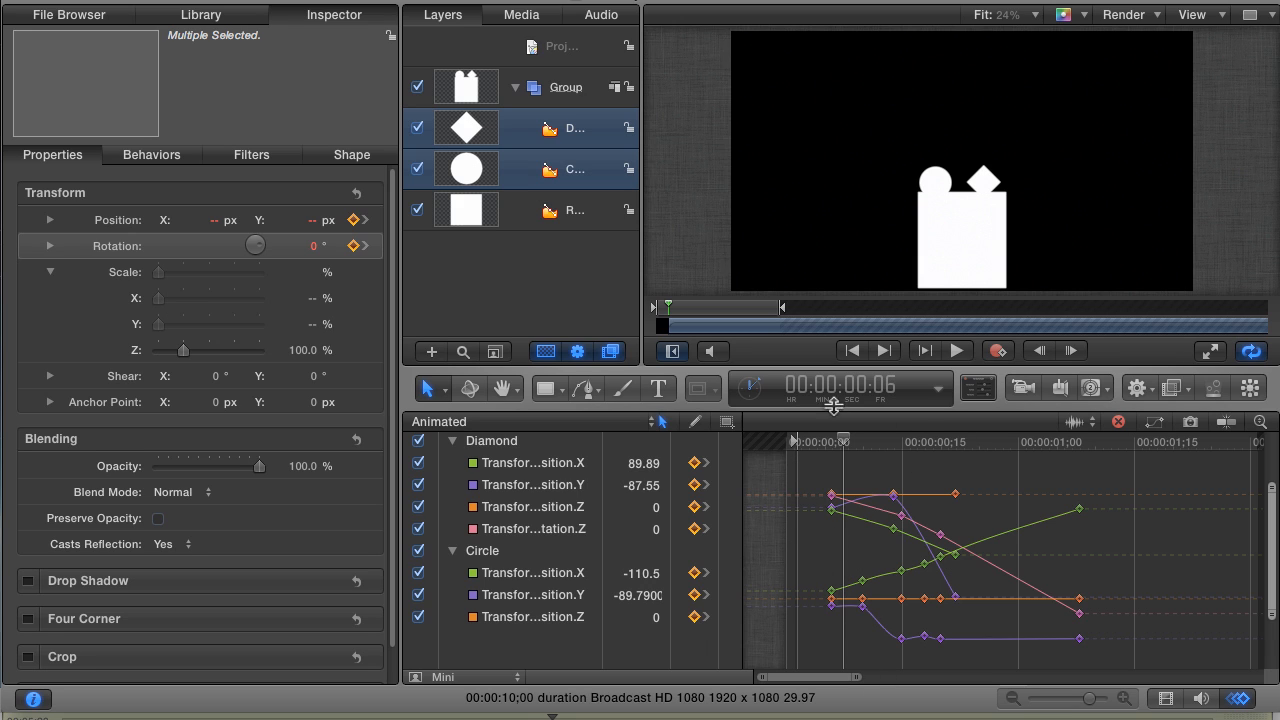
mouse_move(960, 432)
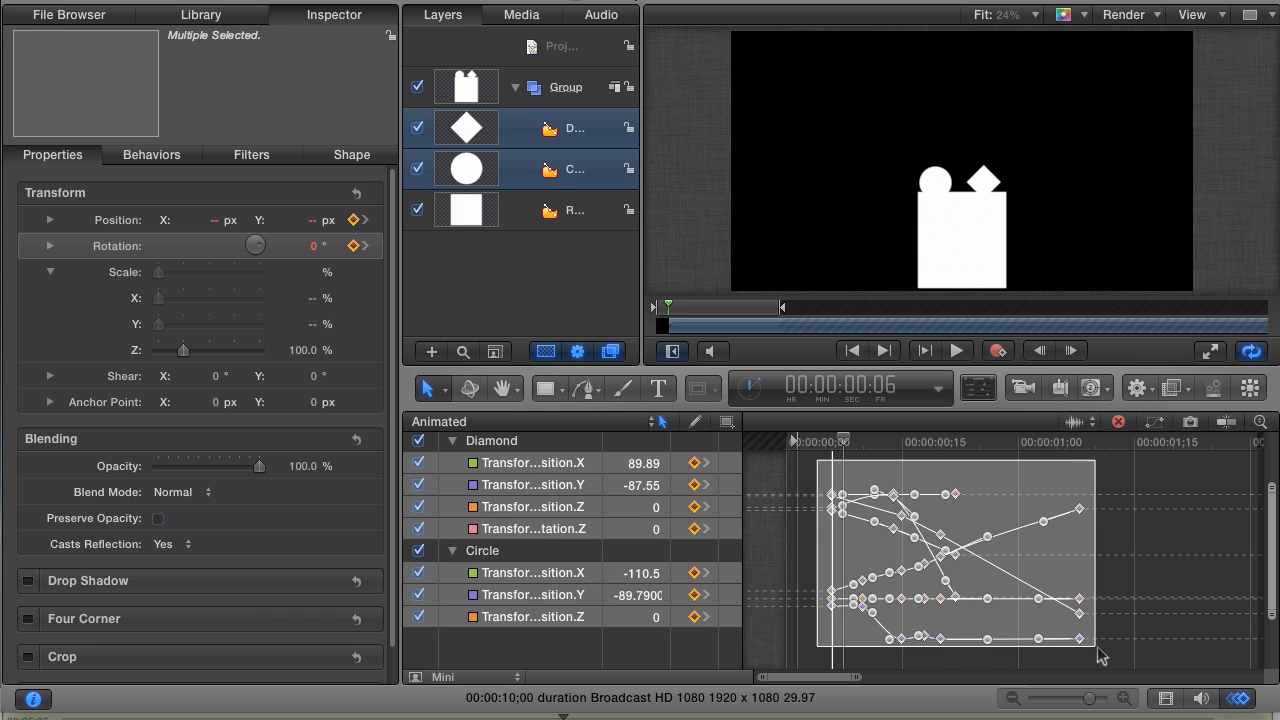
Copy the bounce keyframes, paste them around 3 seconds, and scrub to preview the repeat.
key("cmd+c")
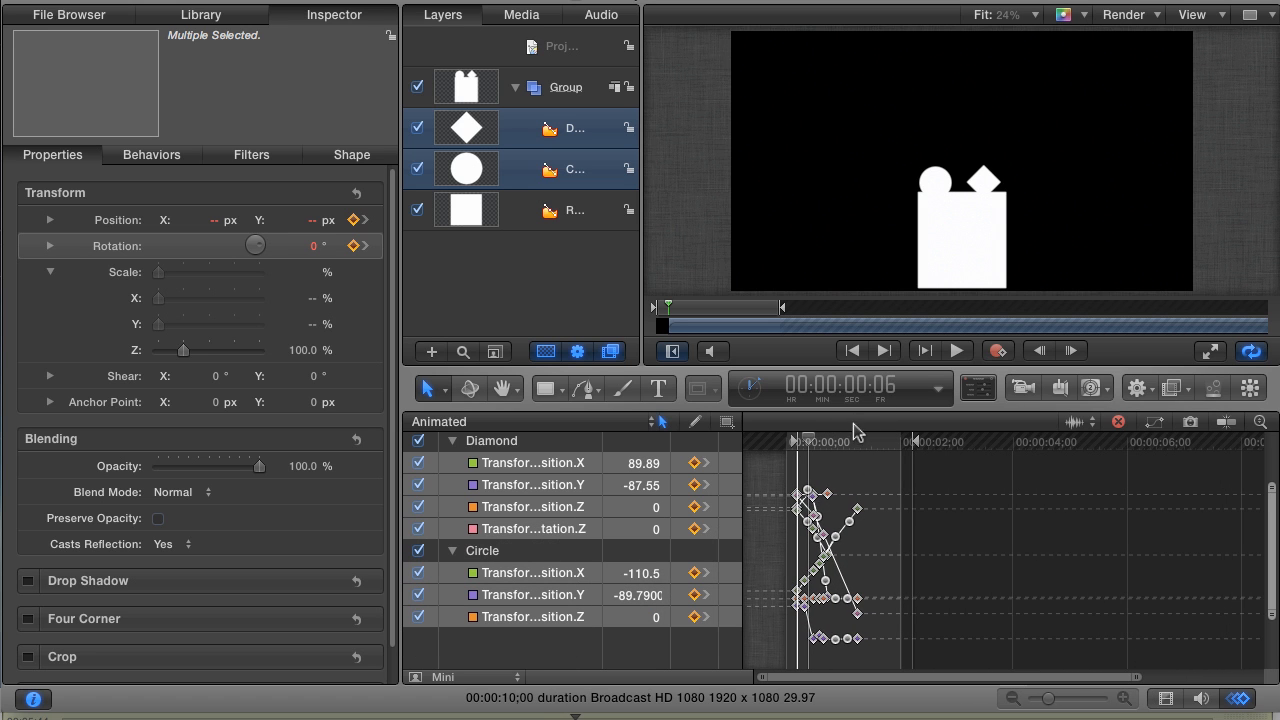
mouse_move(898, 458)
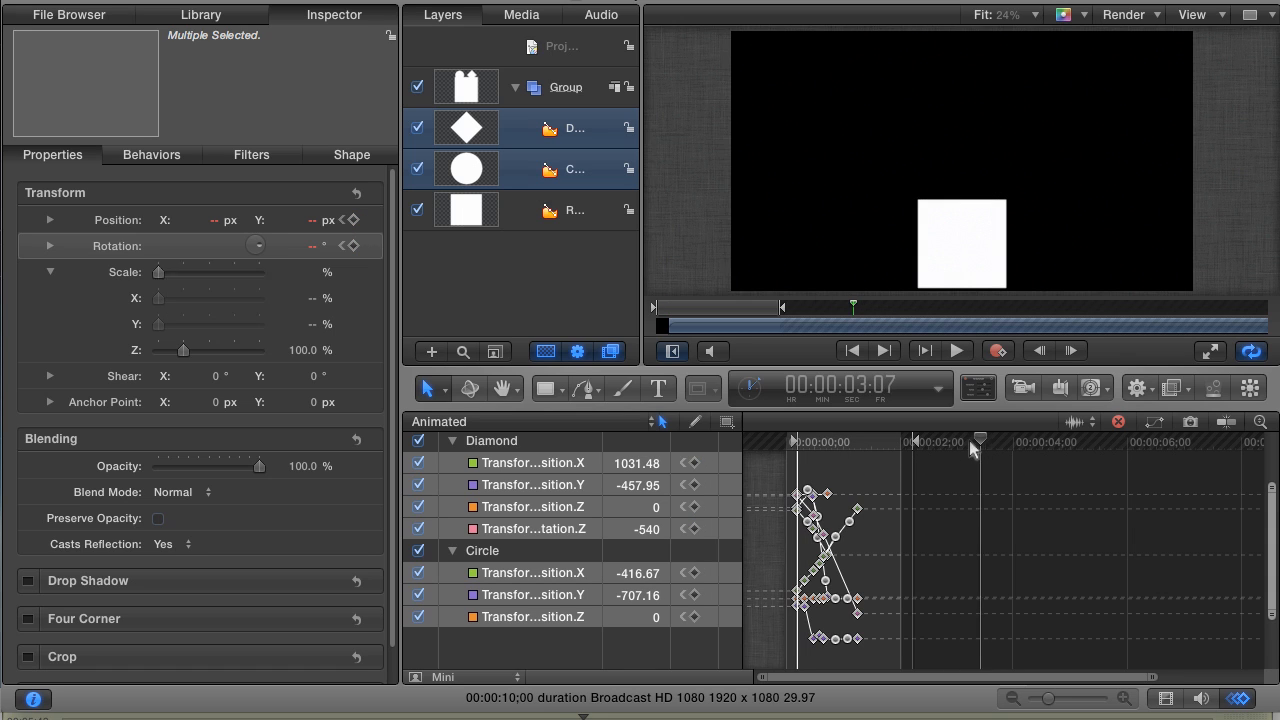
key("cmd+v")
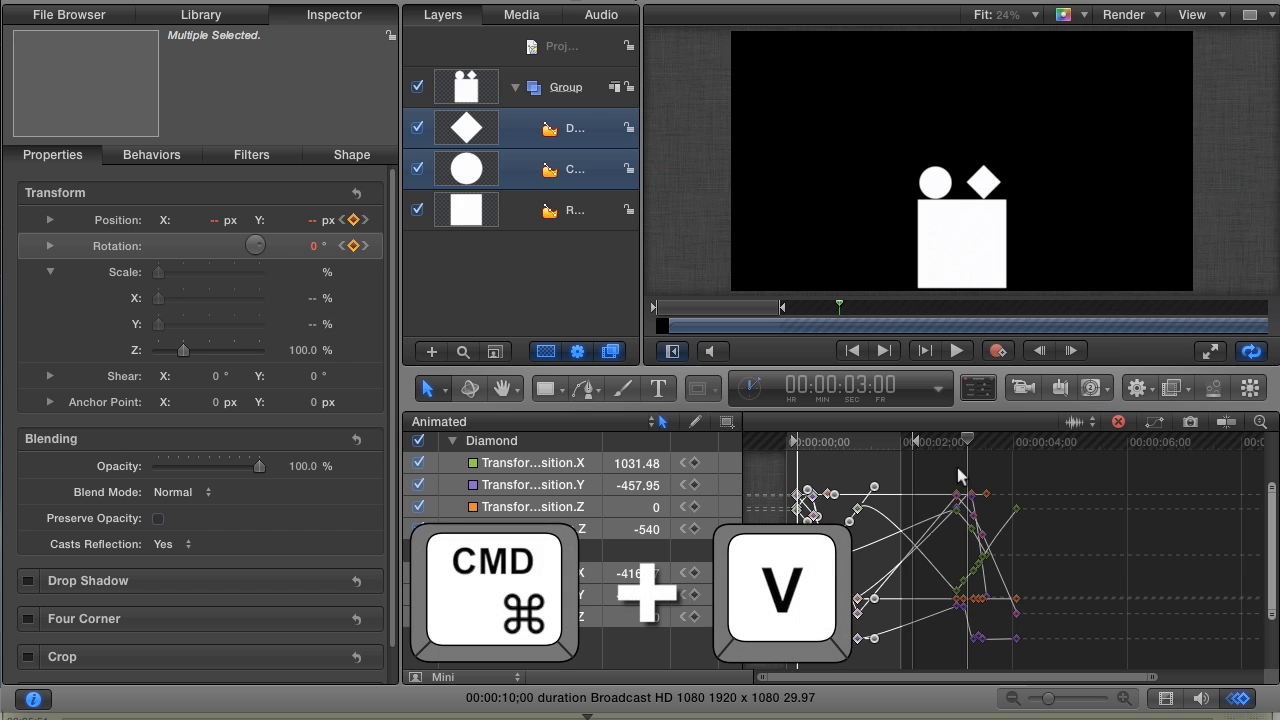
mouse_move(976, 486)
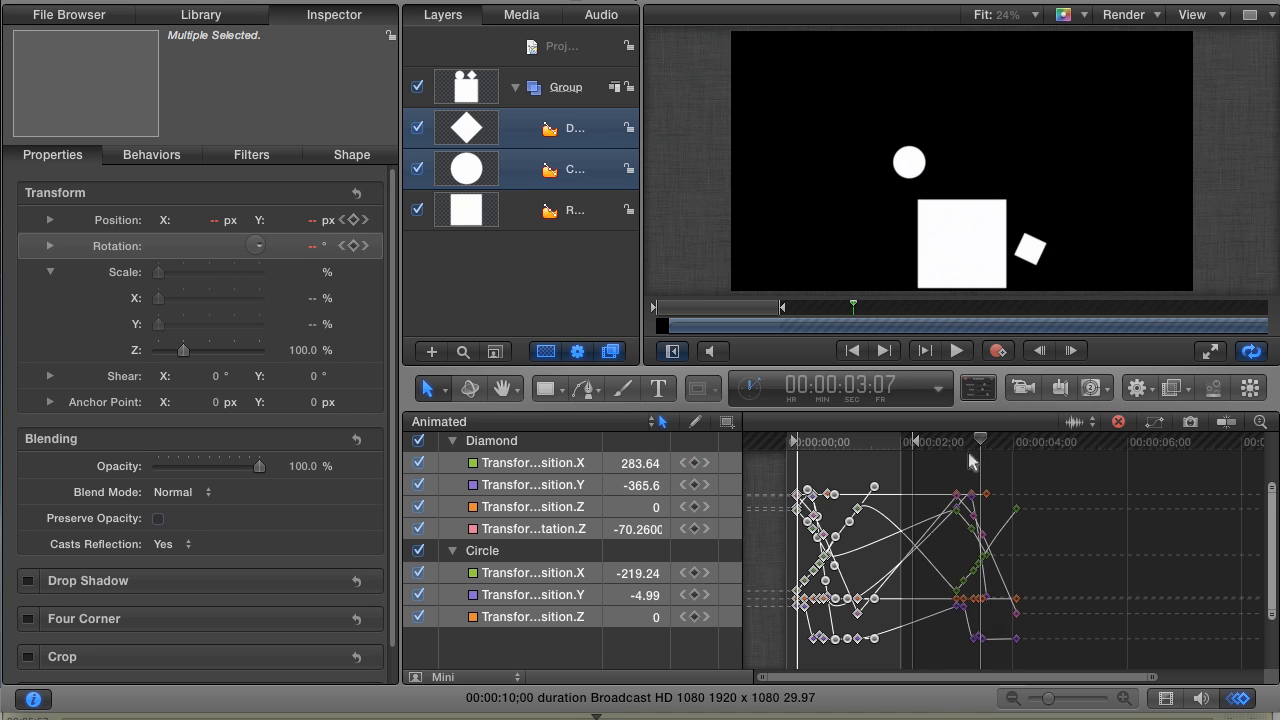
left_click(956, 350)
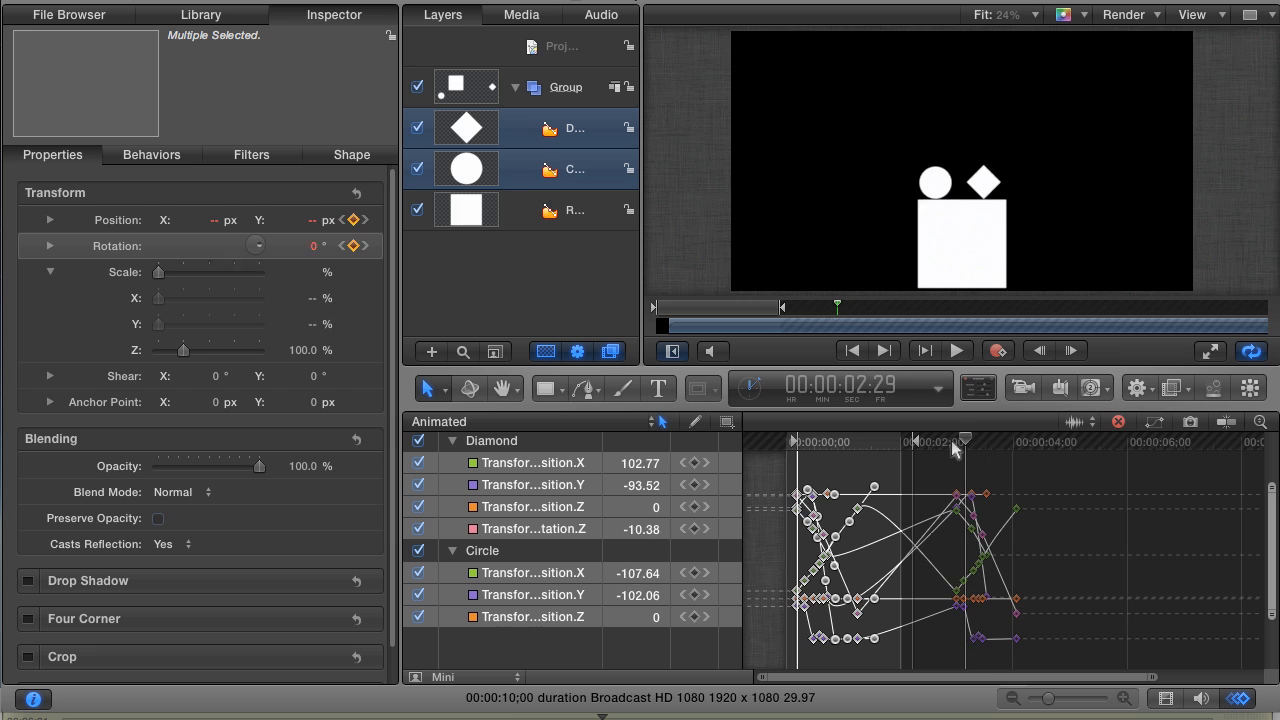
left_click_drag(964, 440, 948, 440)
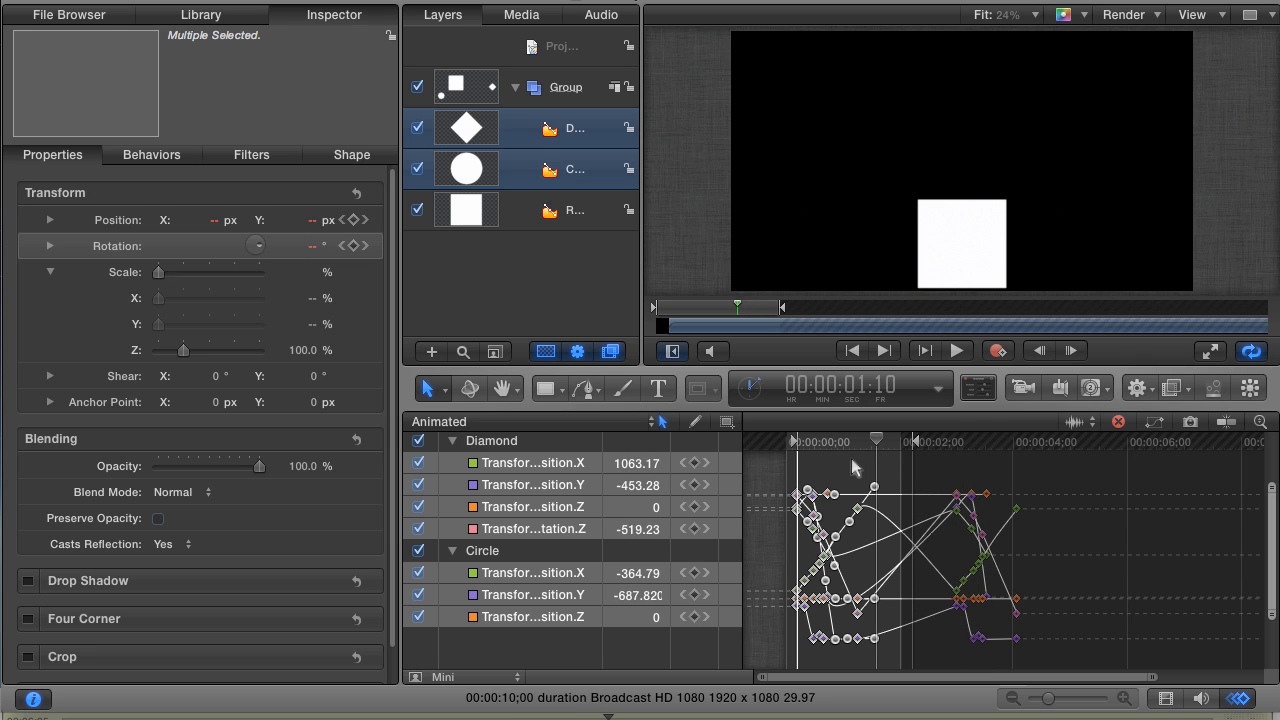
left_click(956, 350)
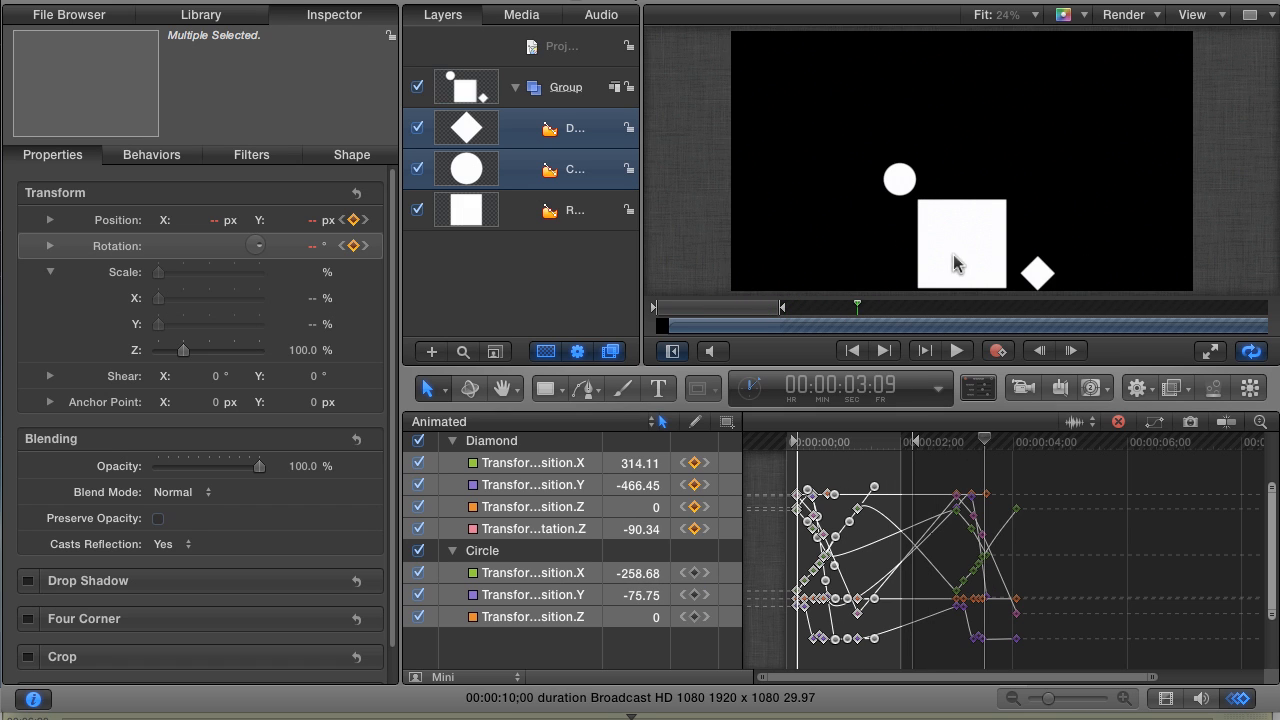
mouse_move(956, 444)
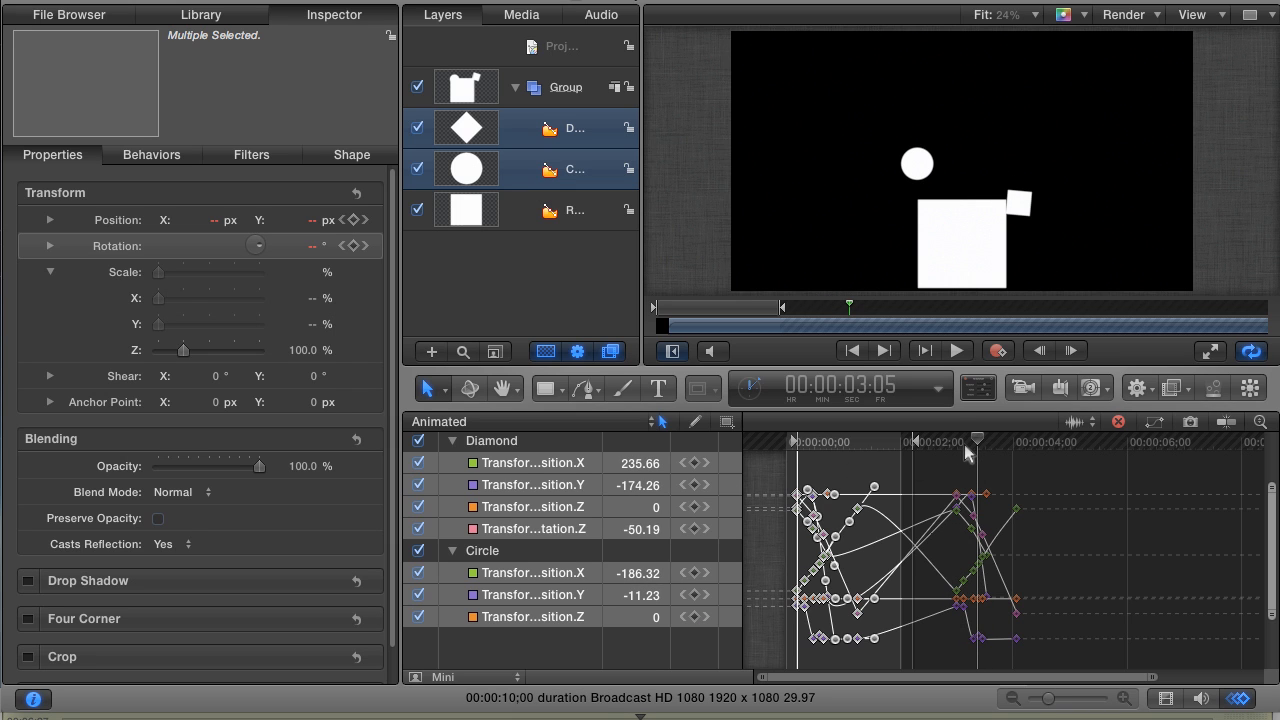
Undo the keyframe paste so only the original opening bounce remains.
key("cmd+z")
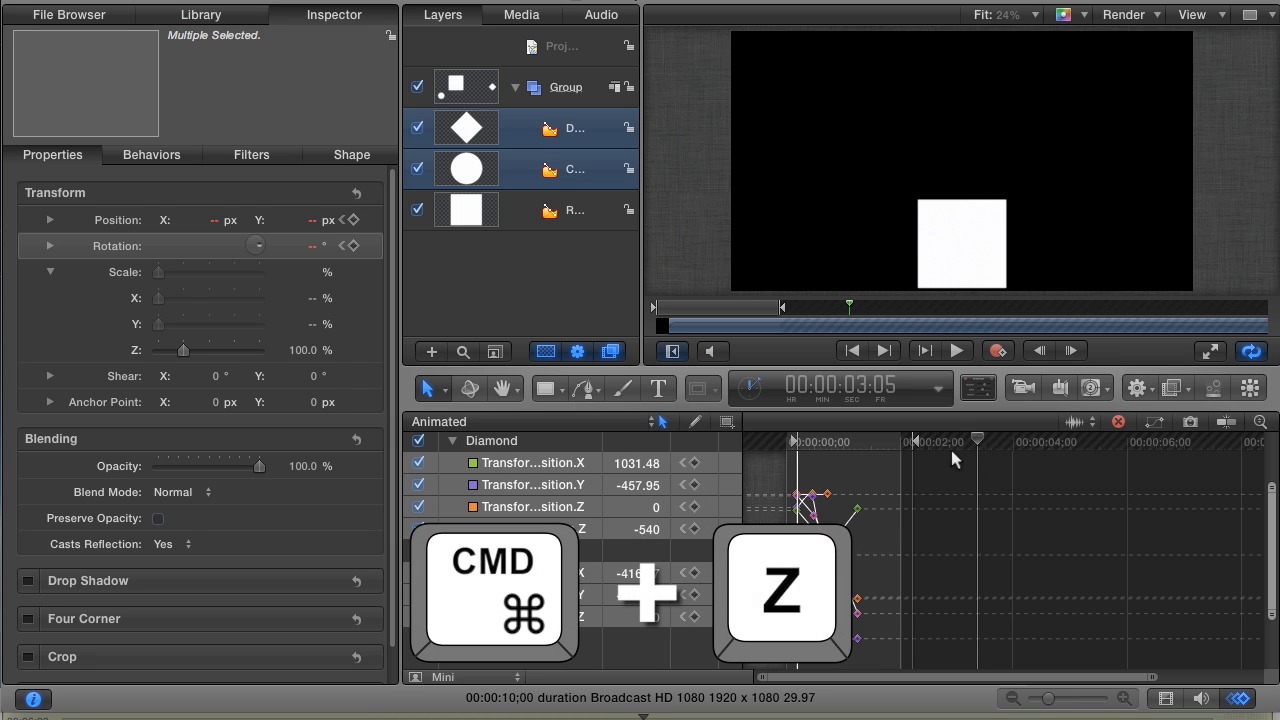
key("cmd+z")
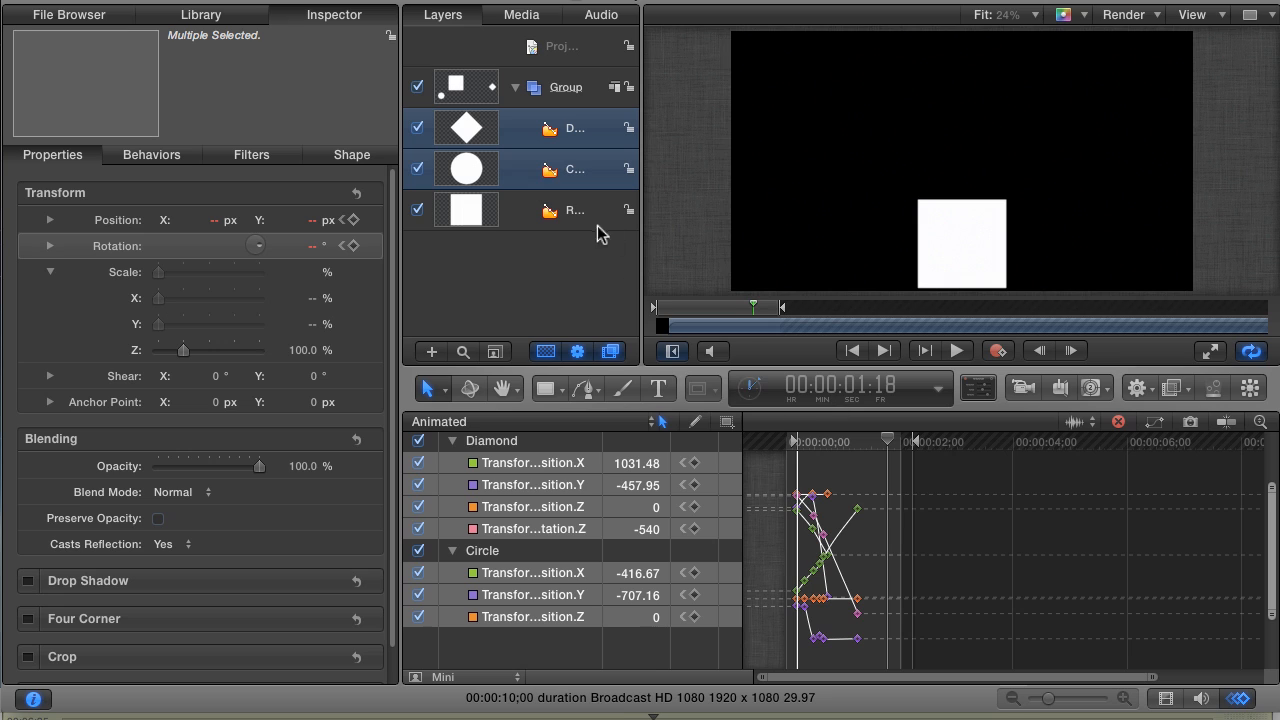
mouse_move(590, 308)
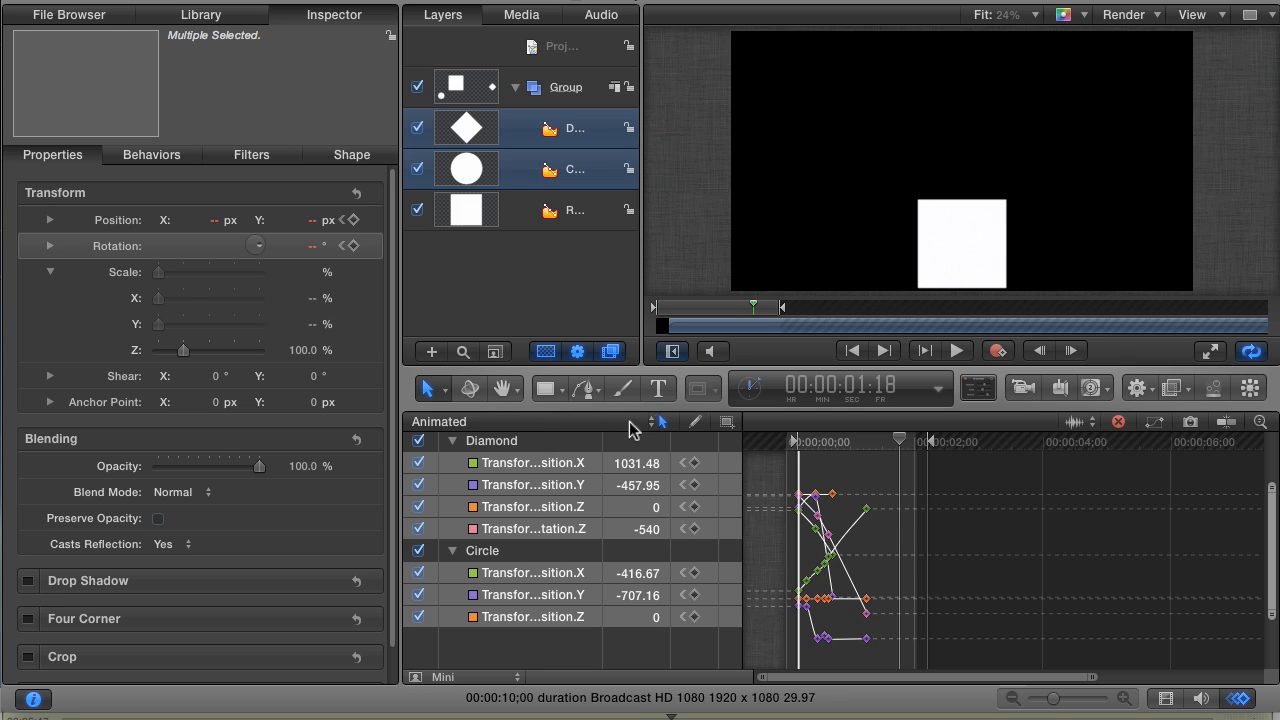
mouse_move(590, 336)
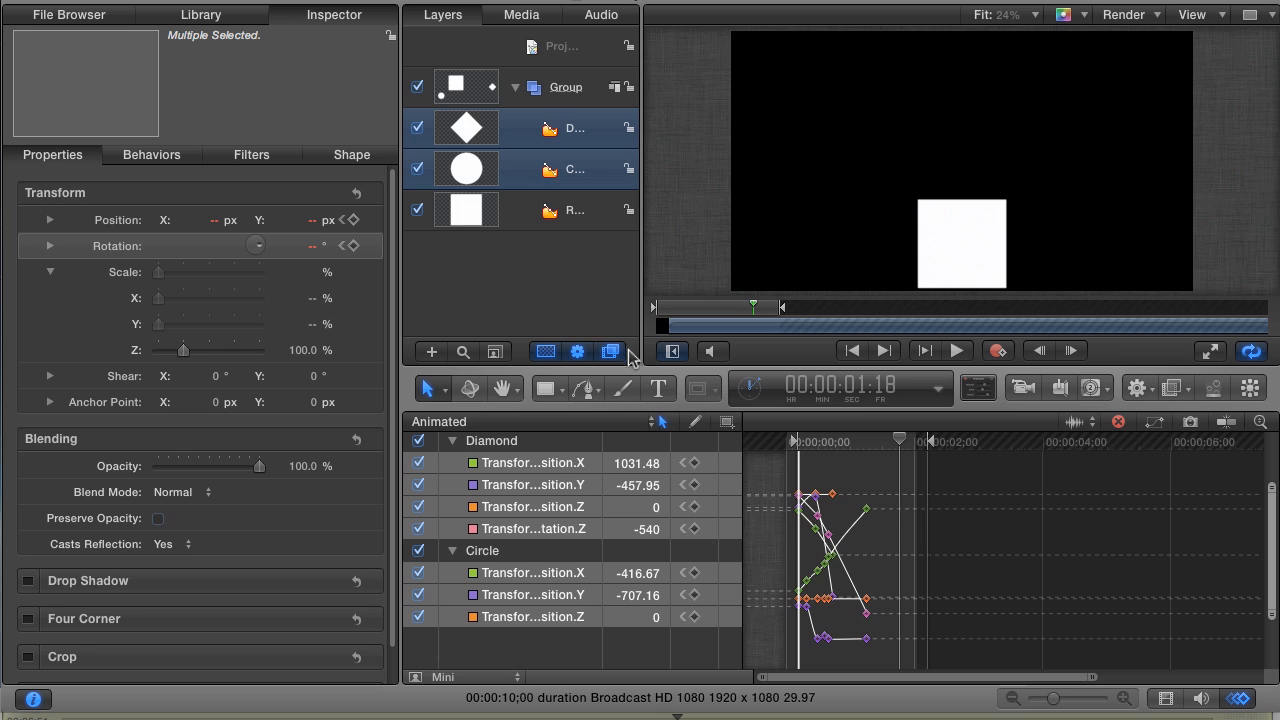
mouse_move(548, 408)
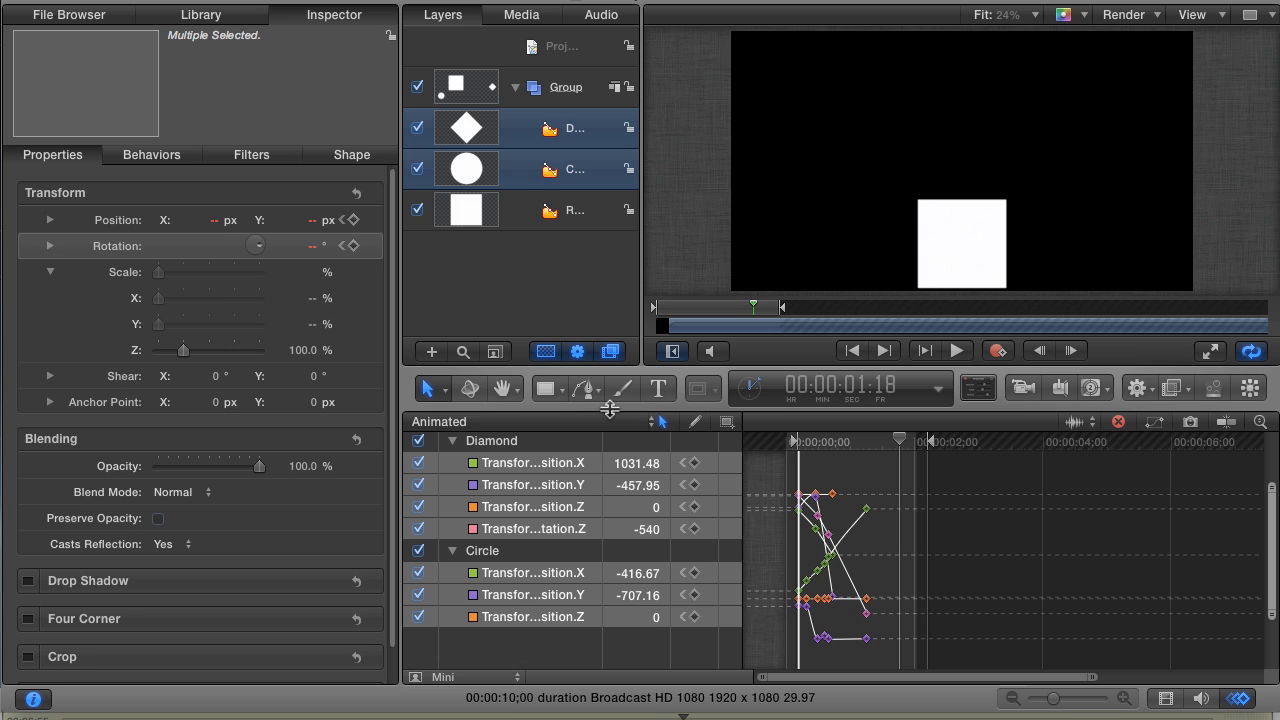
mouse_move(610, 410)
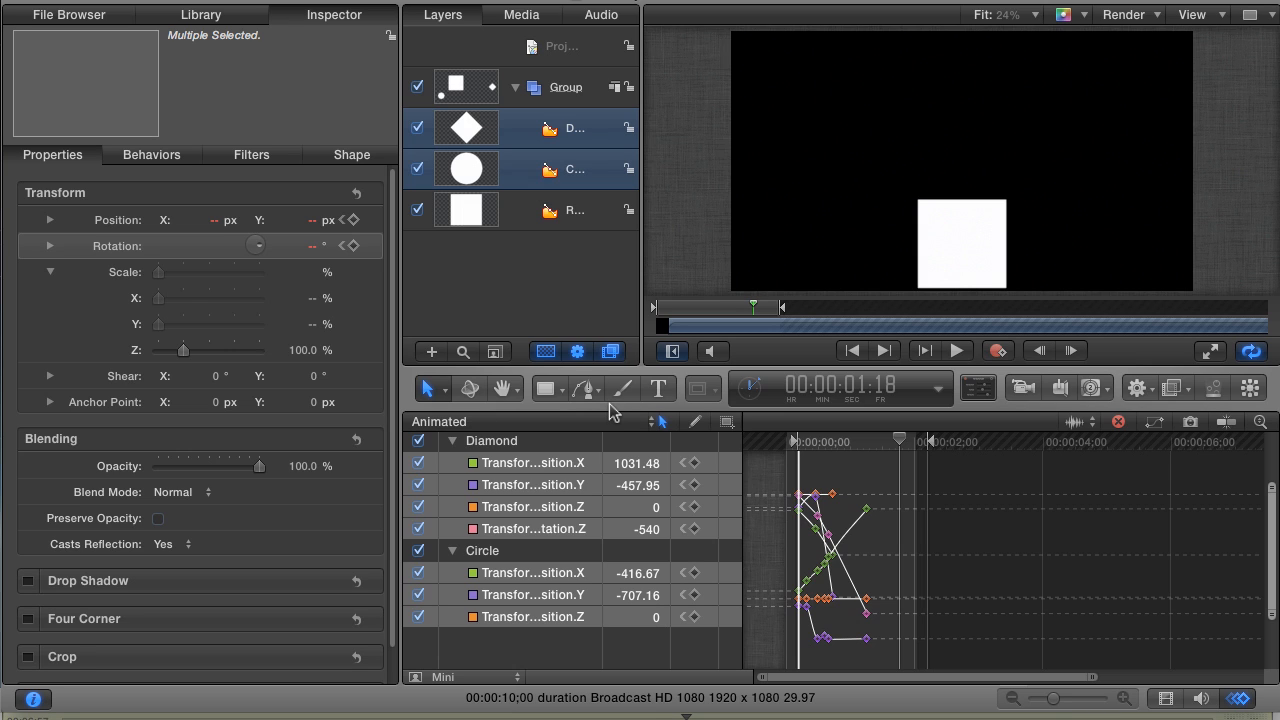
mouse_move(584, 430)
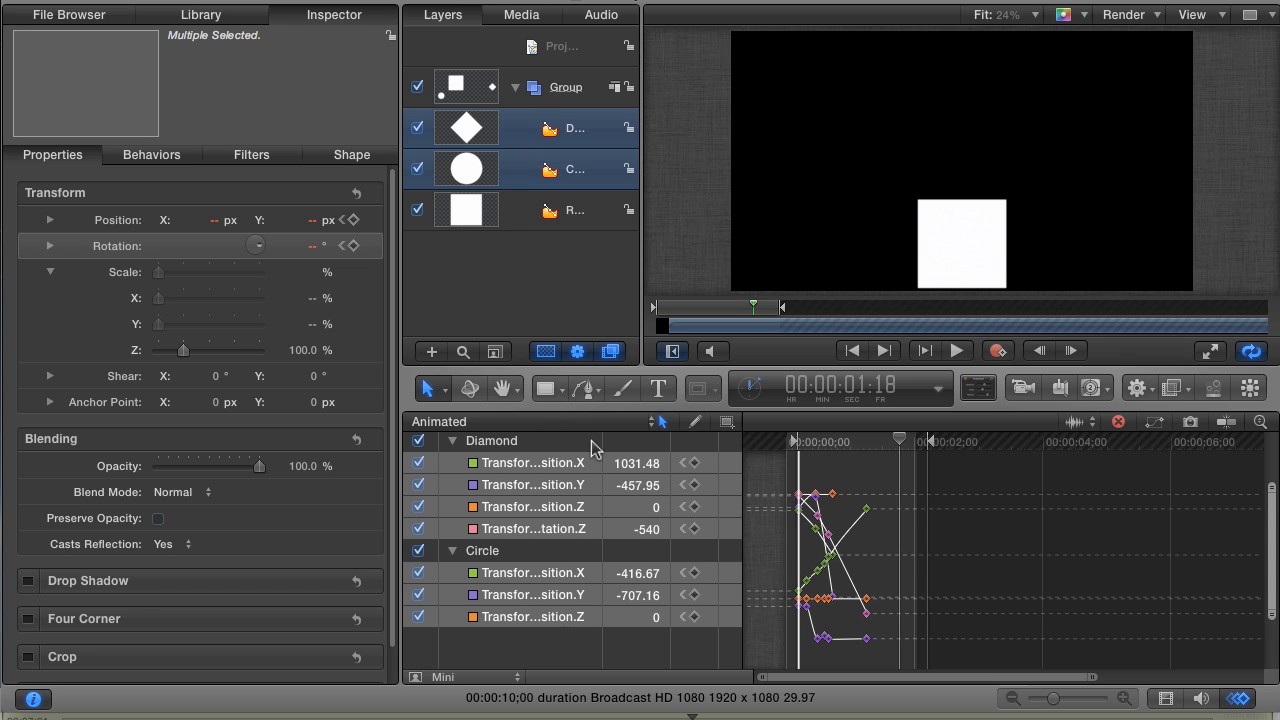
mouse_move(590, 440)
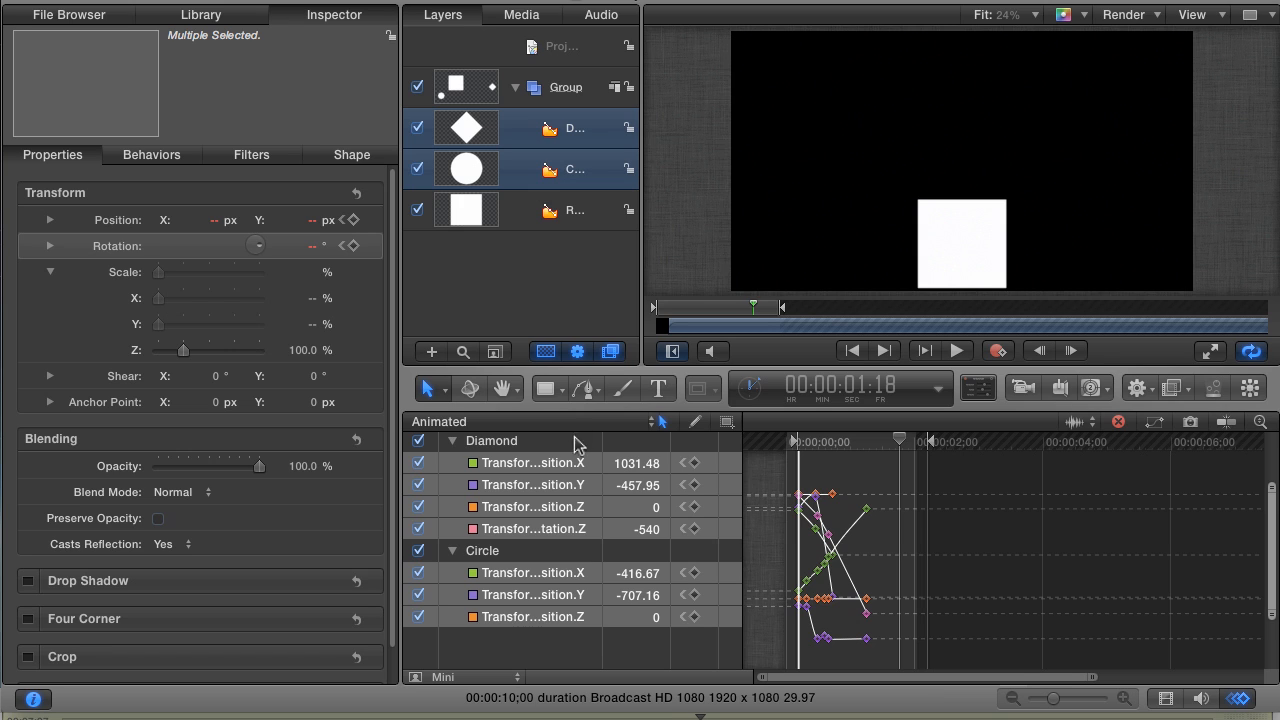
Select Diamond, Circle and Rectangle and save their curves as a new curve set '3 layer animation'.
left_click(576, 210)
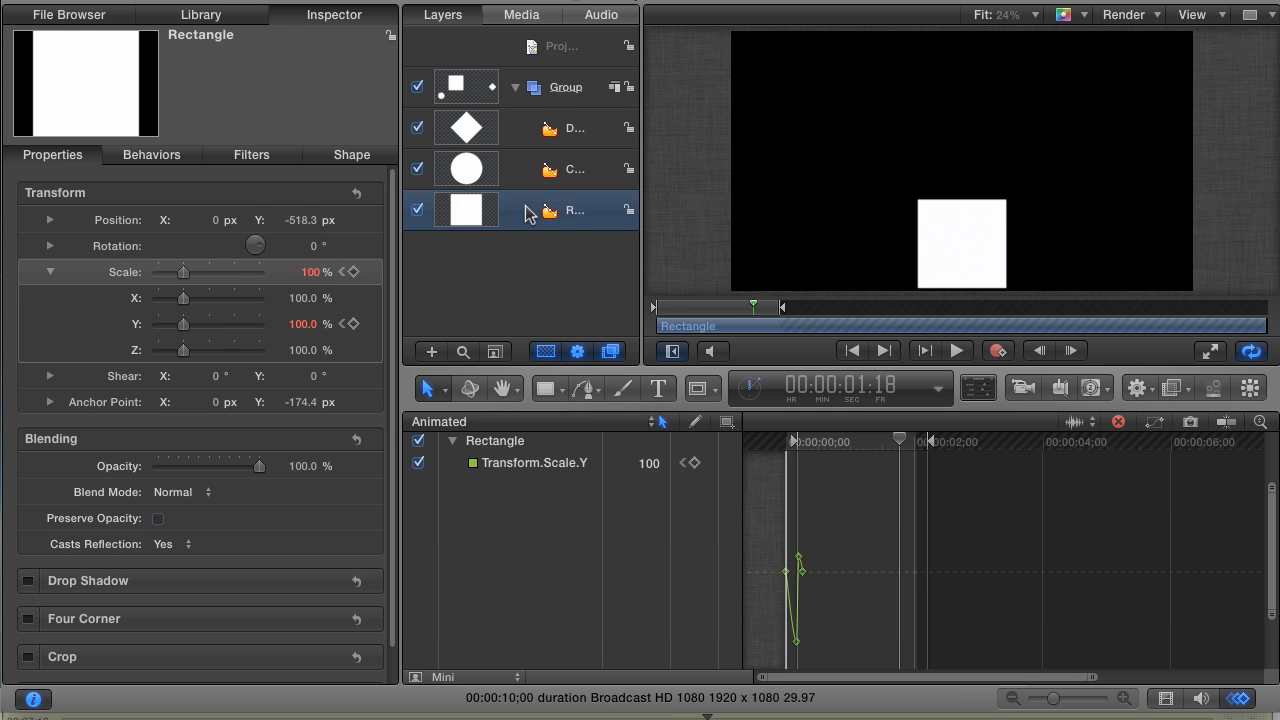
left_click(576, 128)
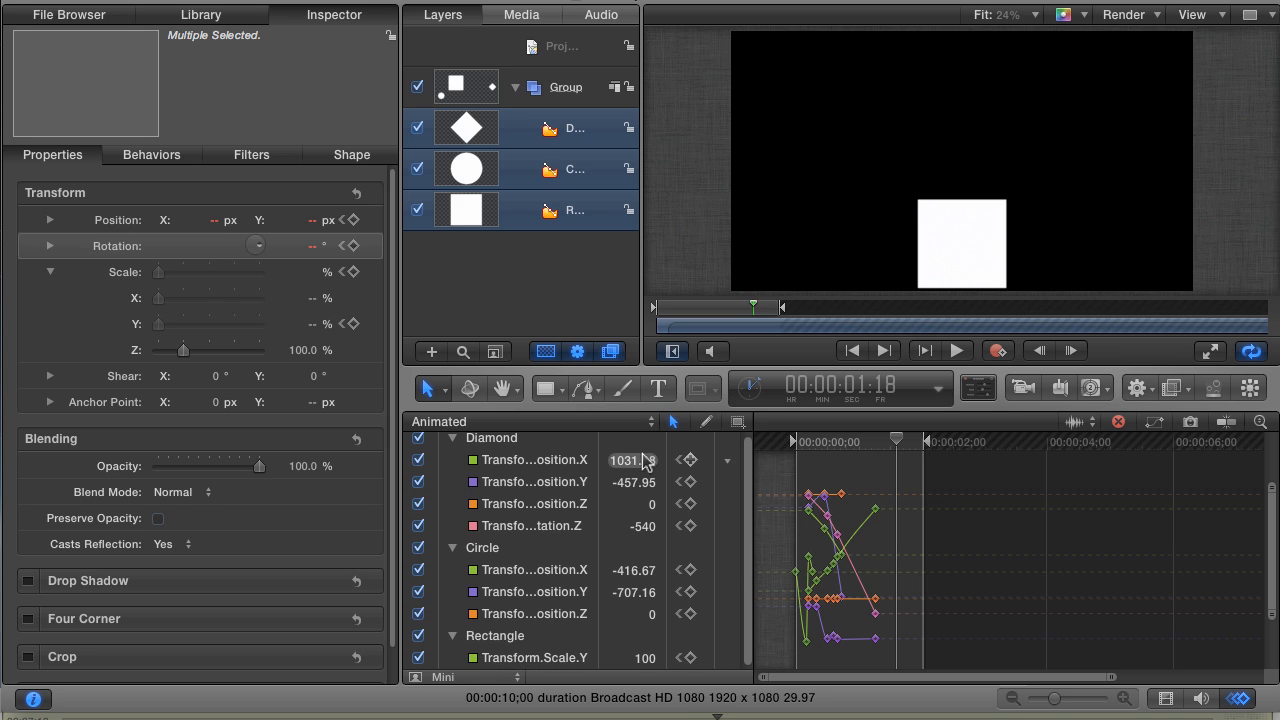
left_click(650, 420)
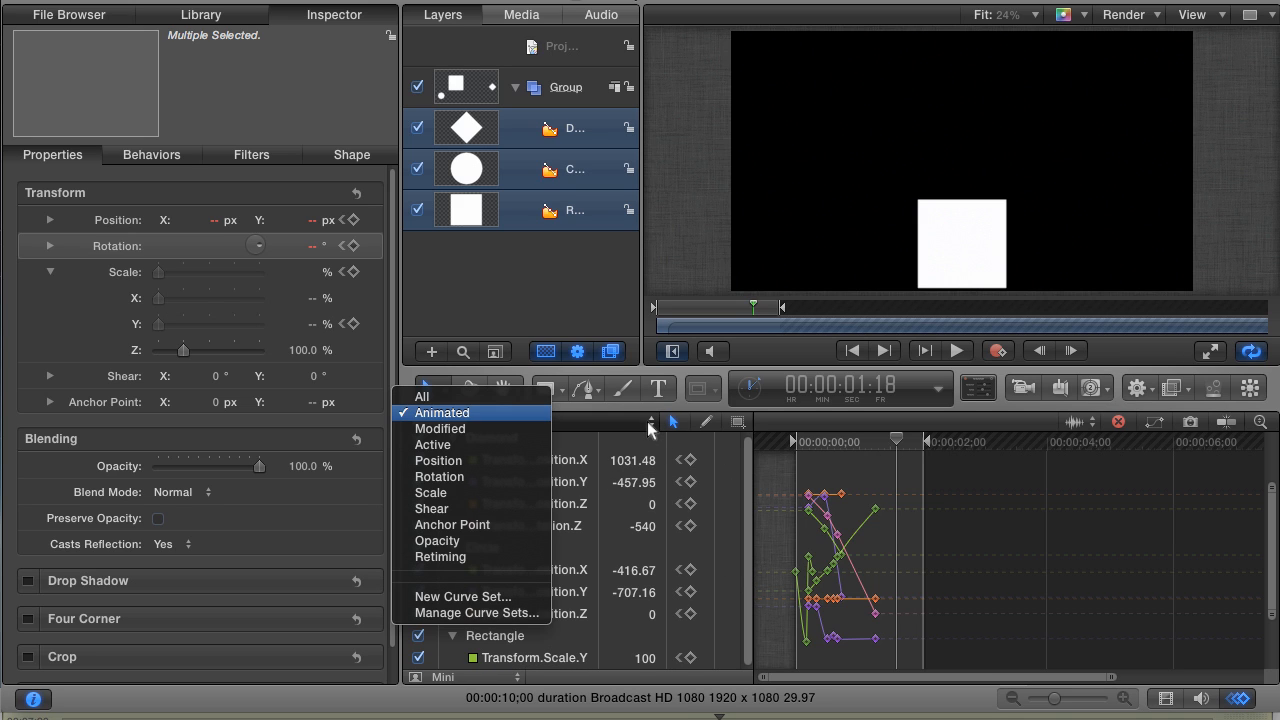
mouse_move(524, 596)
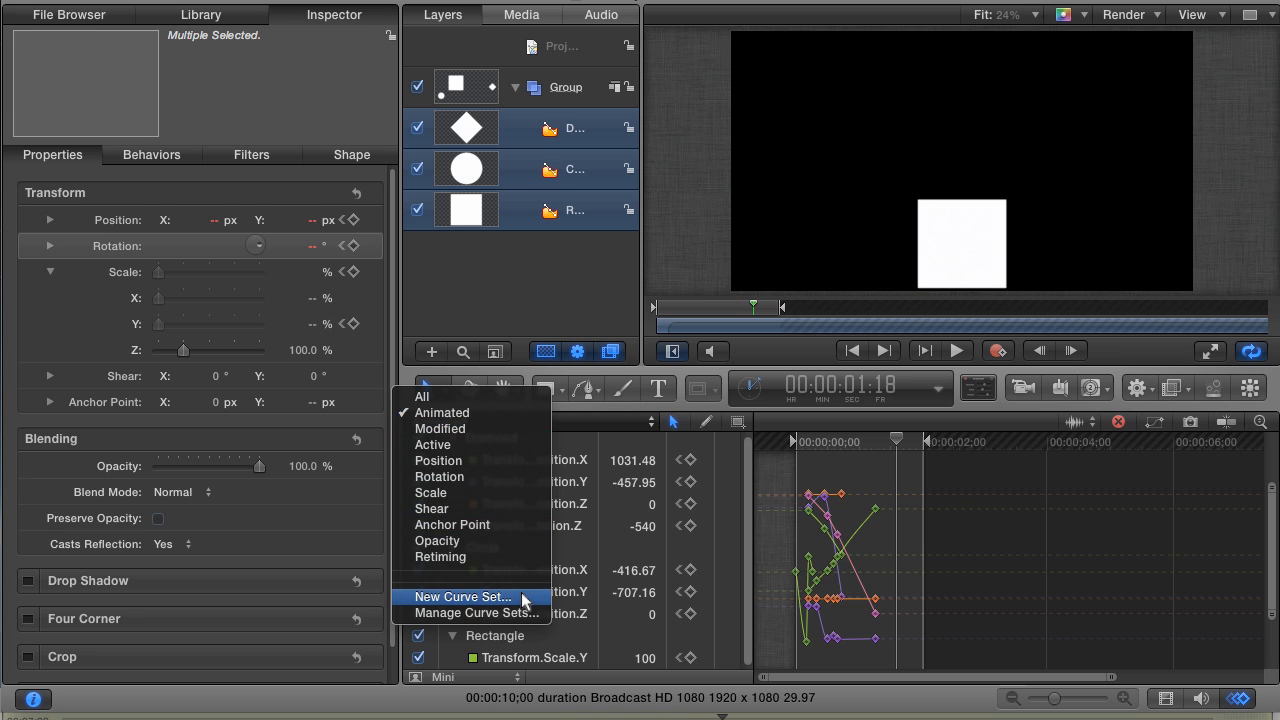
left_click(462, 596)
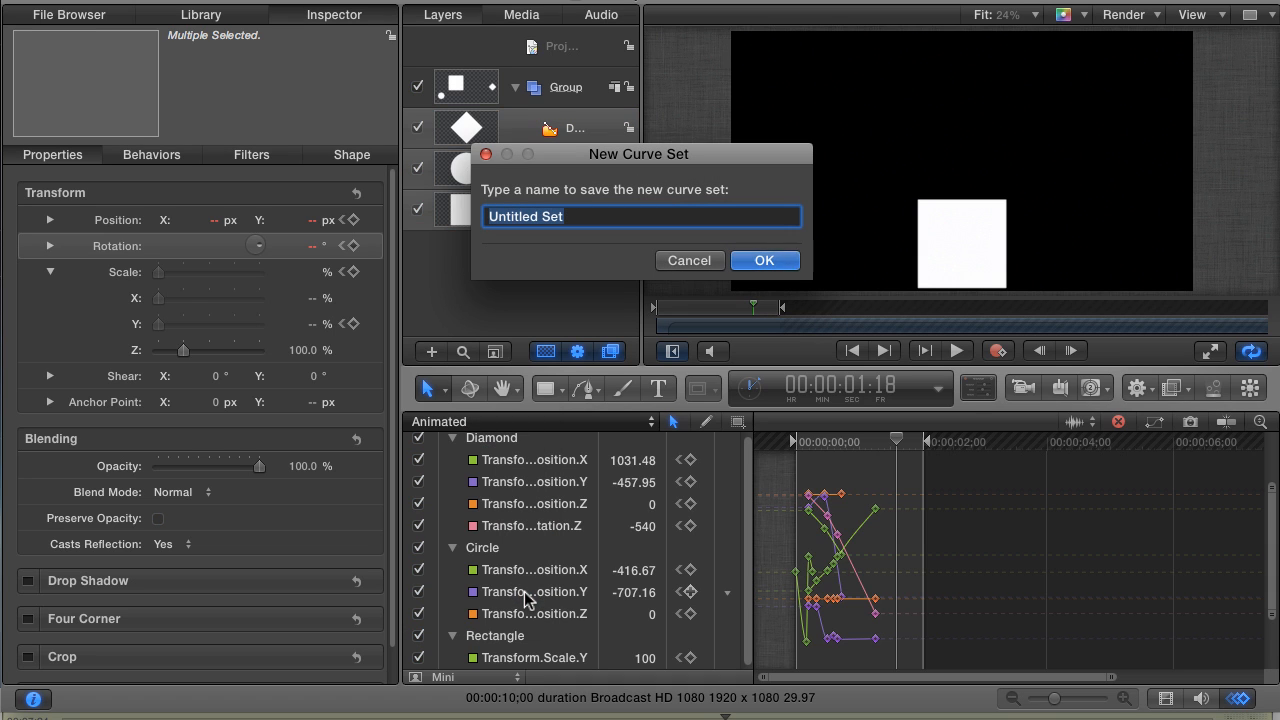
type("3 layer ani")
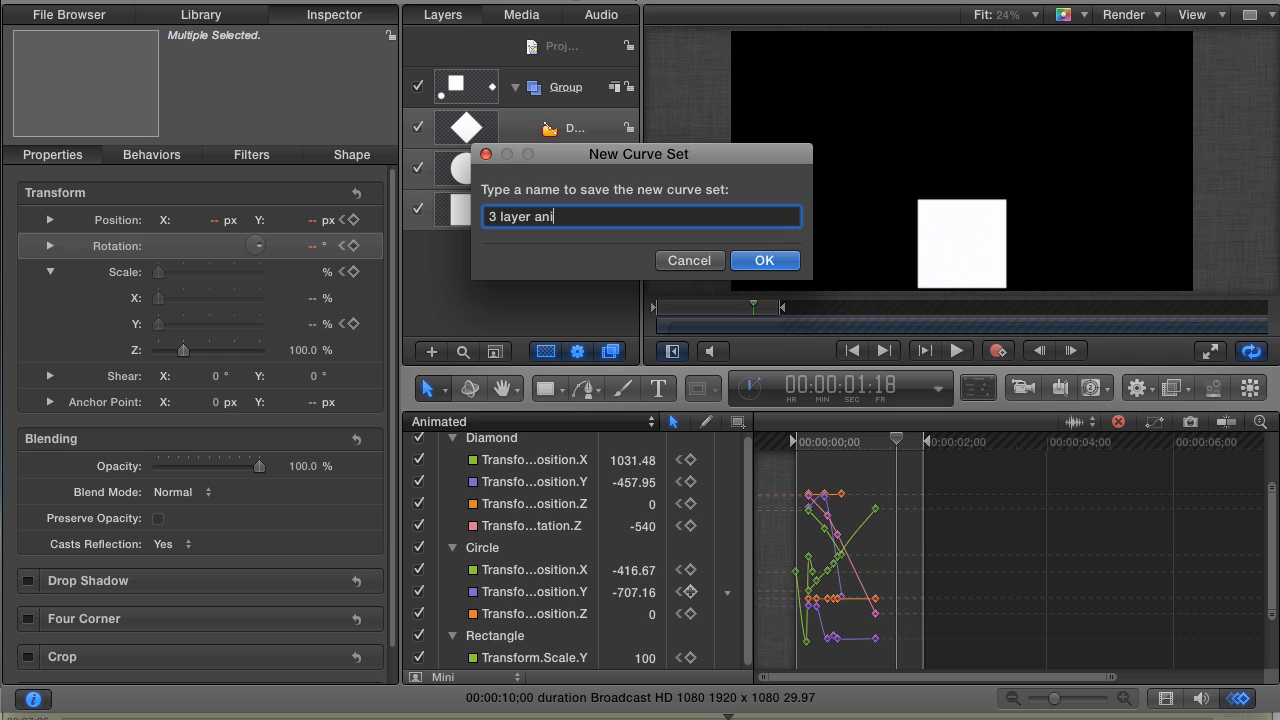
left_click(764, 260)
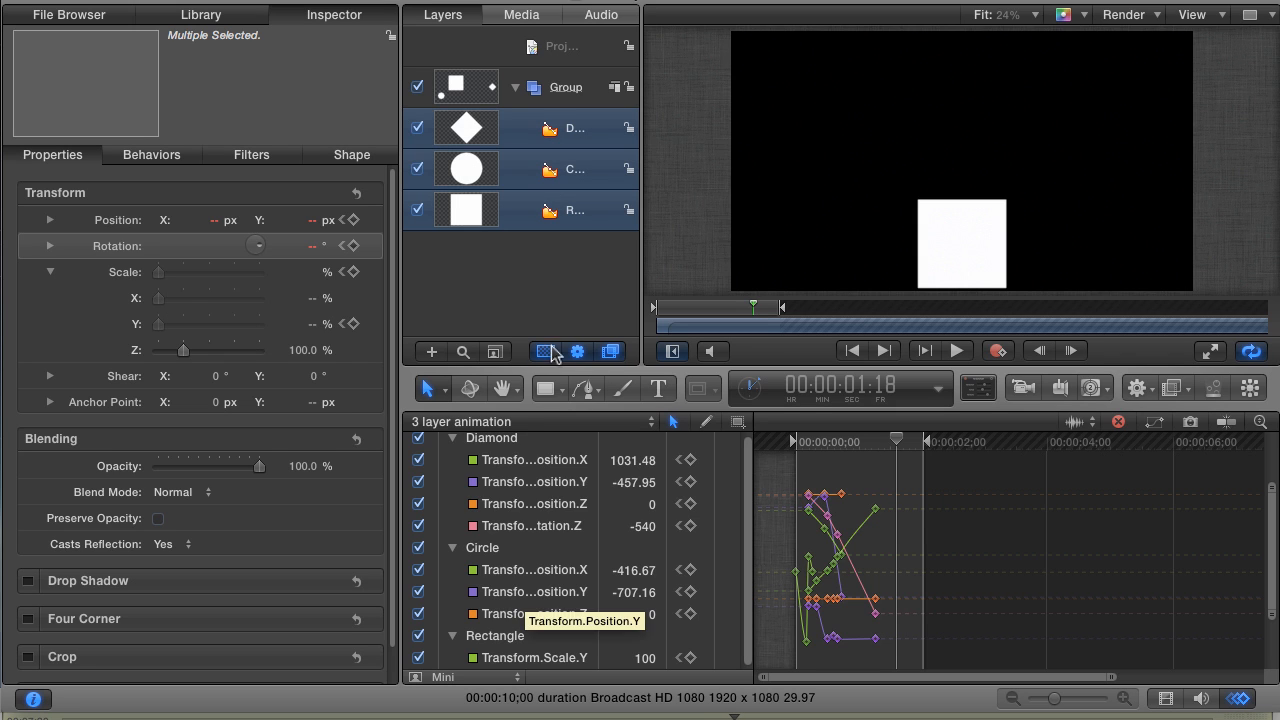
mouse_move(556, 308)
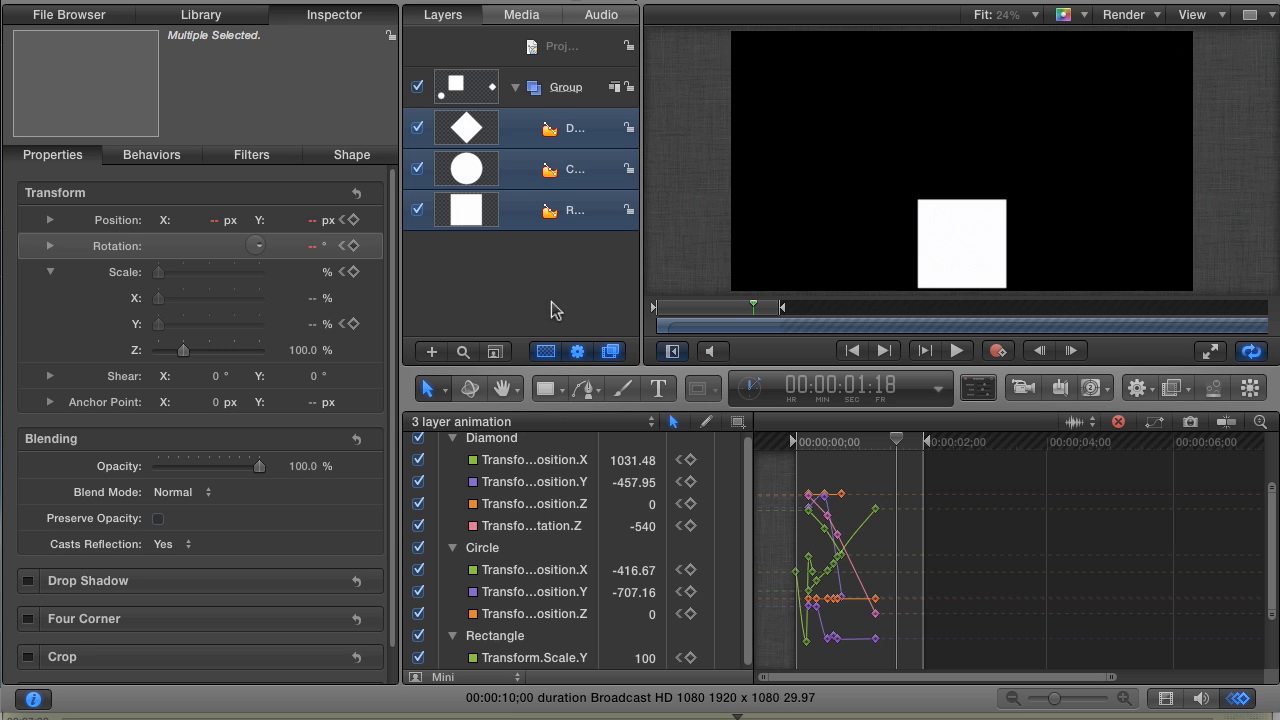
Deselect all layers and switch the curve set pop-up back to Animated.
left_click(556, 290)
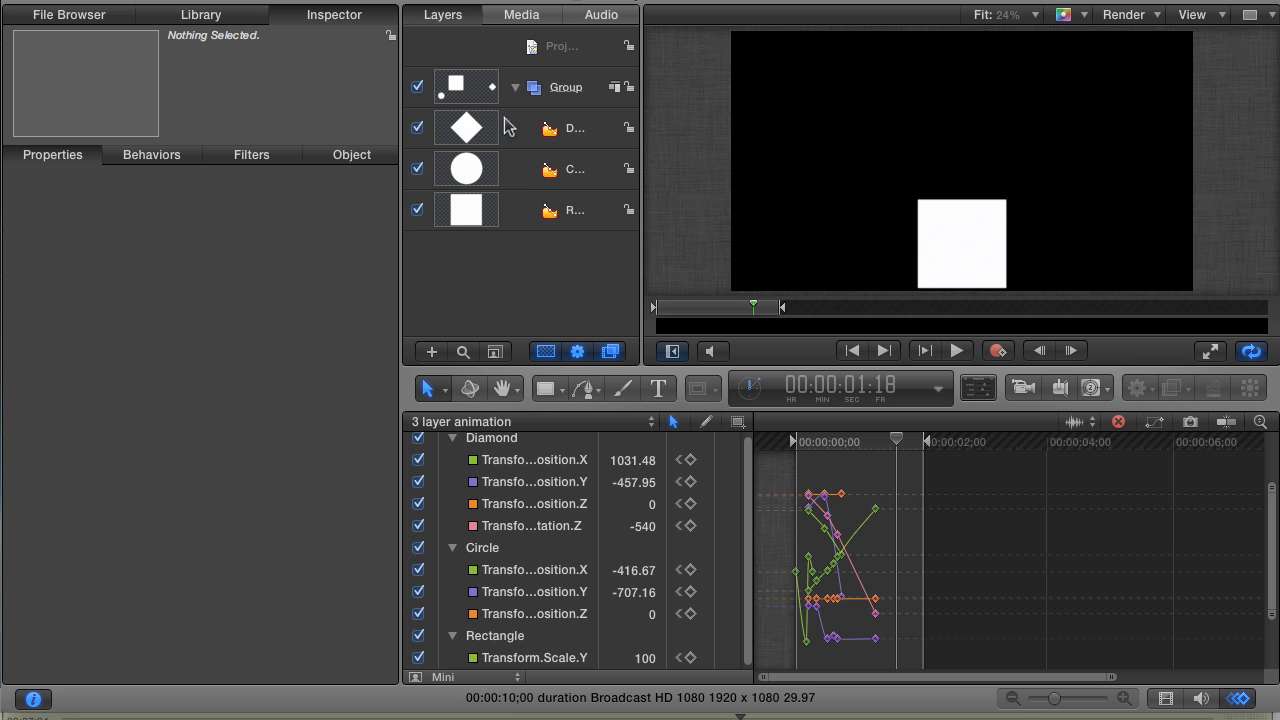
mouse_move(758, 488)
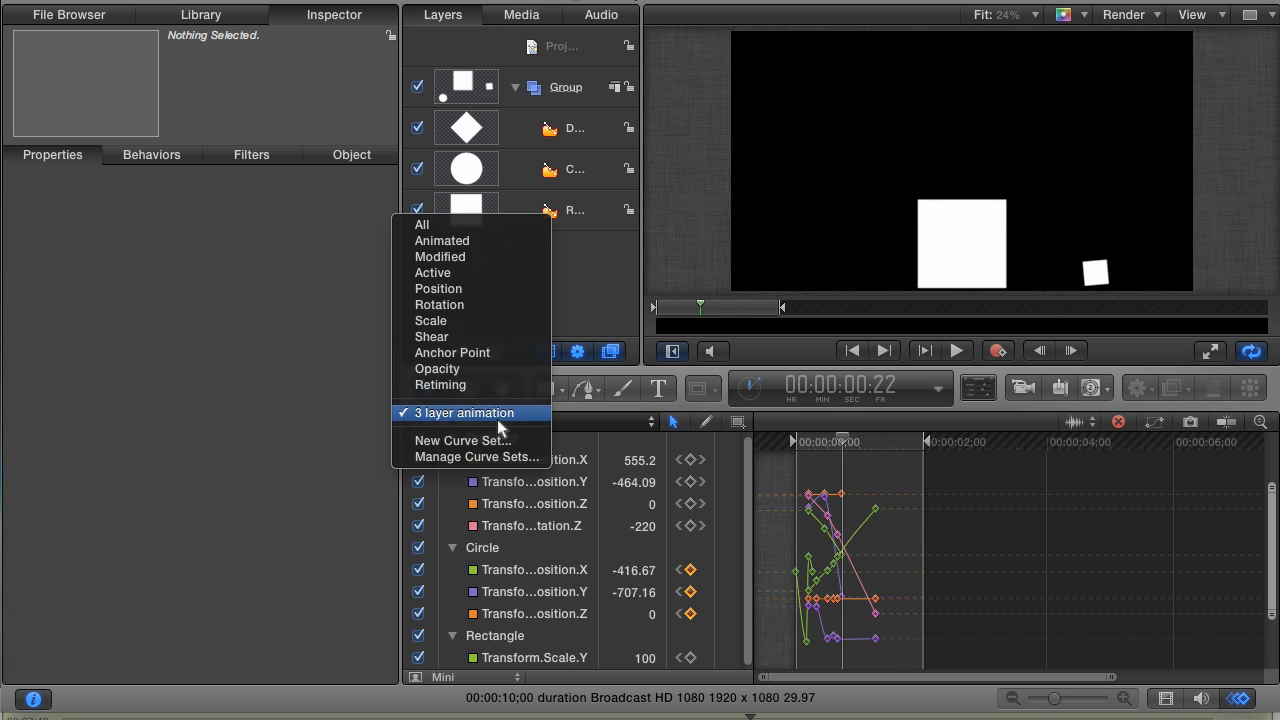
left_click(440, 240)
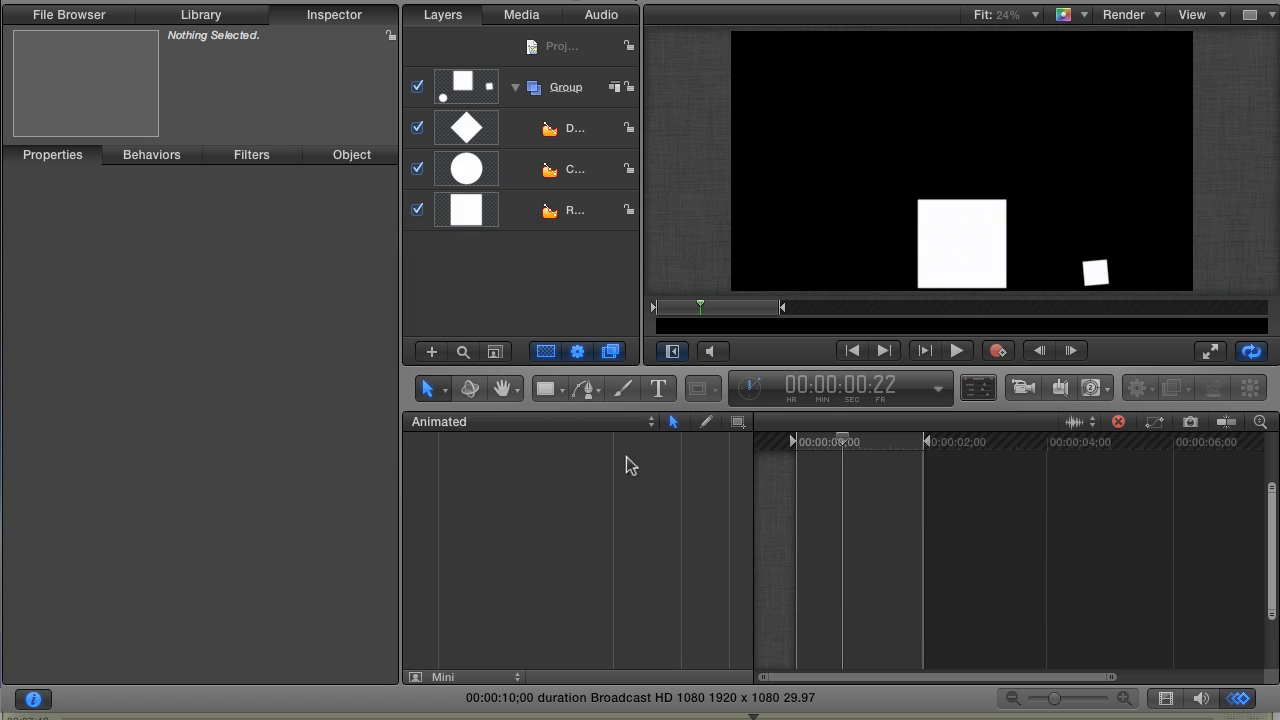
mouse_move(628, 446)
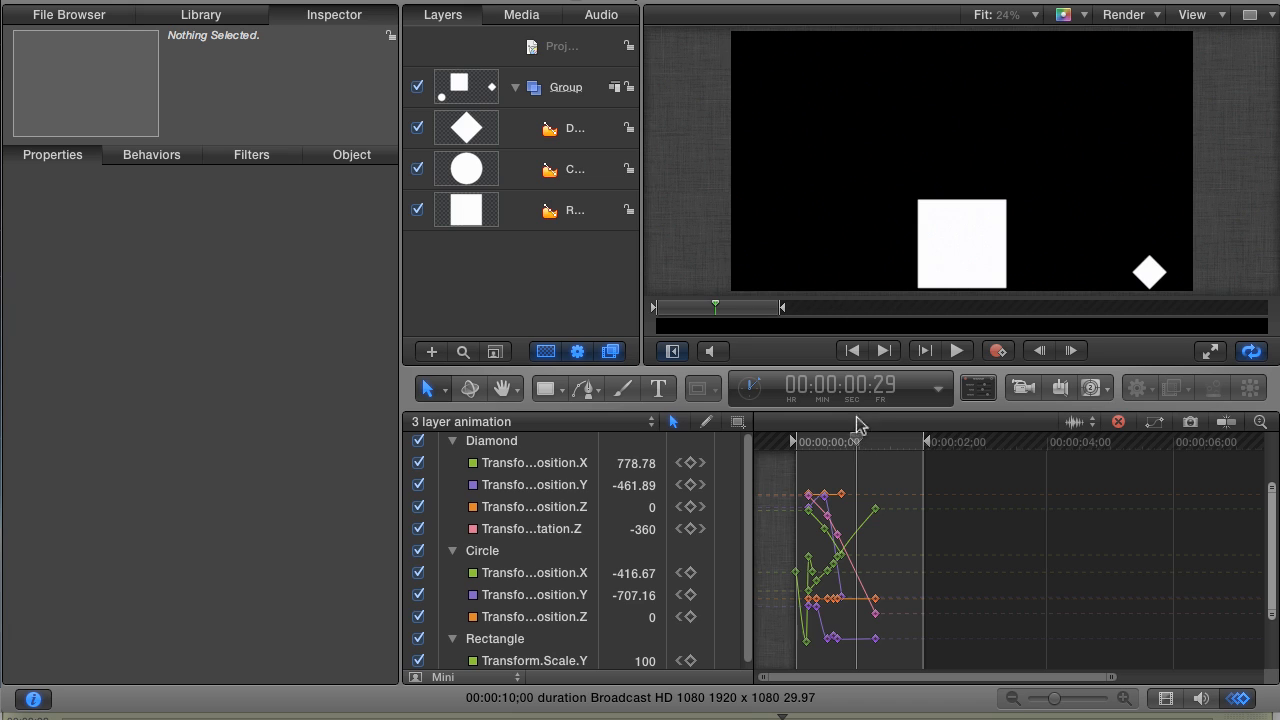
mouse_move(868, 444)
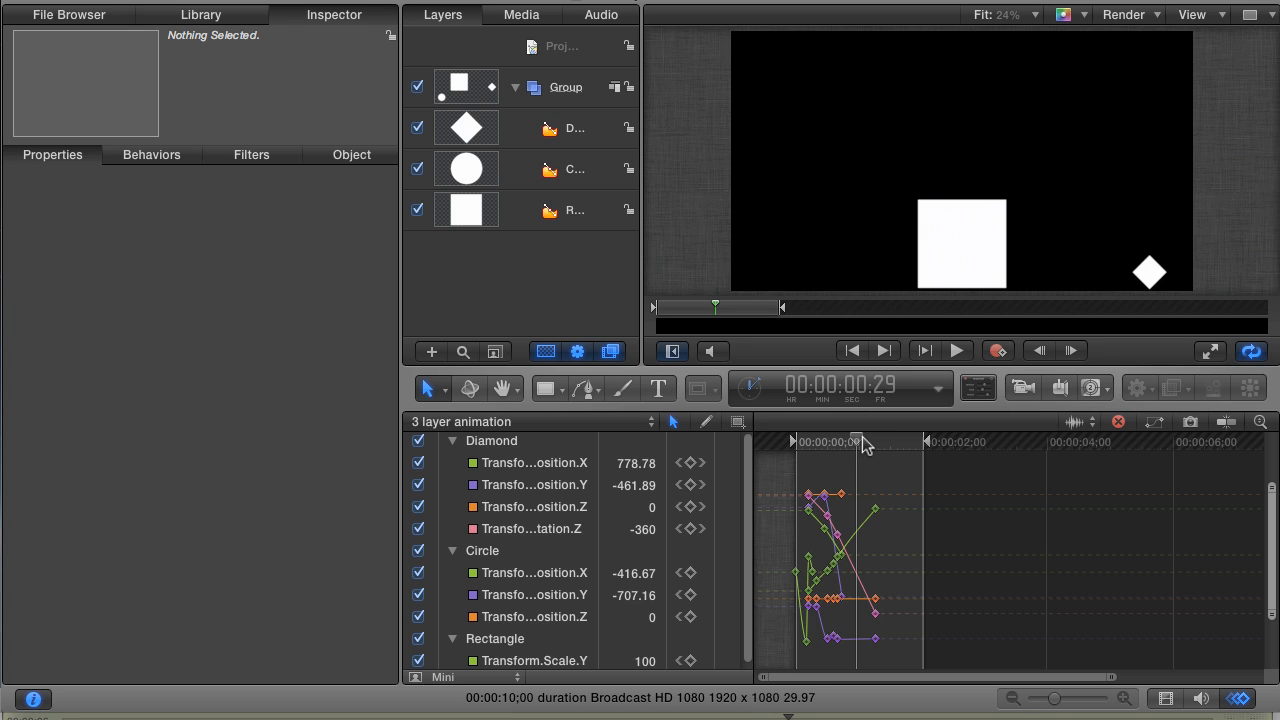
mouse_move(894, 476)
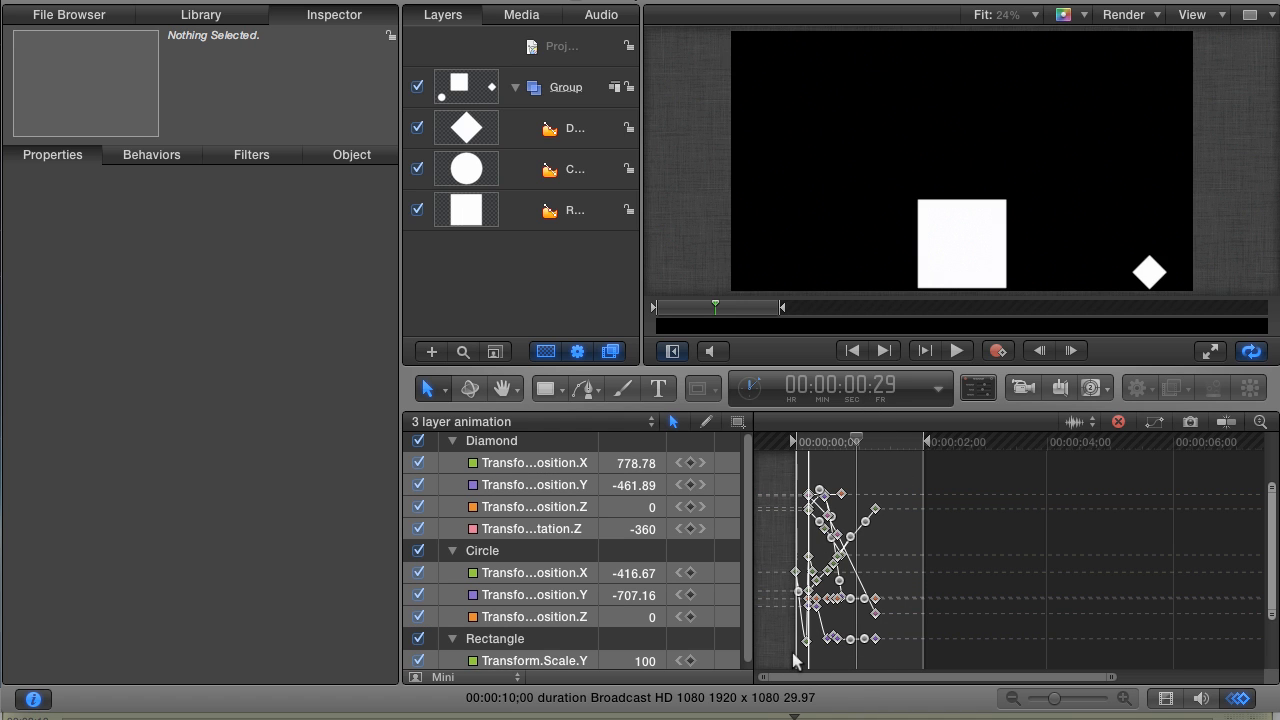
Copy every bounce keyframe of the three layers for reuse.
key("cmd+c")
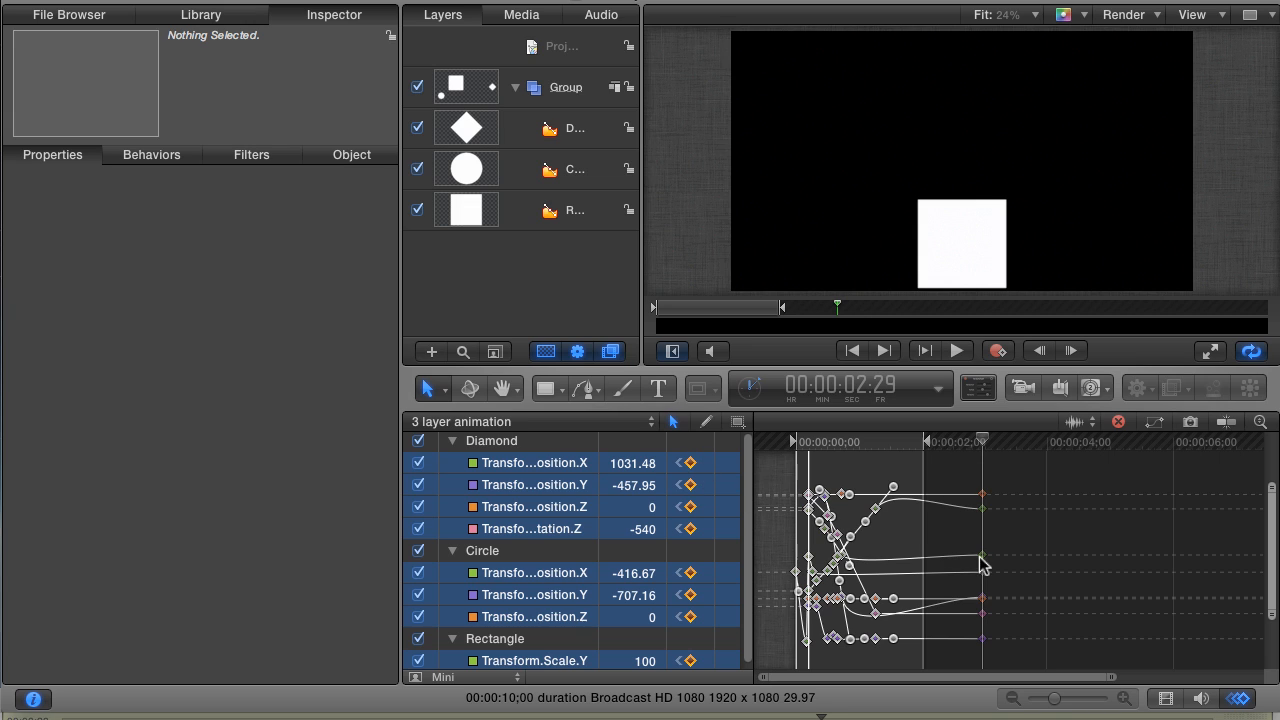
mouse_move(784, 478)
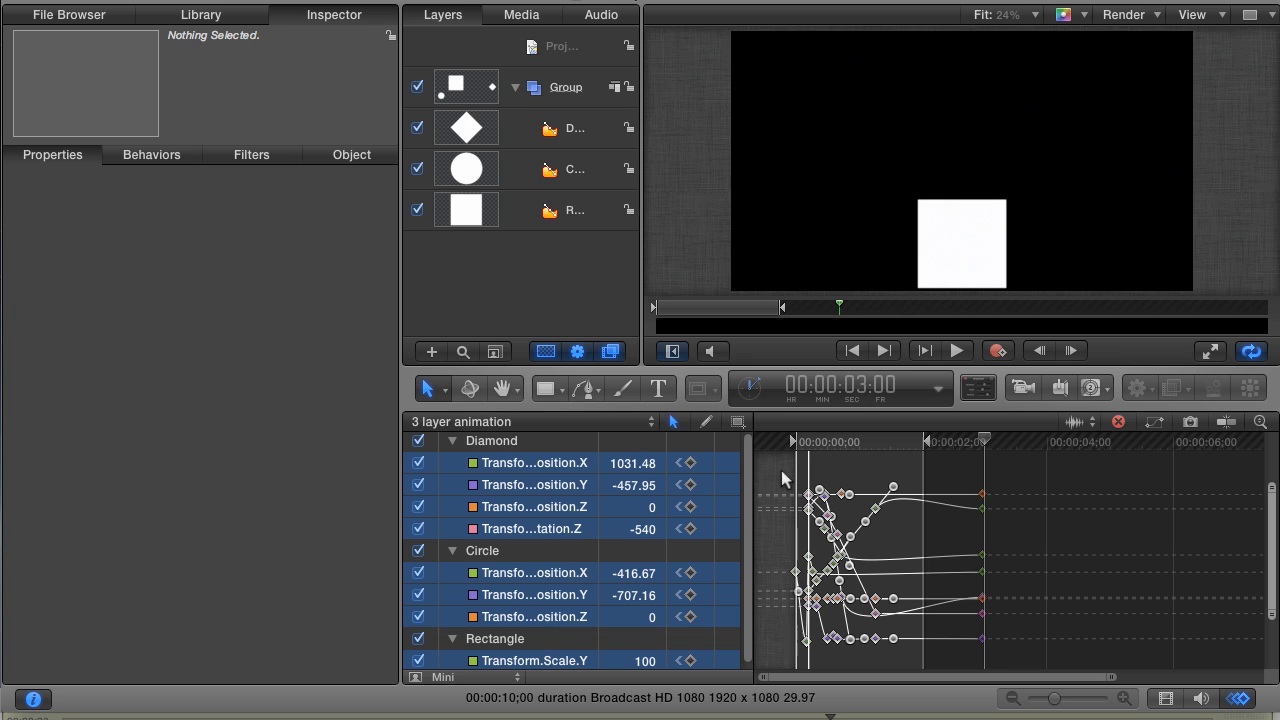
Paste the copied bounce keyframes at the playhead at 3:00.
key("cmd+v")
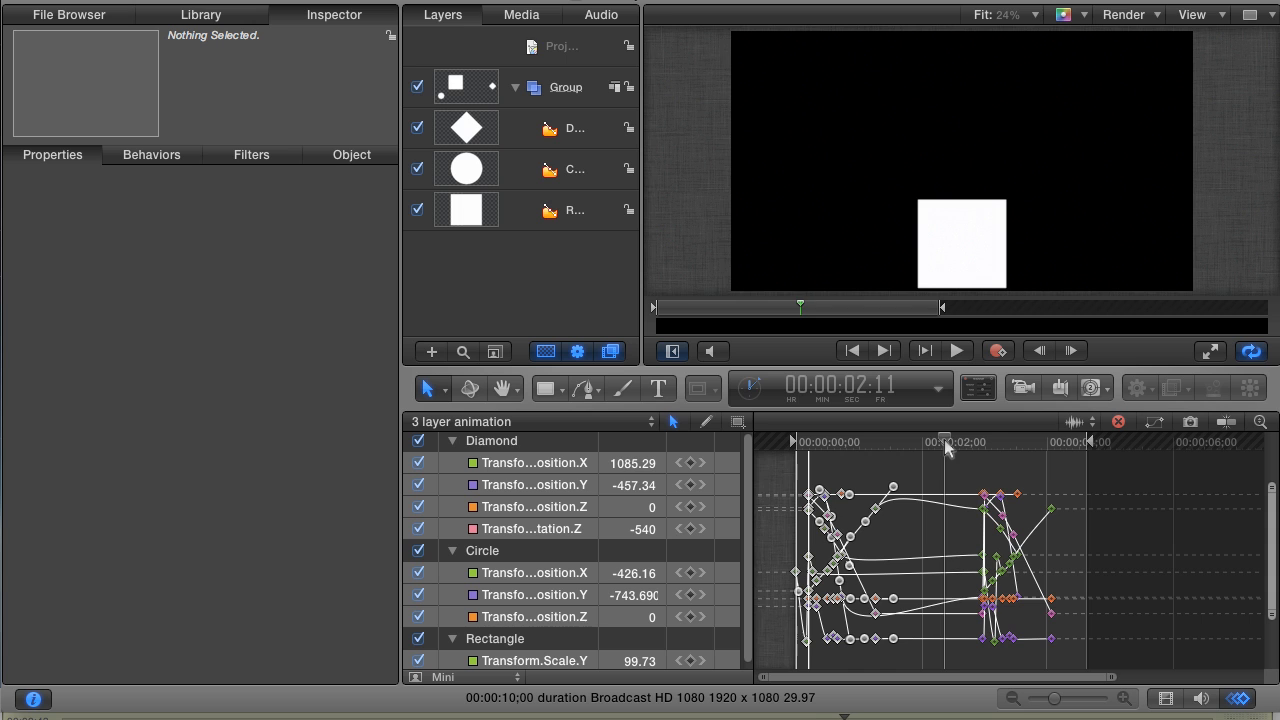
left_click(956, 350)
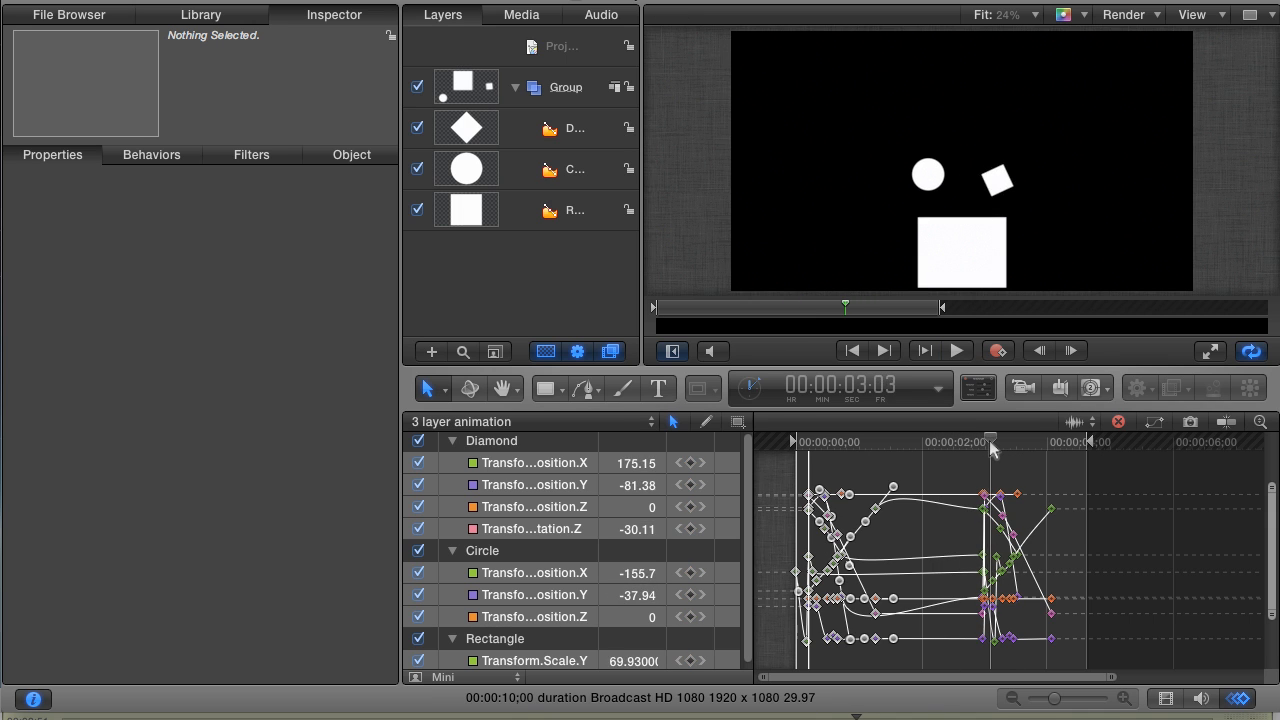
left_click_drag(990, 440, 984, 440)
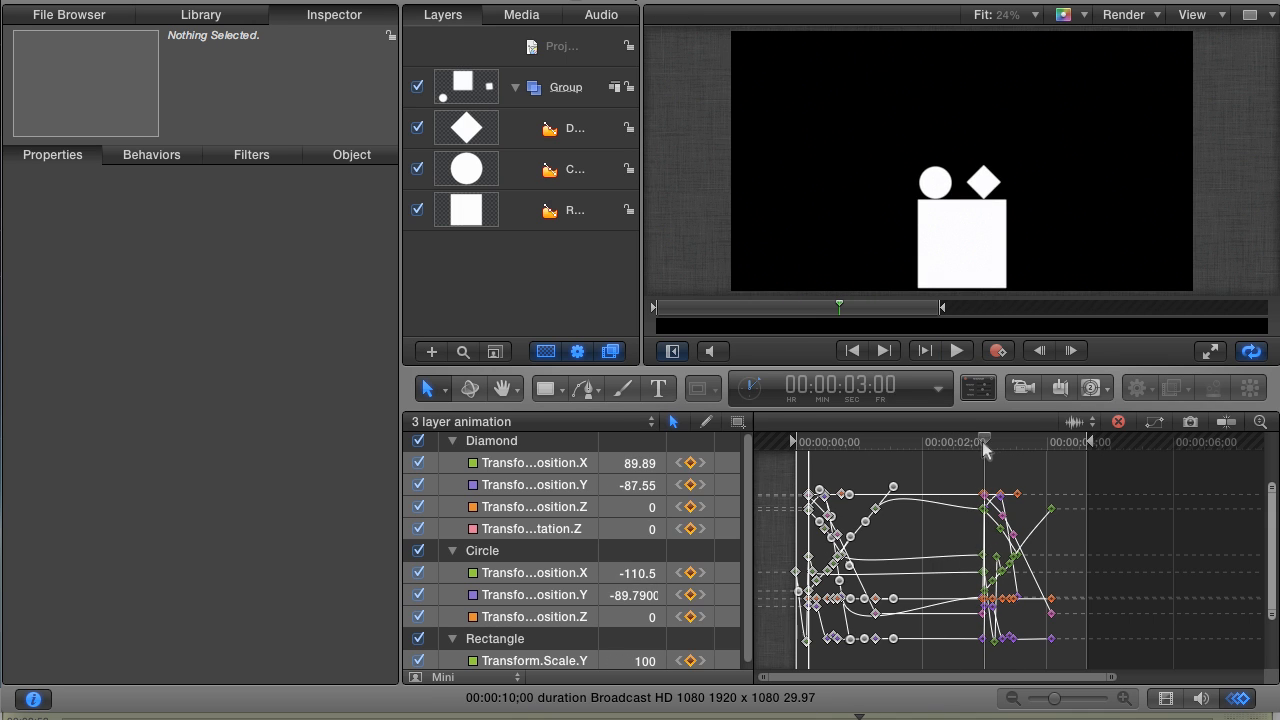
left_click_drag(984, 442, 996, 442)
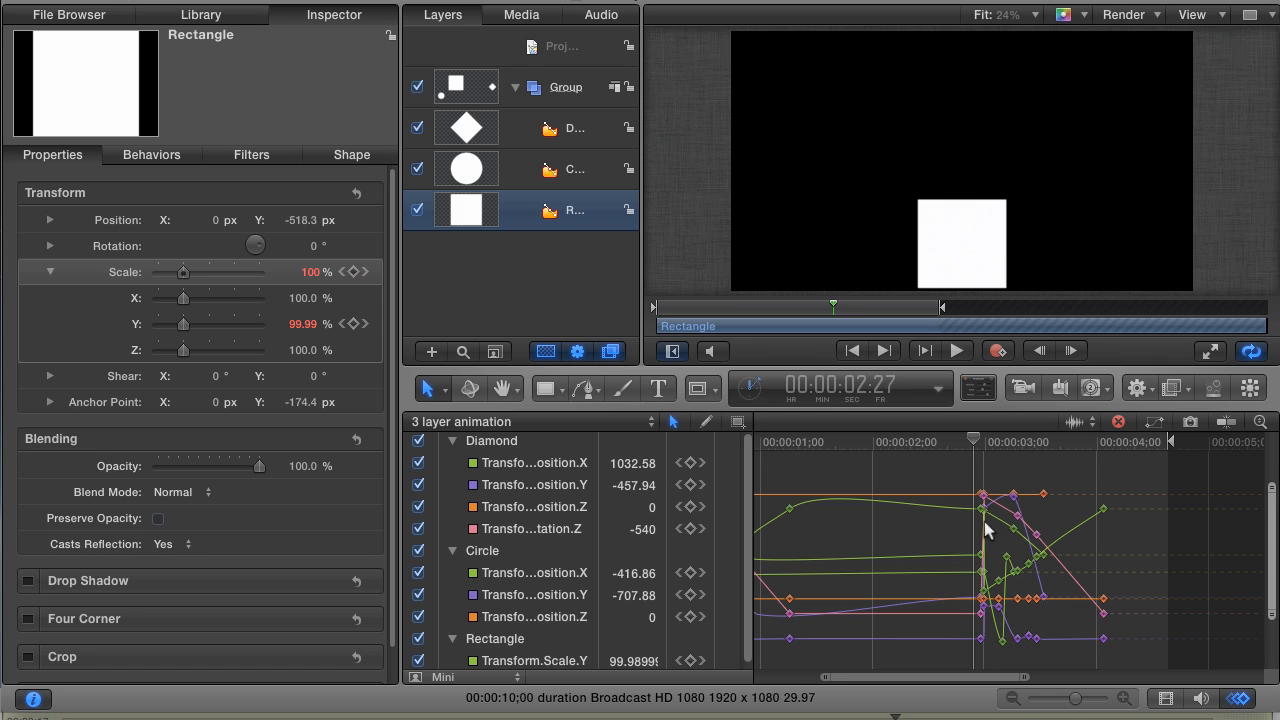
mouse_move(1018, 476)
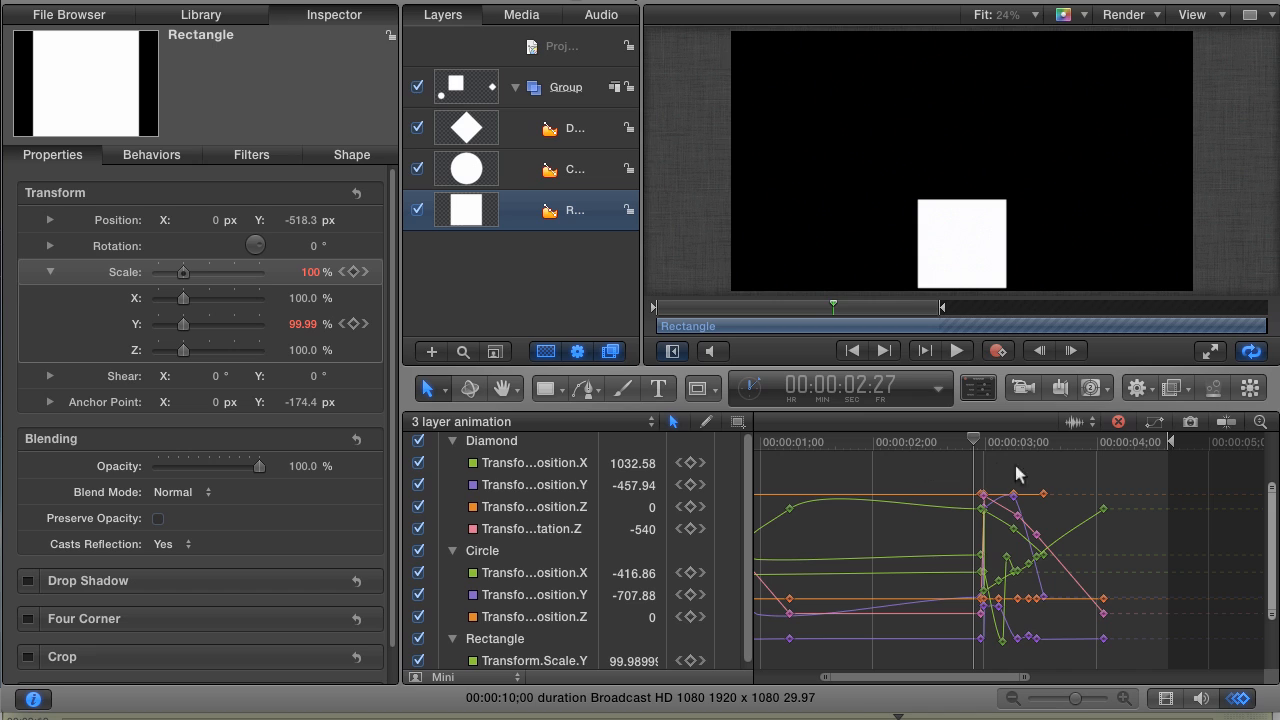
mouse_move(924, 480)
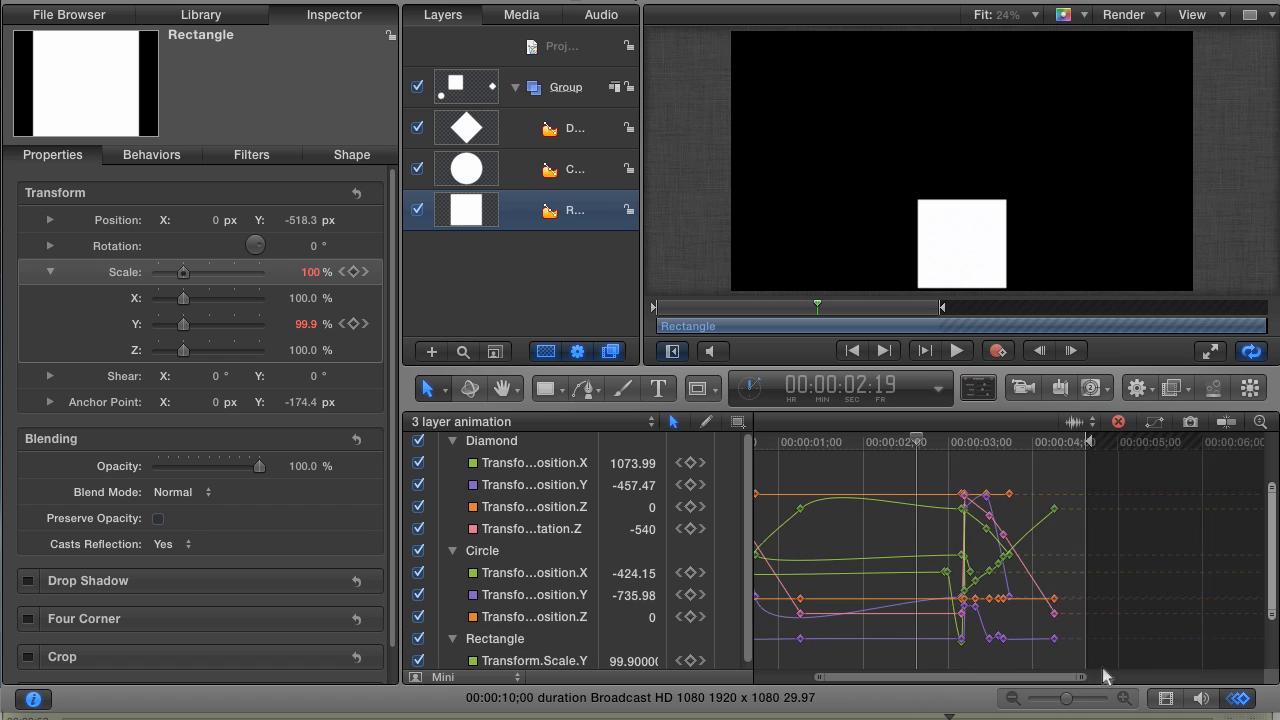
left_click(956, 350)
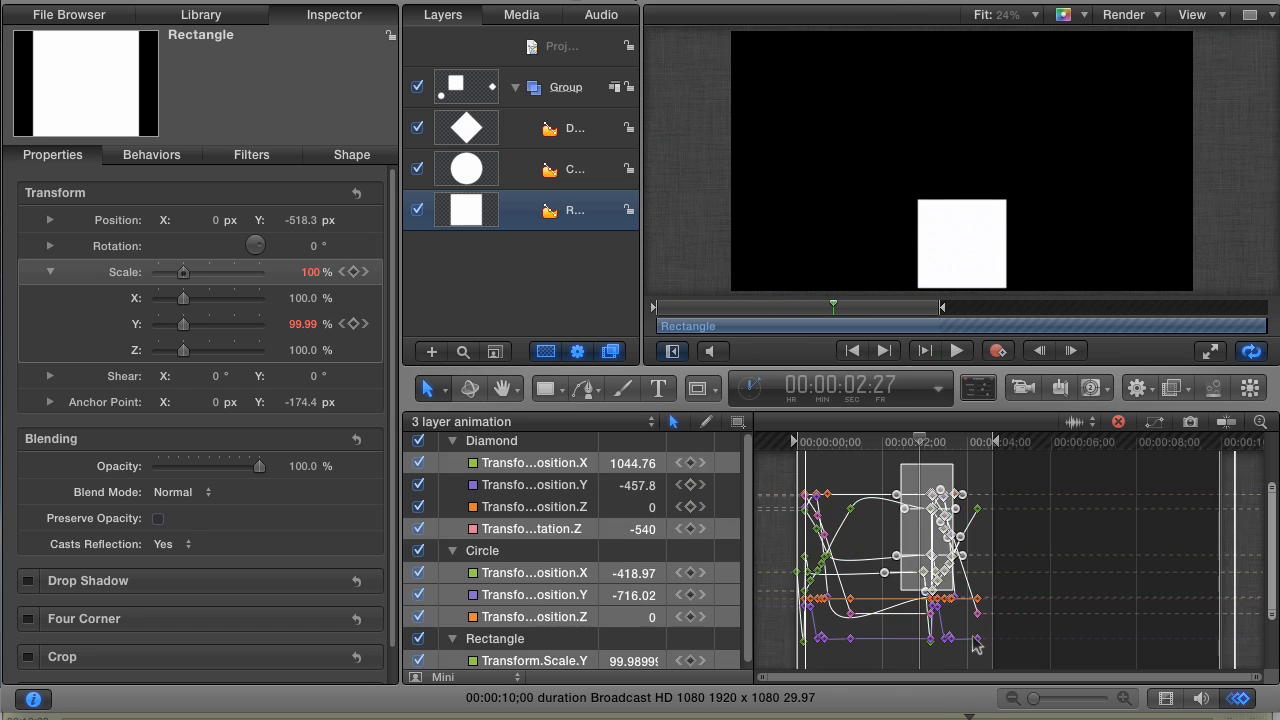
Delete the pasted repeat keyframes and set the playhead to 3 seconds.
key("delete")
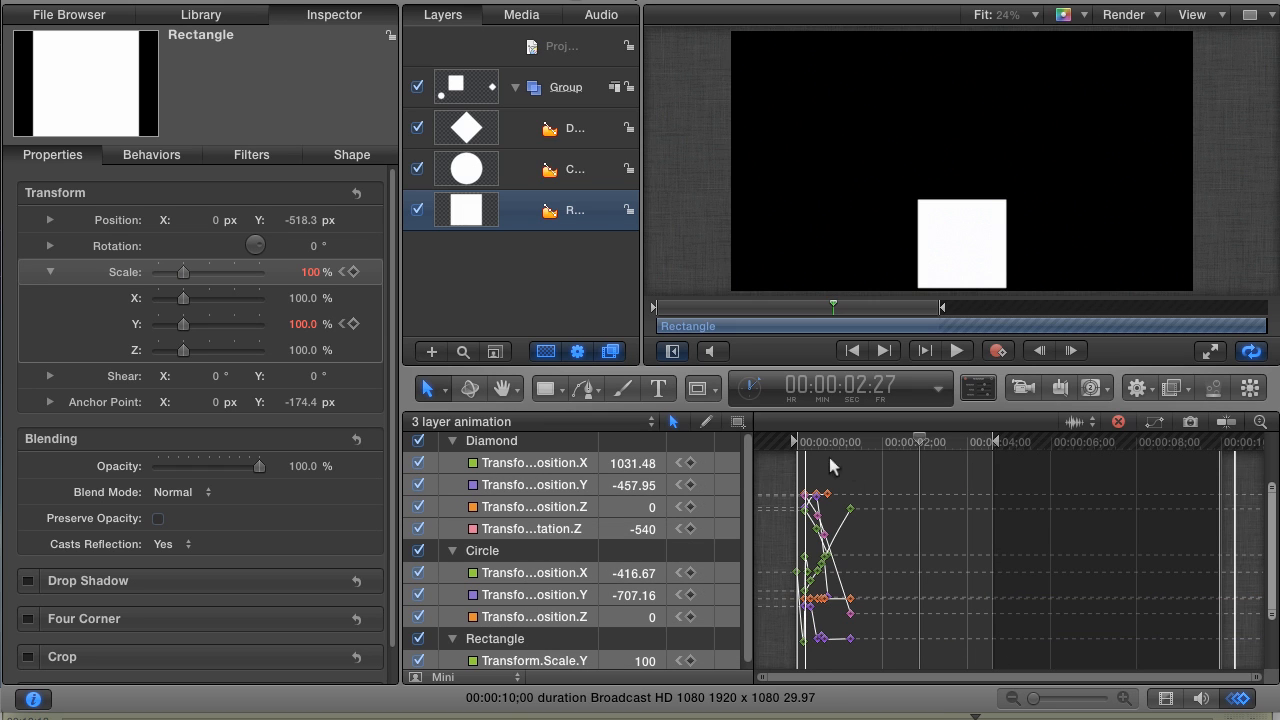
mouse_move(918, 444)
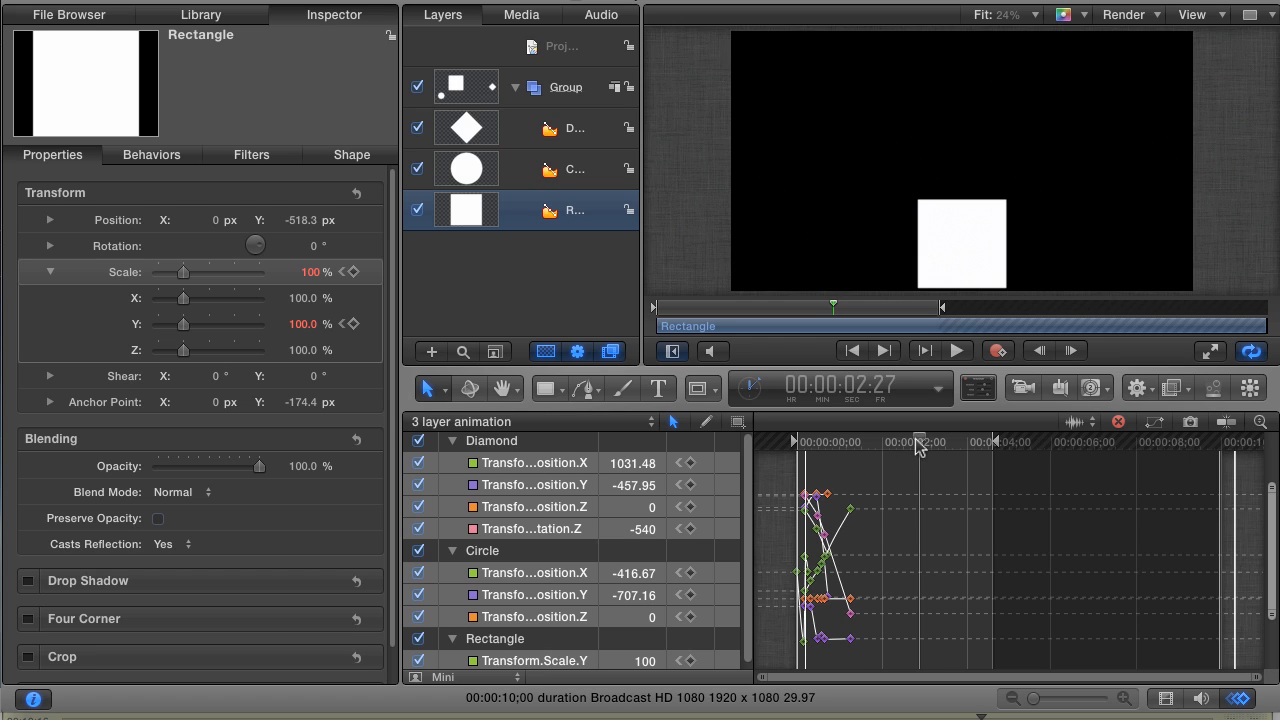
mouse_move(856, 402)
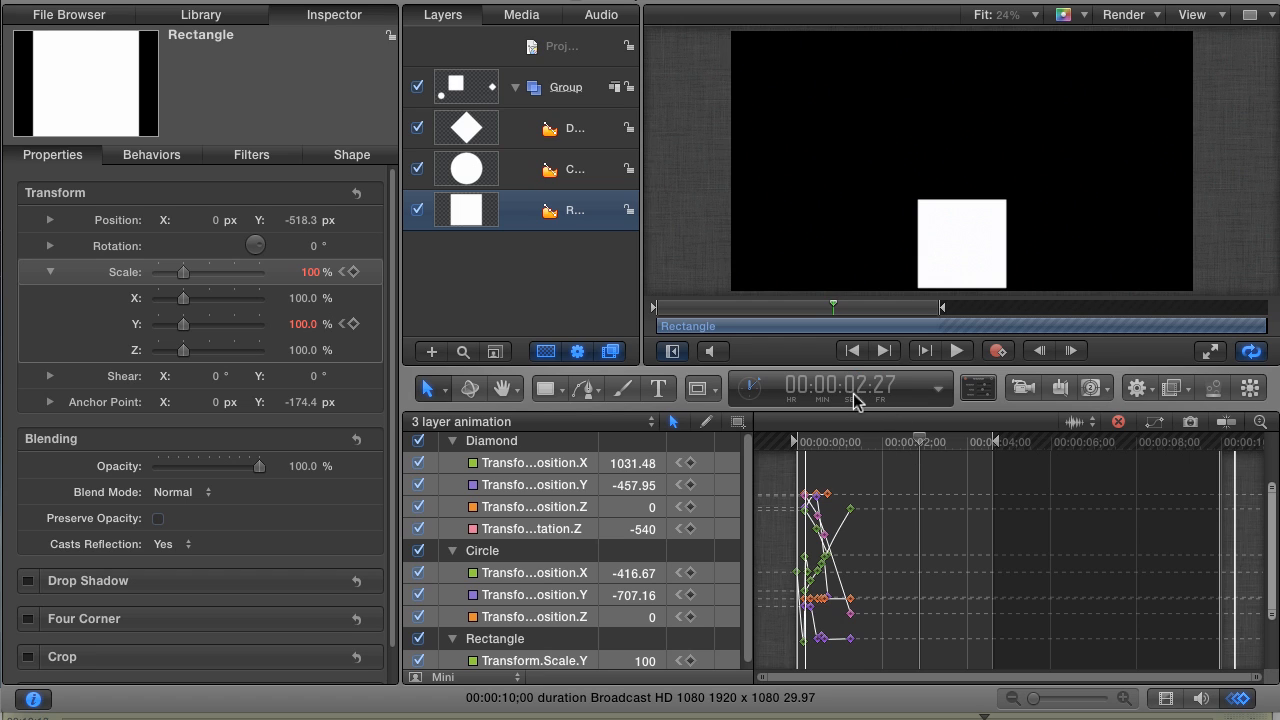
left_click(840, 384)
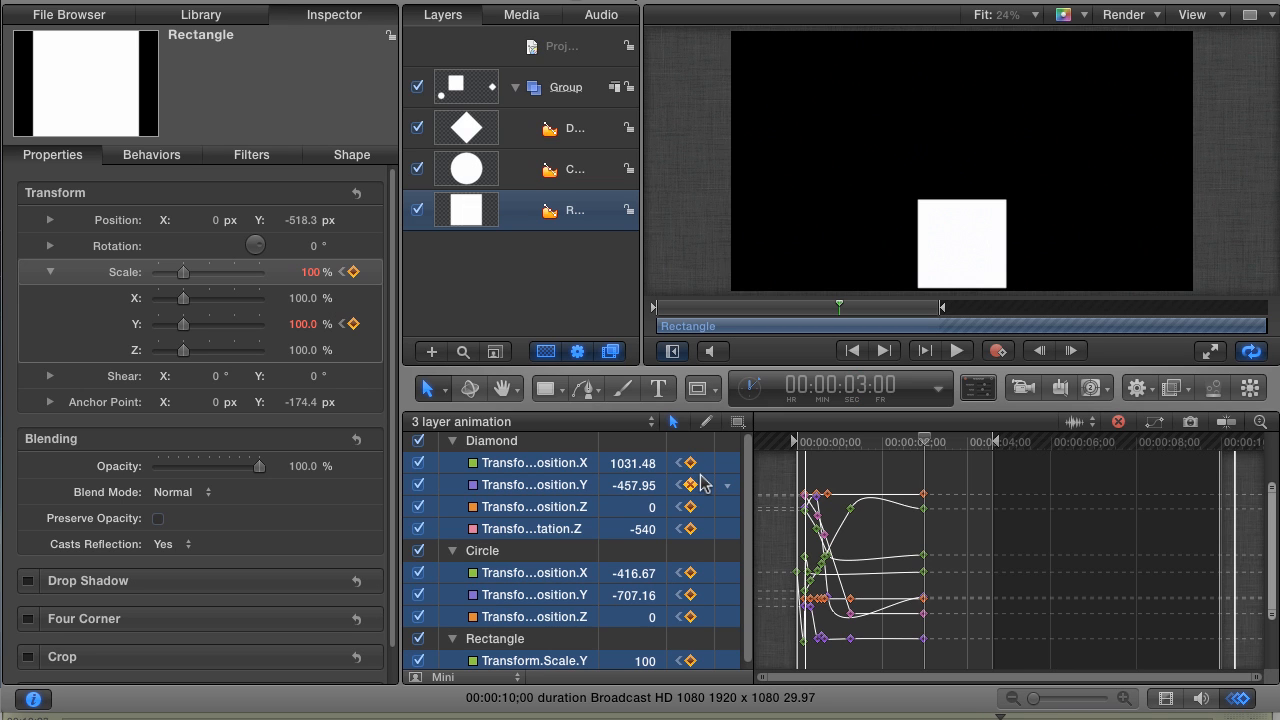
mouse_move(704, 486)
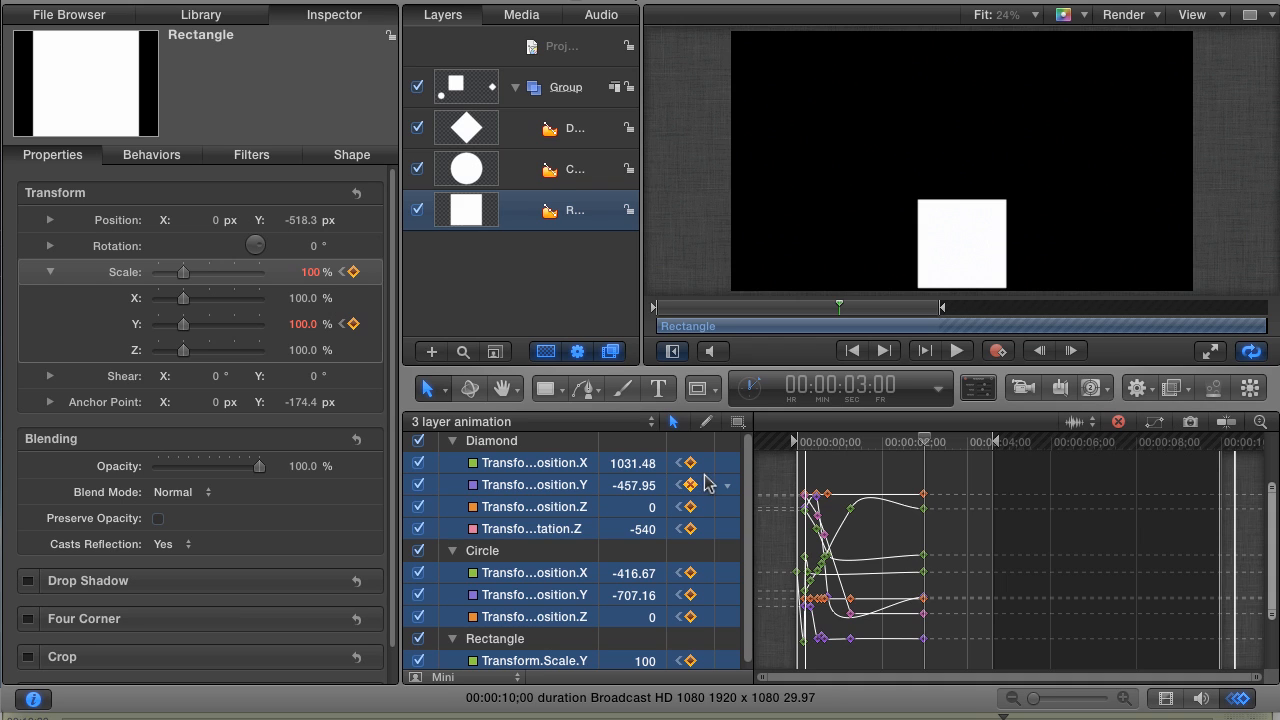
mouse_move(708, 476)
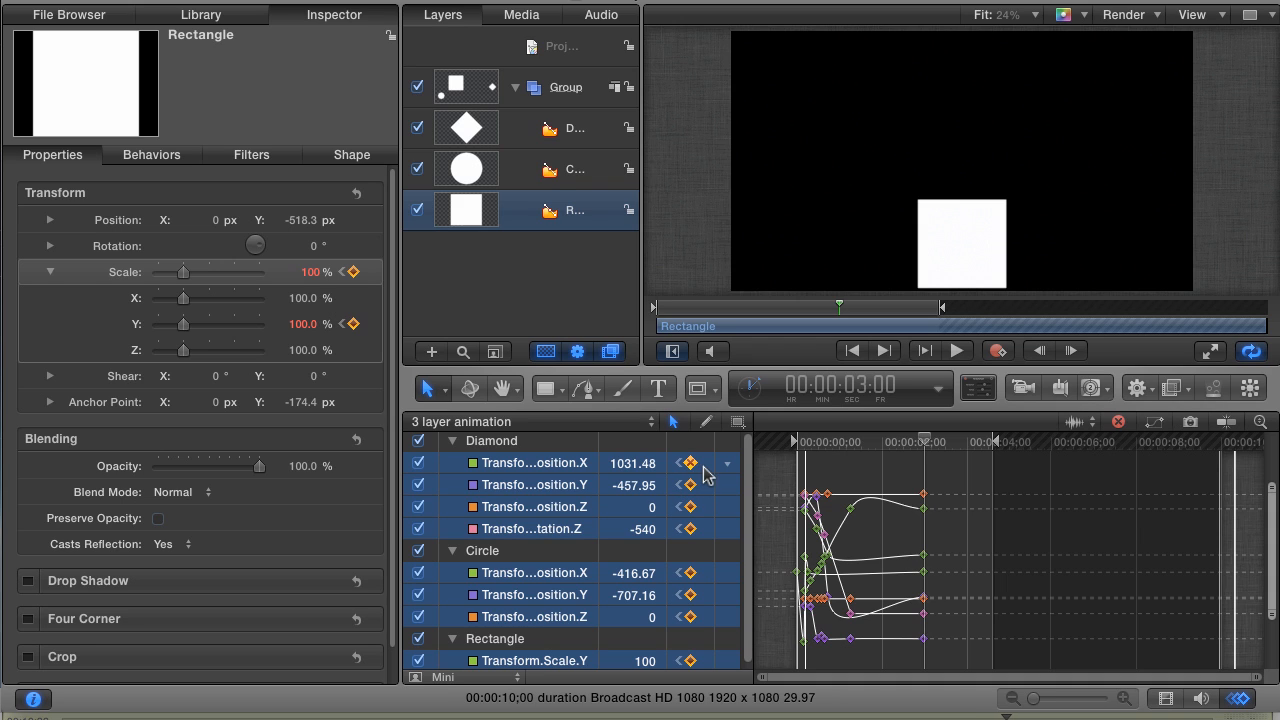
mouse_move(916, 458)
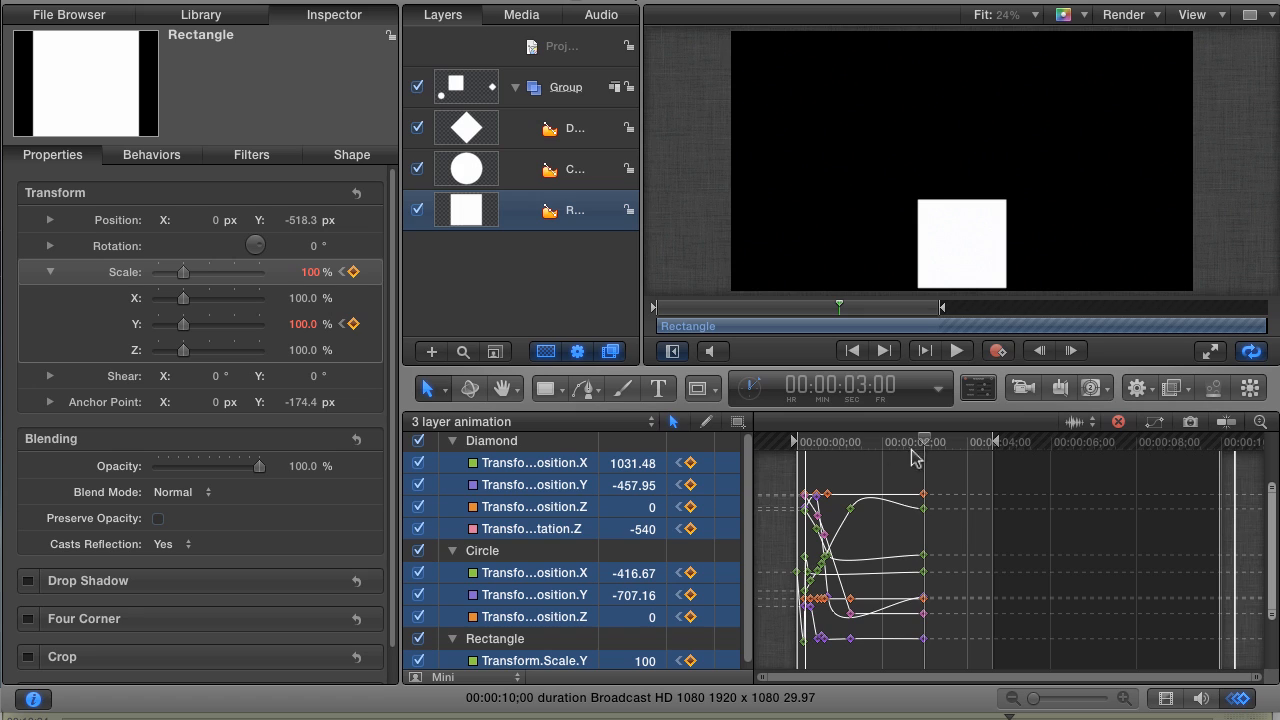
mouse_move(910, 456)
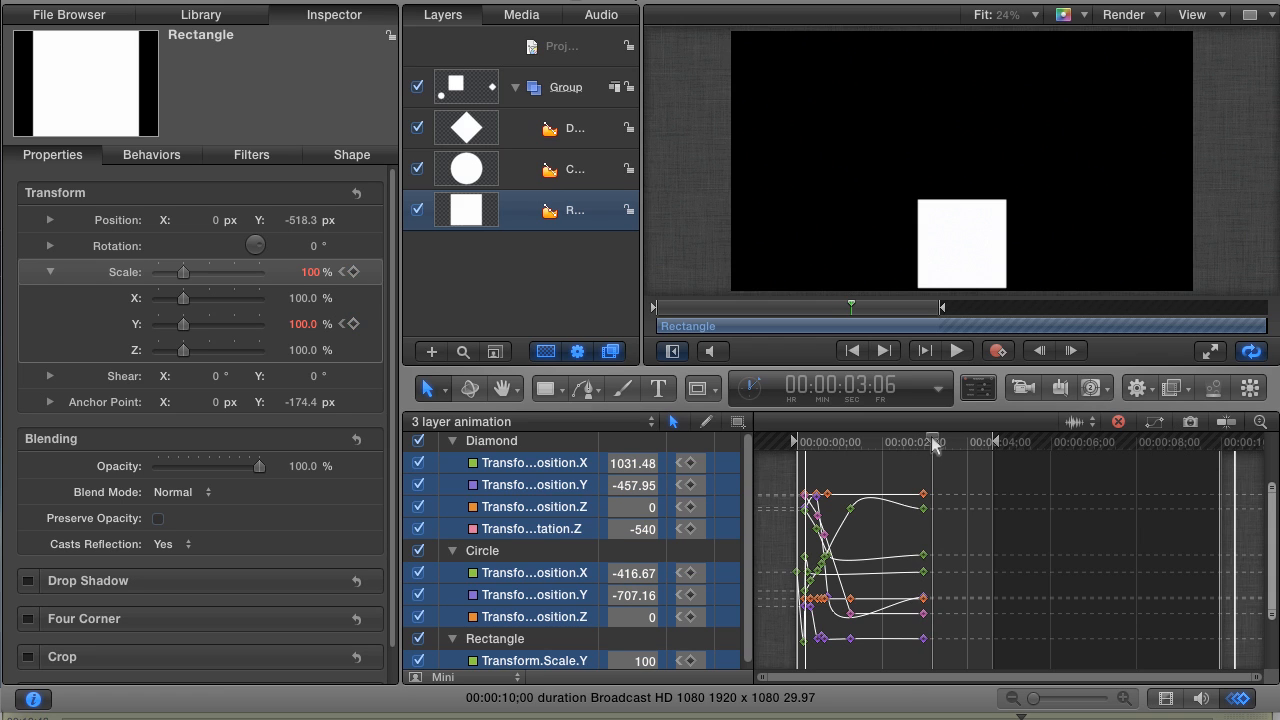
mouse_move(890, 442)
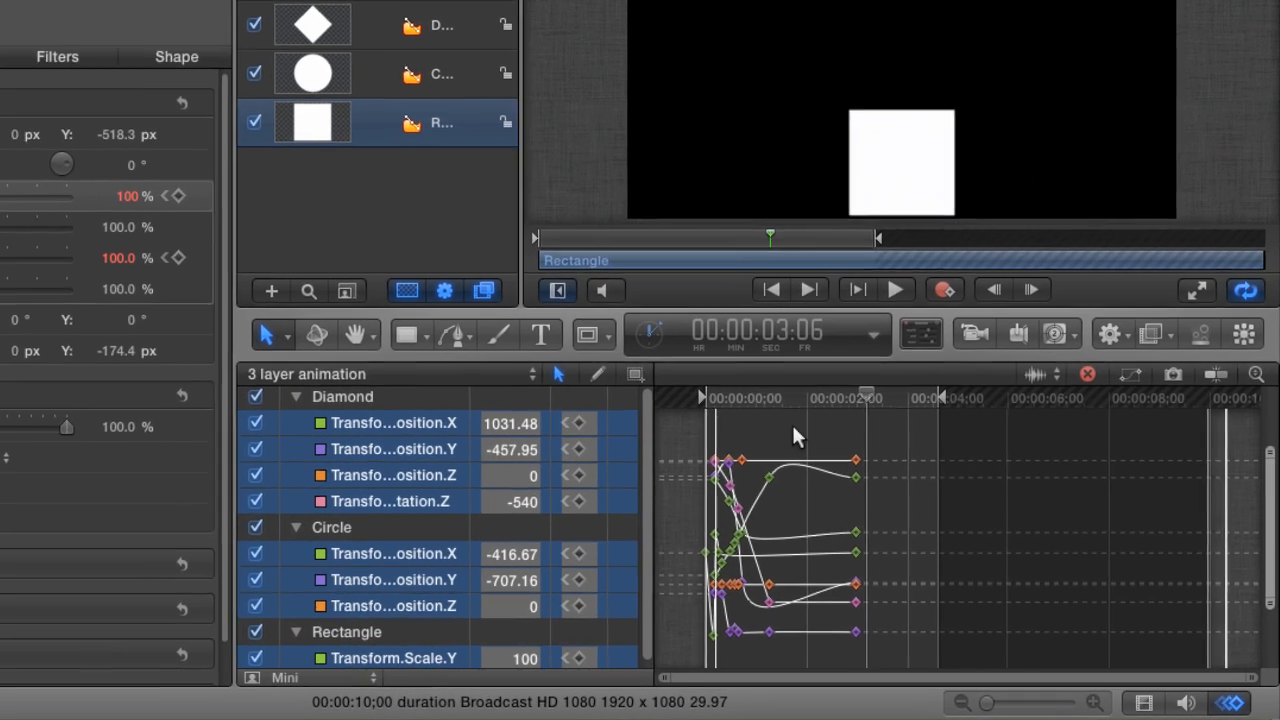
Show the Timeline (Cmd-7) and scroll to the Diamond and Circle keyframe rows.
key("cmd+7")
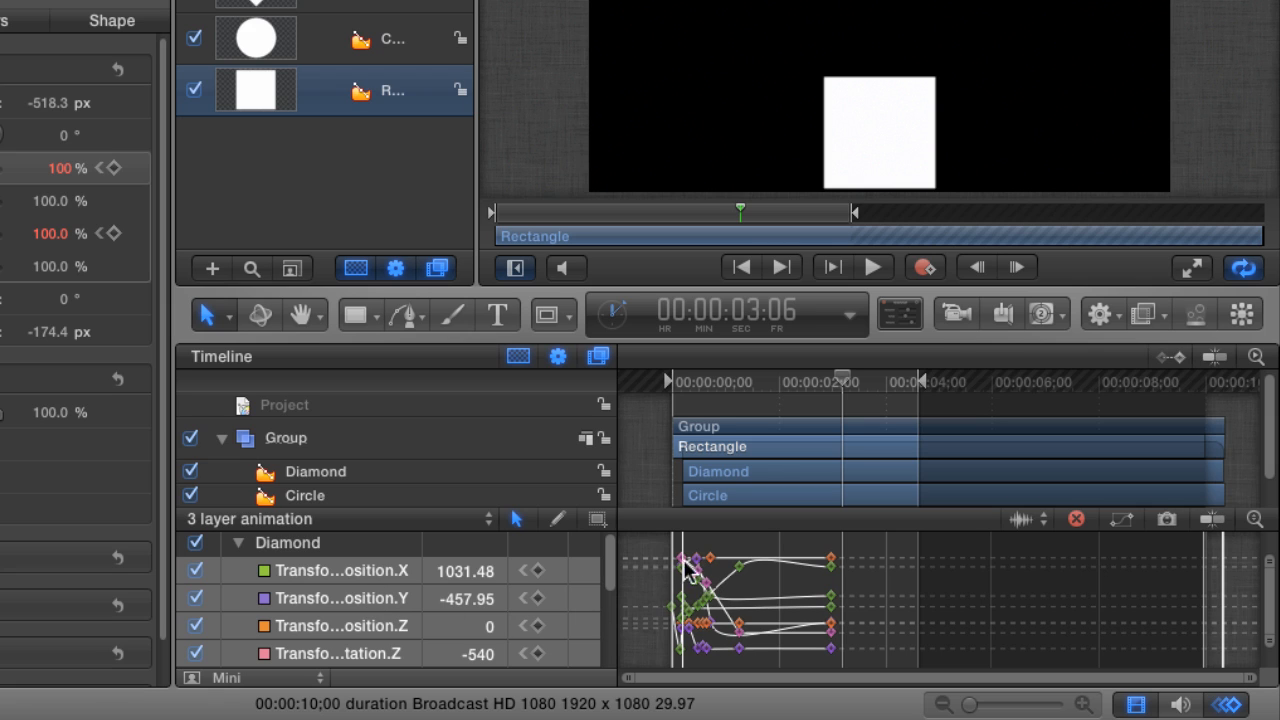
mouse_move(728, 342)
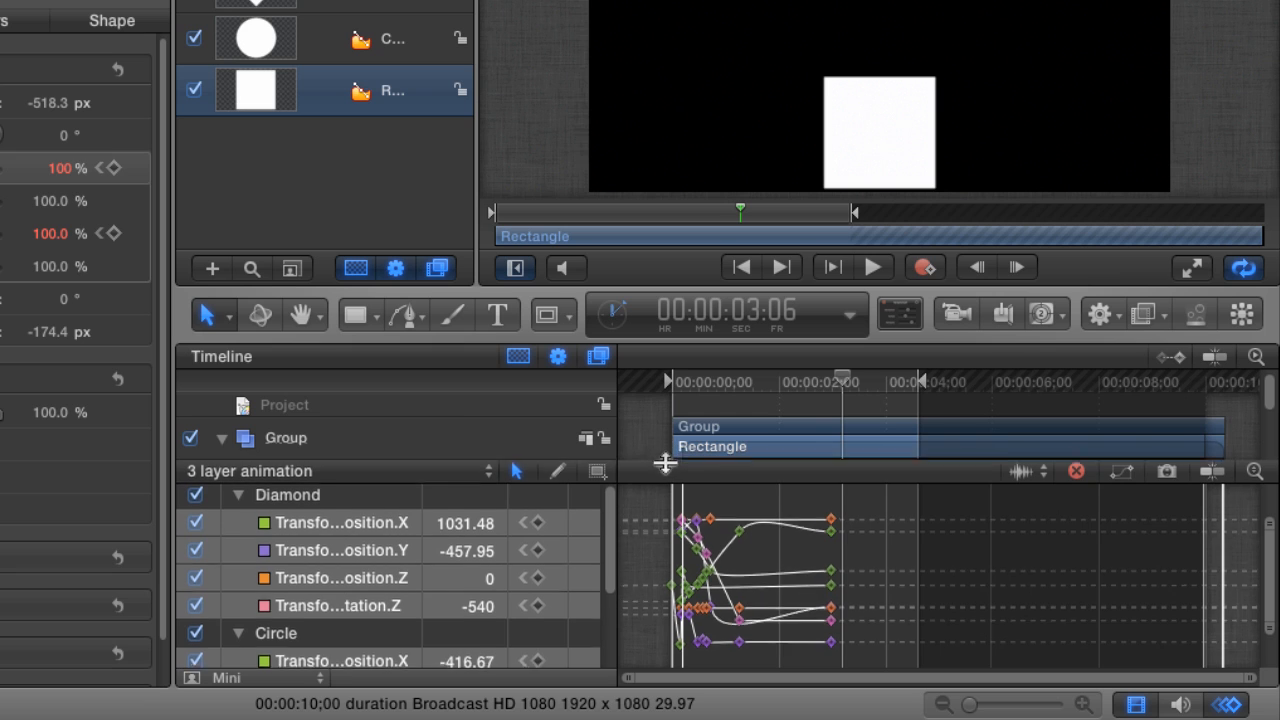
scroll("down", 3)
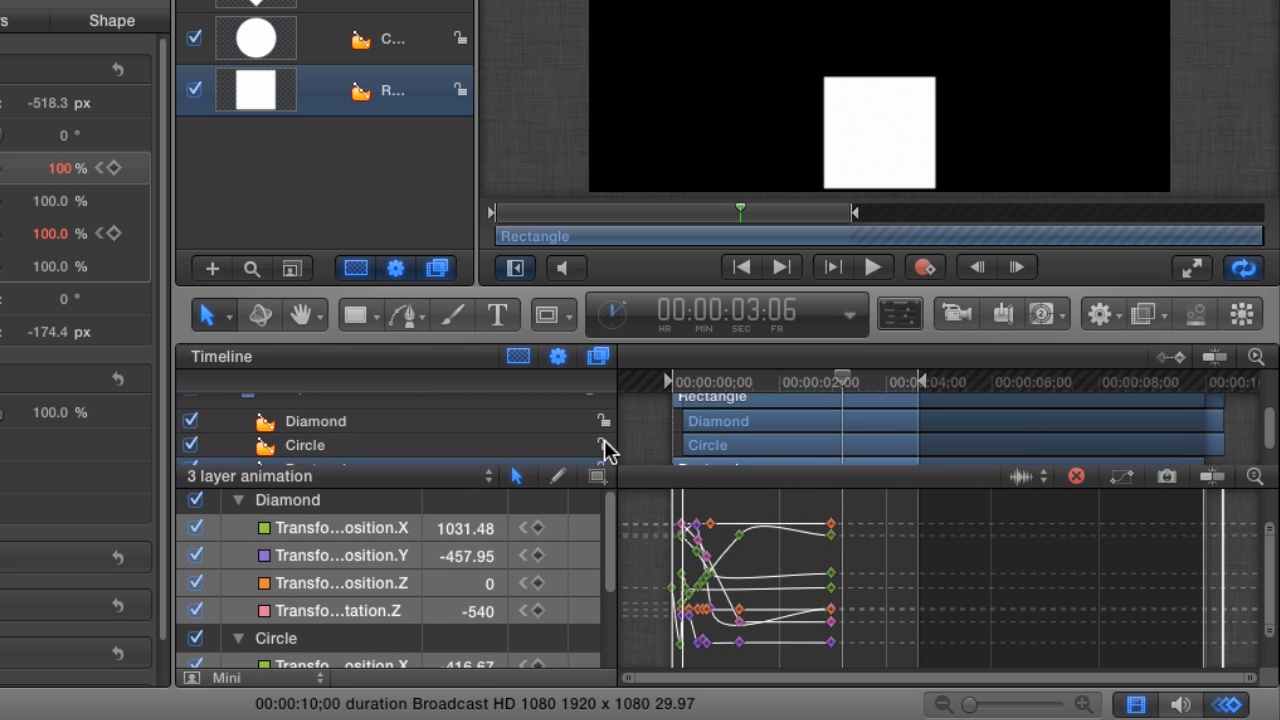
mouse_move(1184, 368)
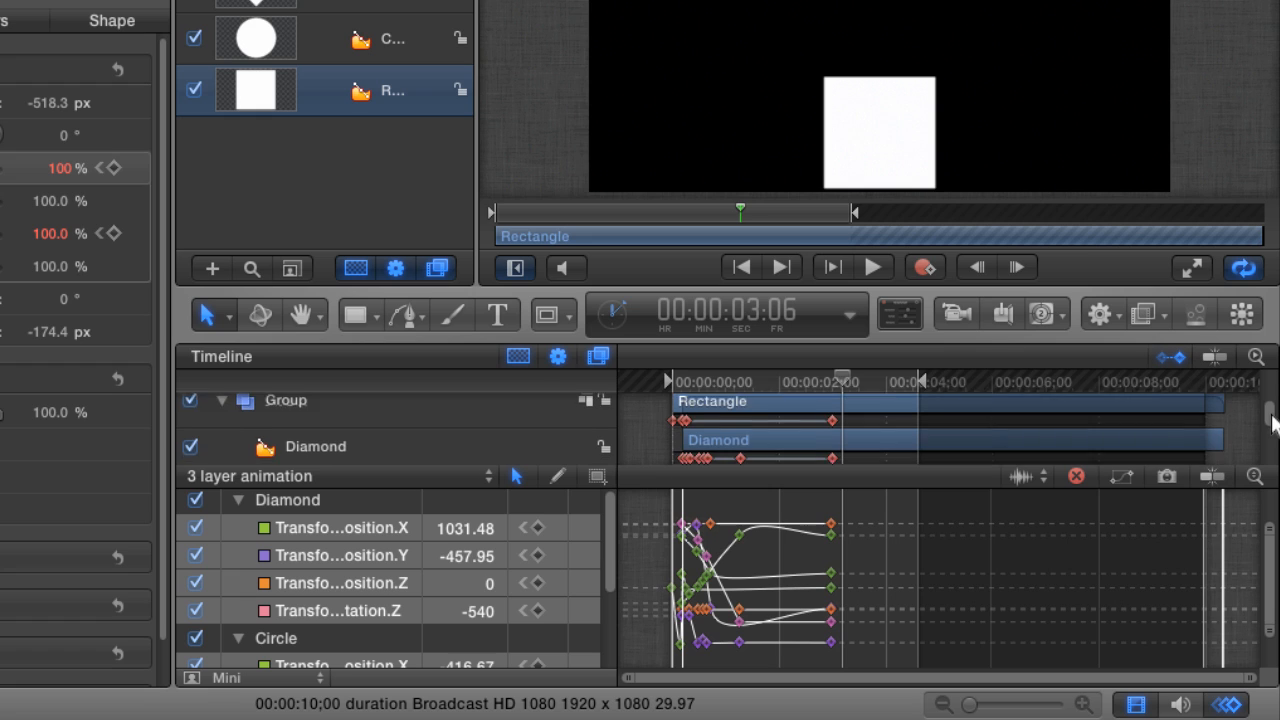
scroll("down", 3)
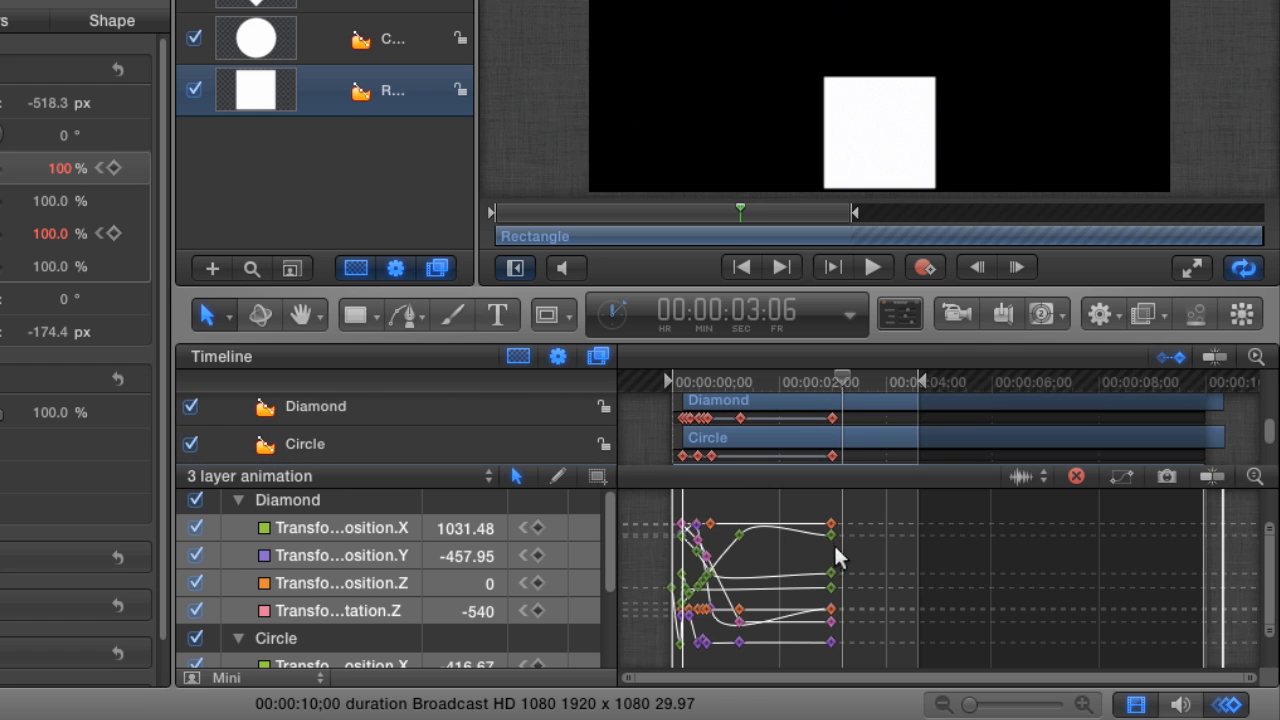
mouse_move(844, 424)
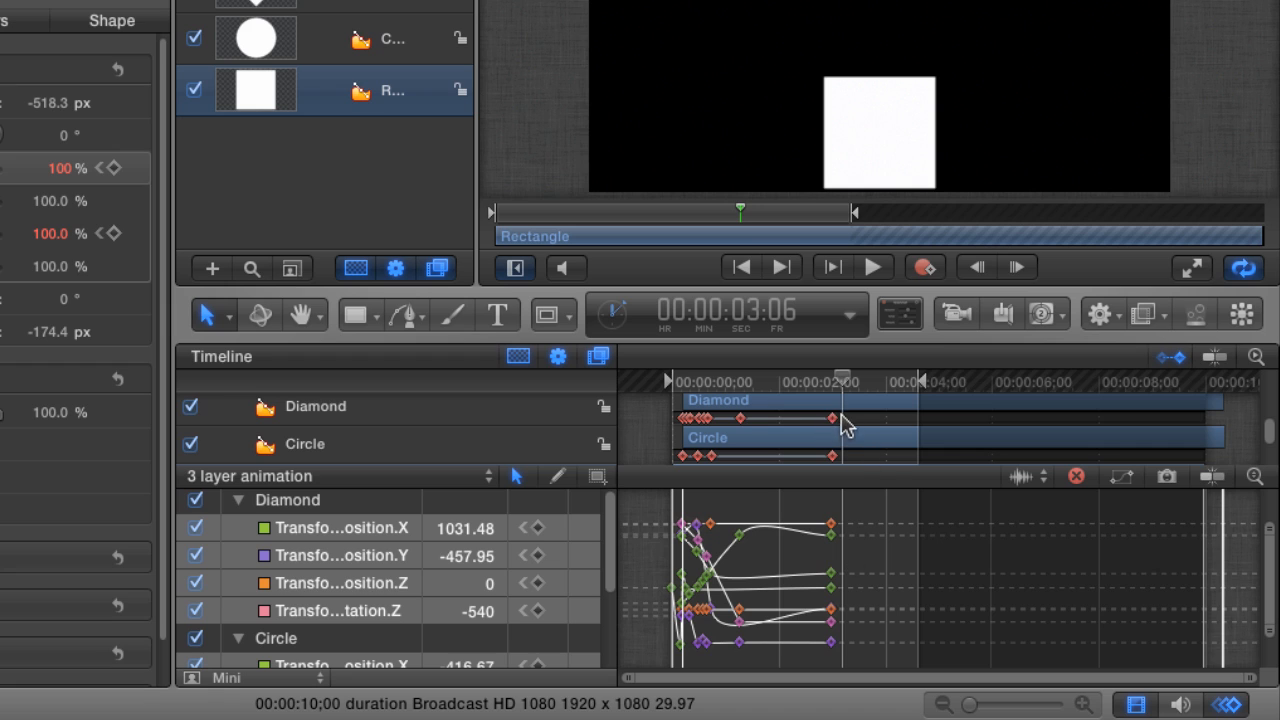
mouse_move(448, 396)
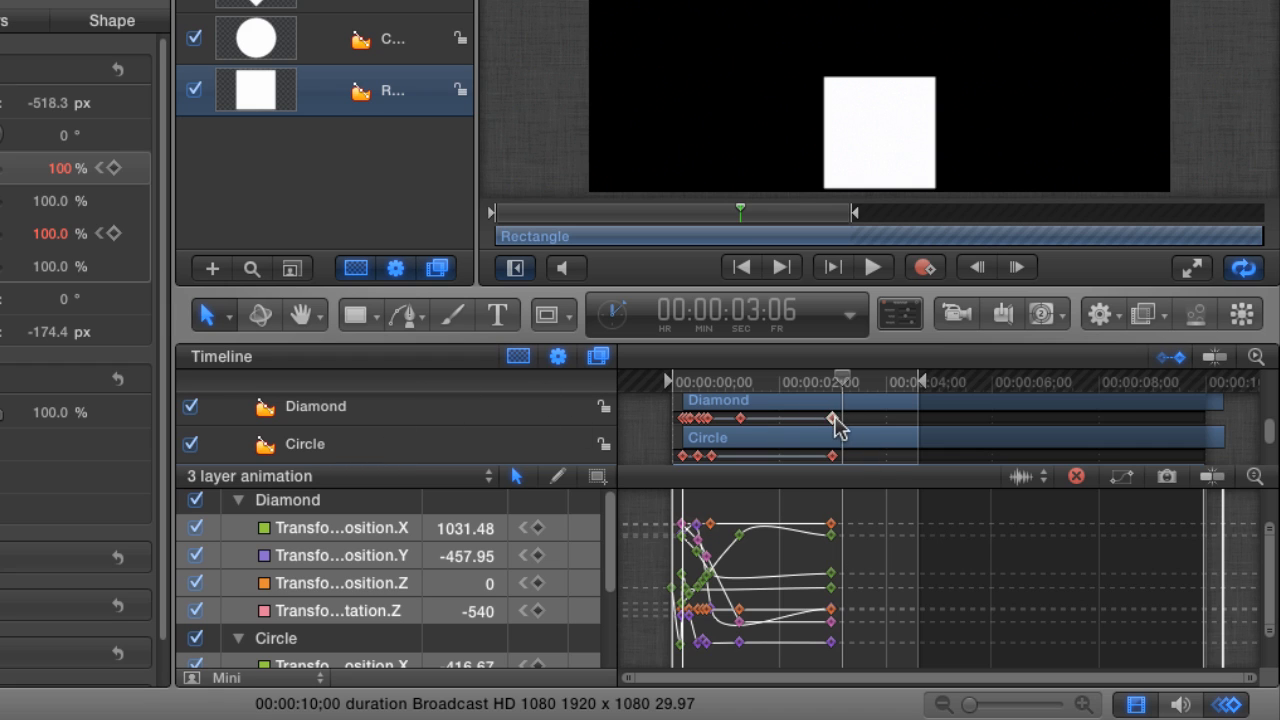
mouse_move(836, 496)
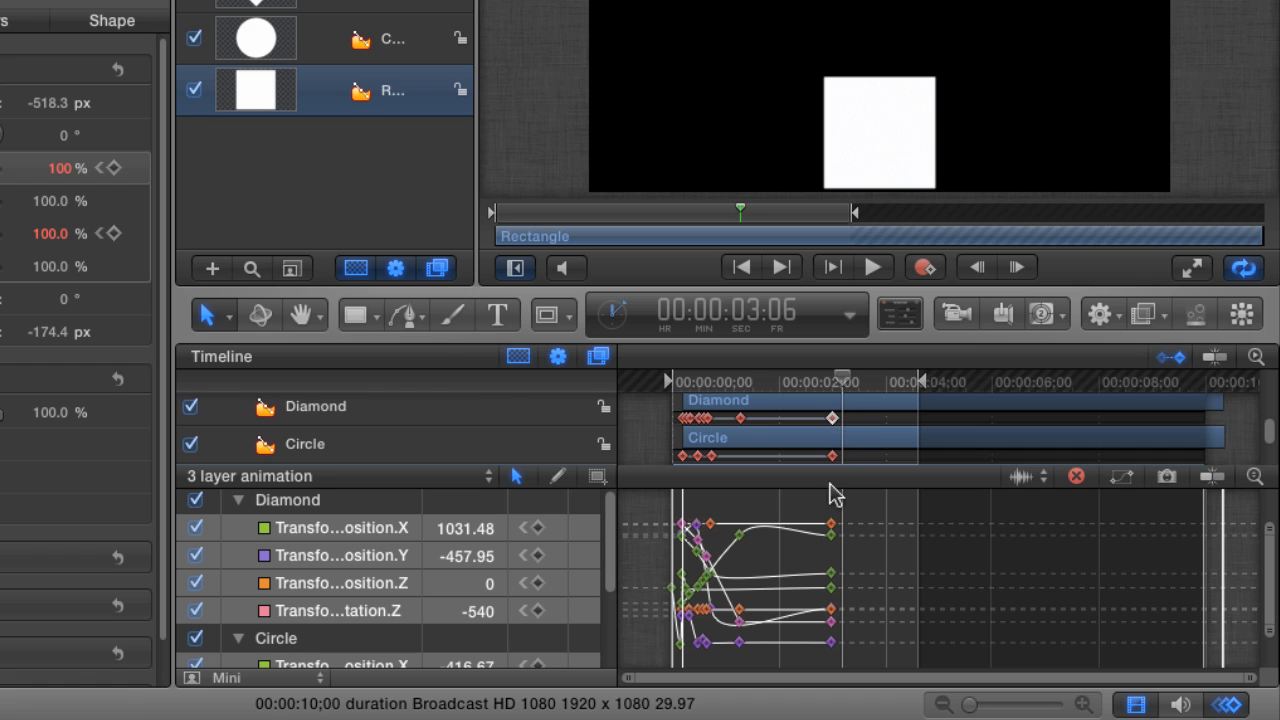
mouse_move(816, 440)
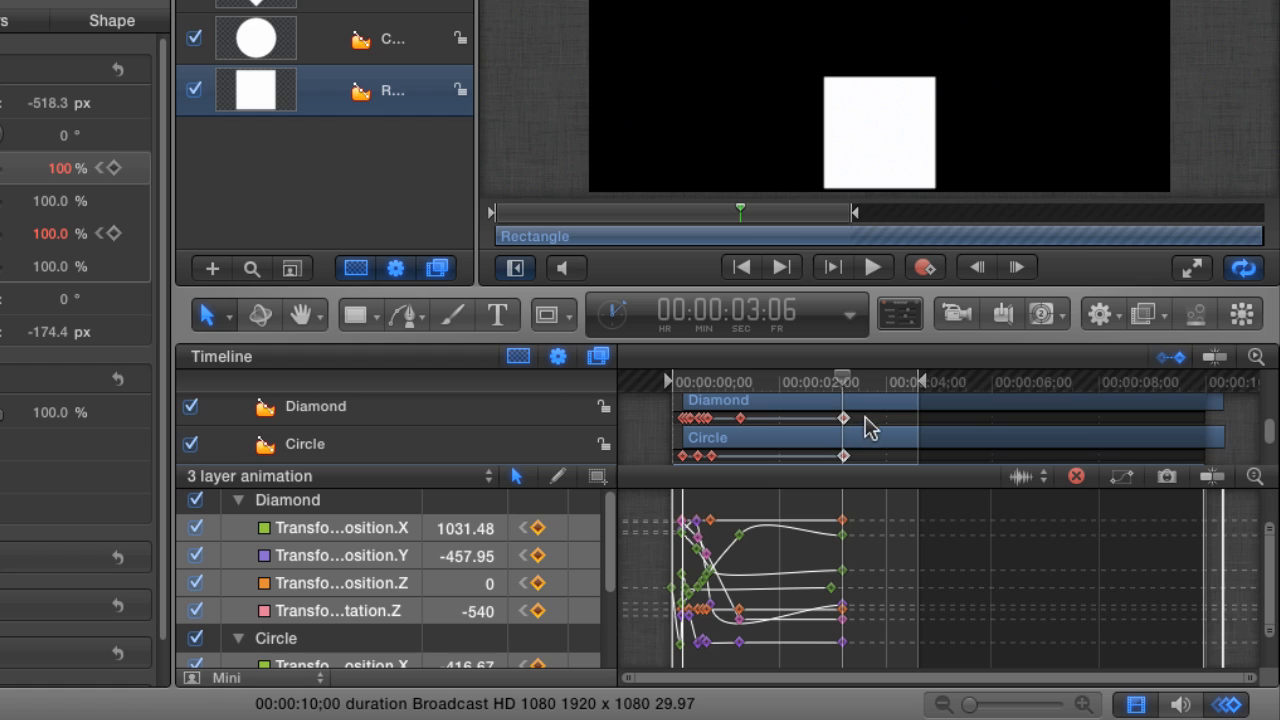
mouse_move(862, 422)
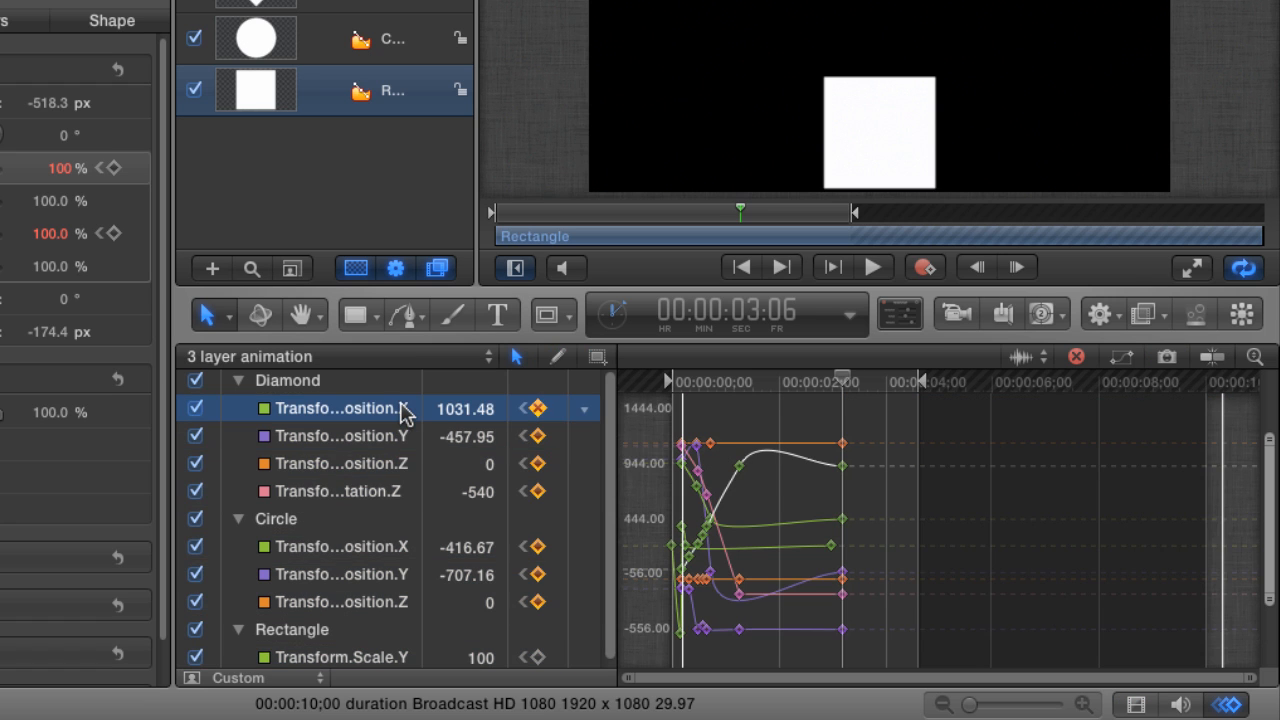
Select all curves and set After Last Keyframe to Repeat.
key("cmd+a")
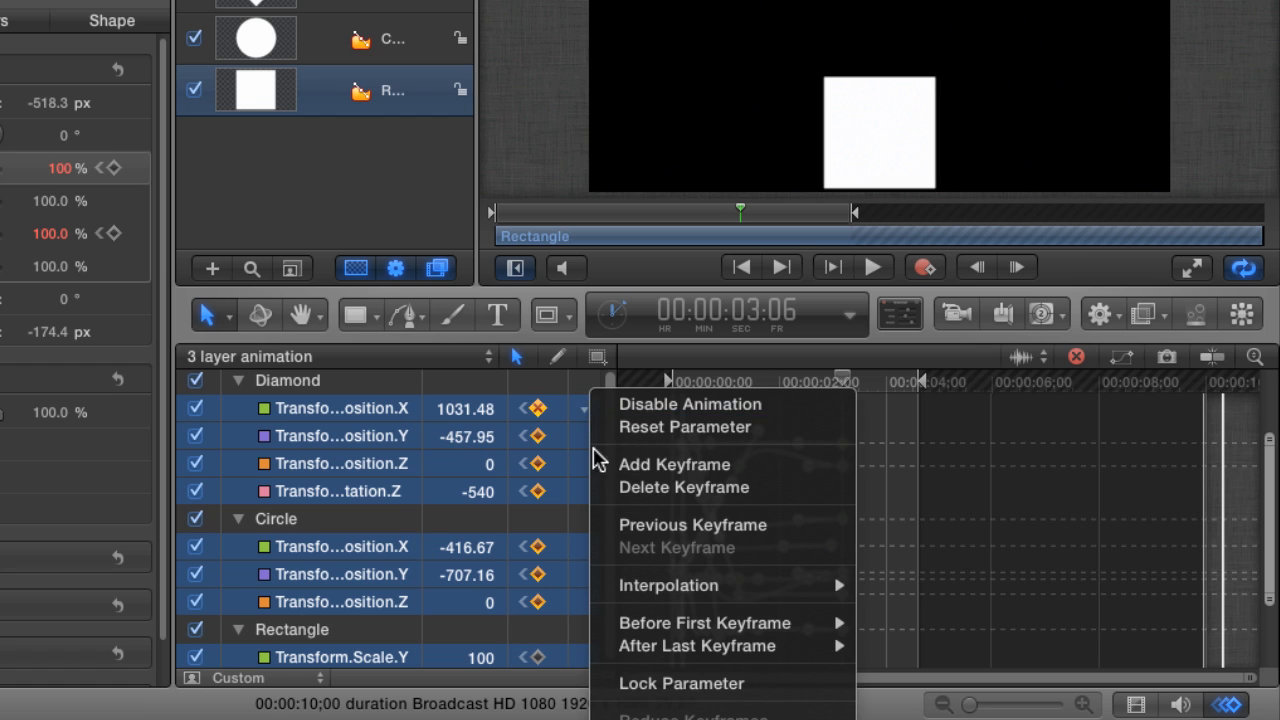
mouse_move(696, 646)
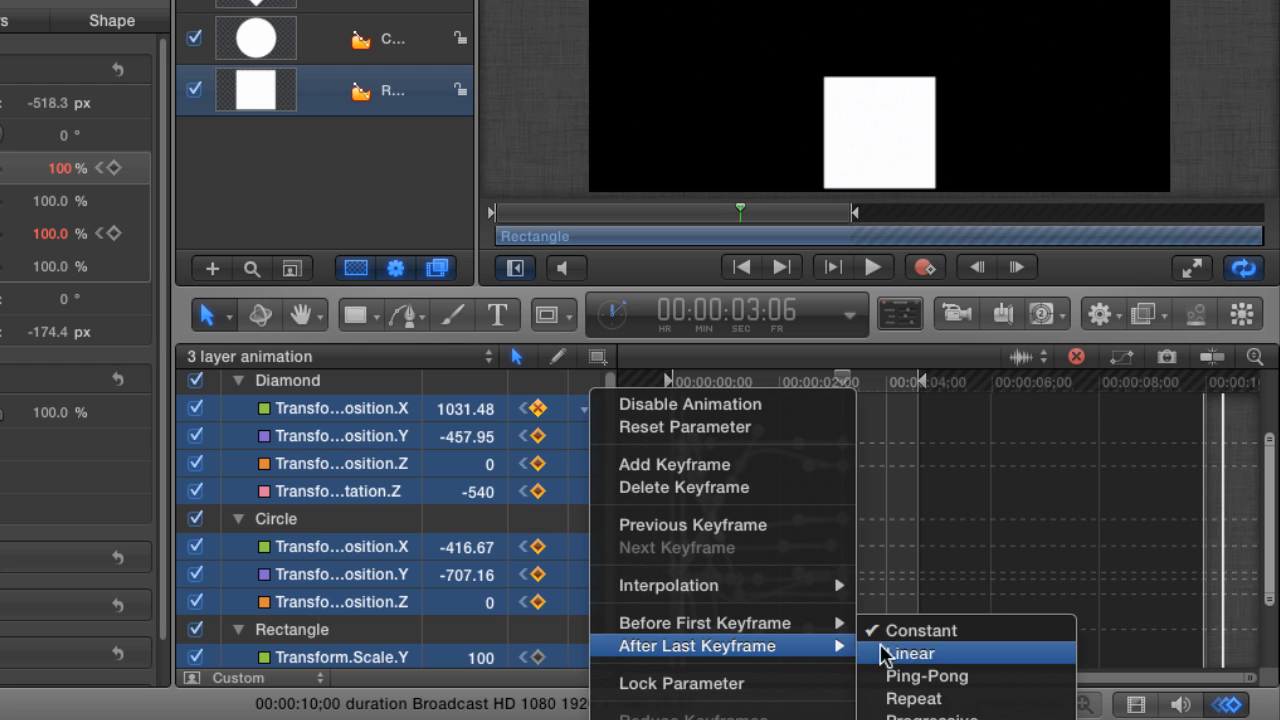
left_click(908, 652)
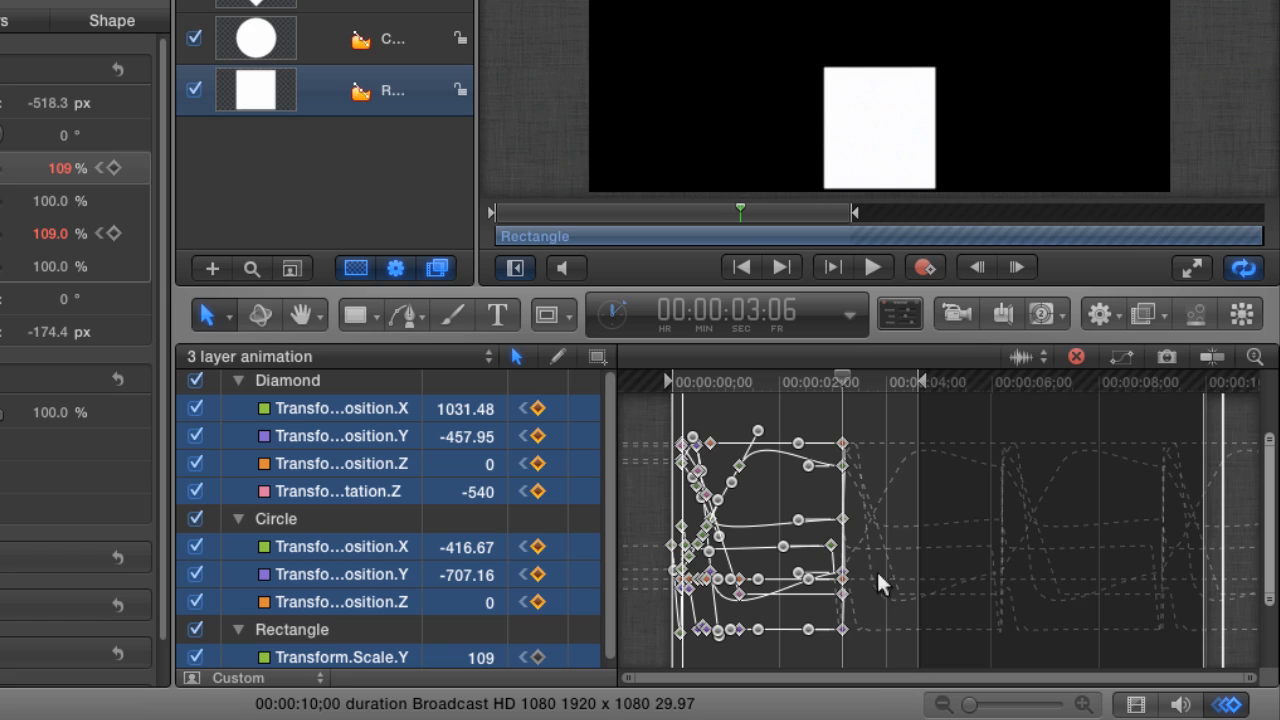
mouse_move(856, 412)
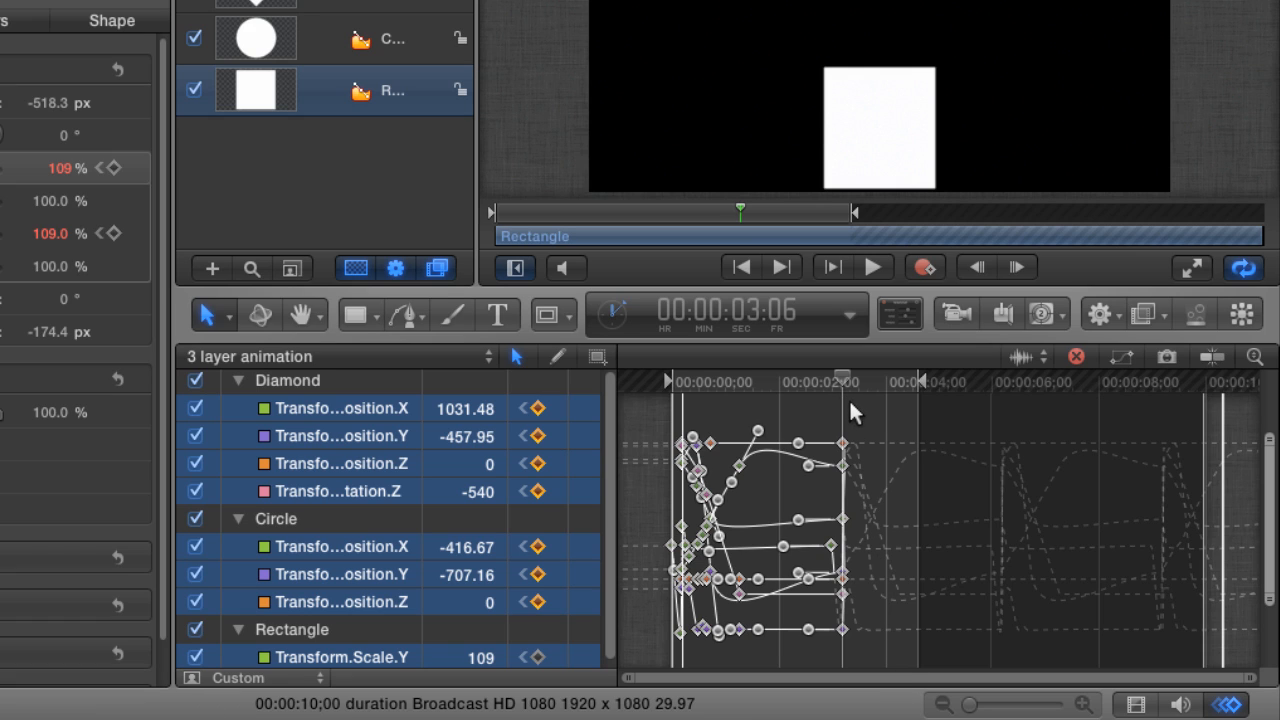
mouse_move(848, 424)
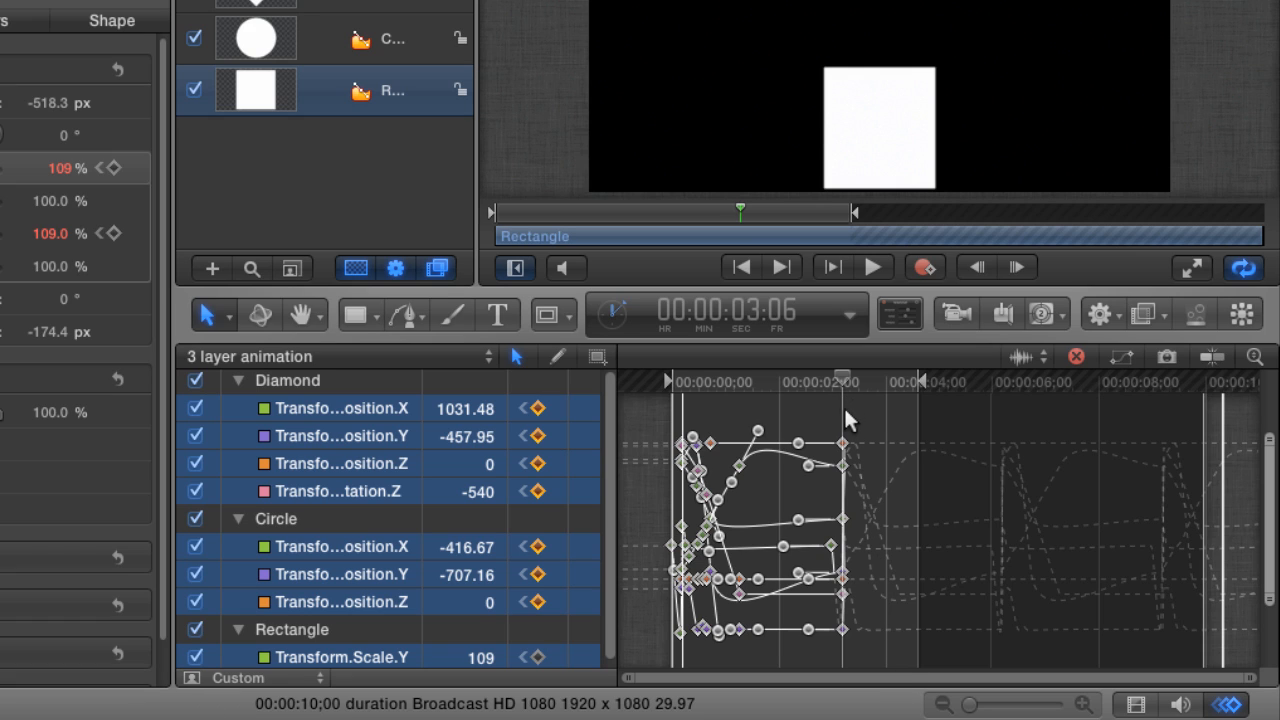
mouse_move(864, 442)
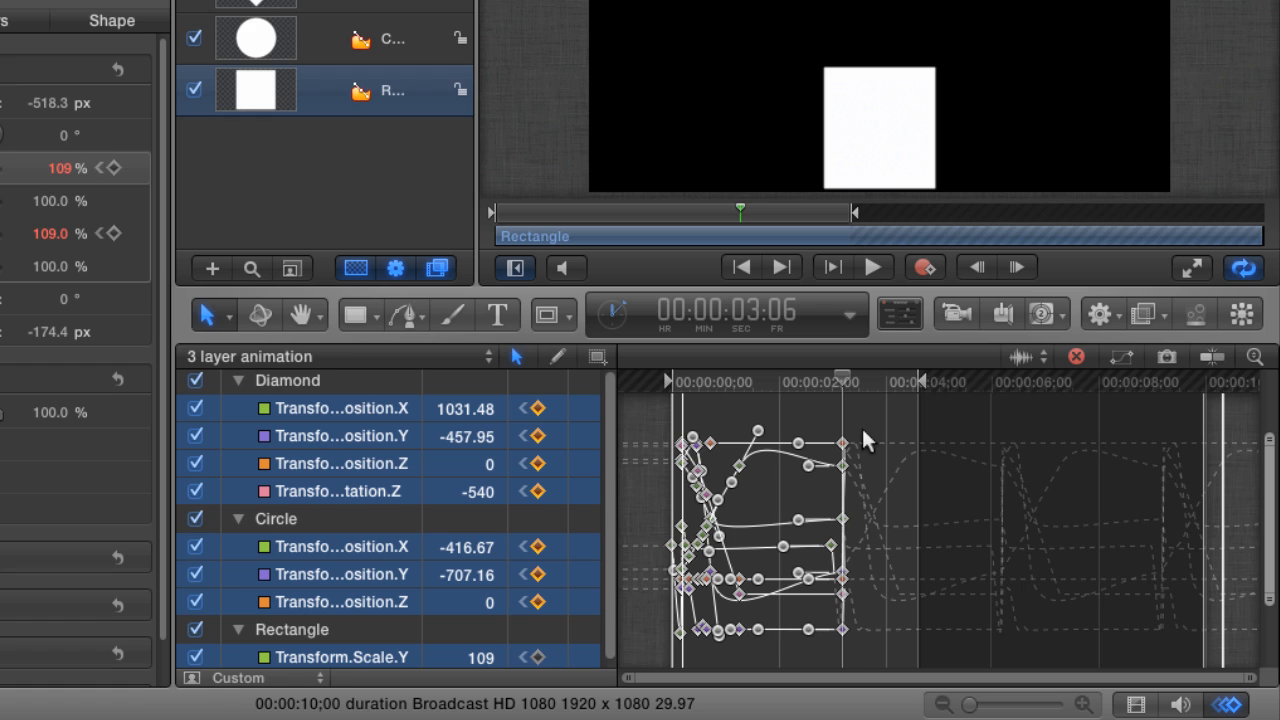
mouse_move(1250, 684)
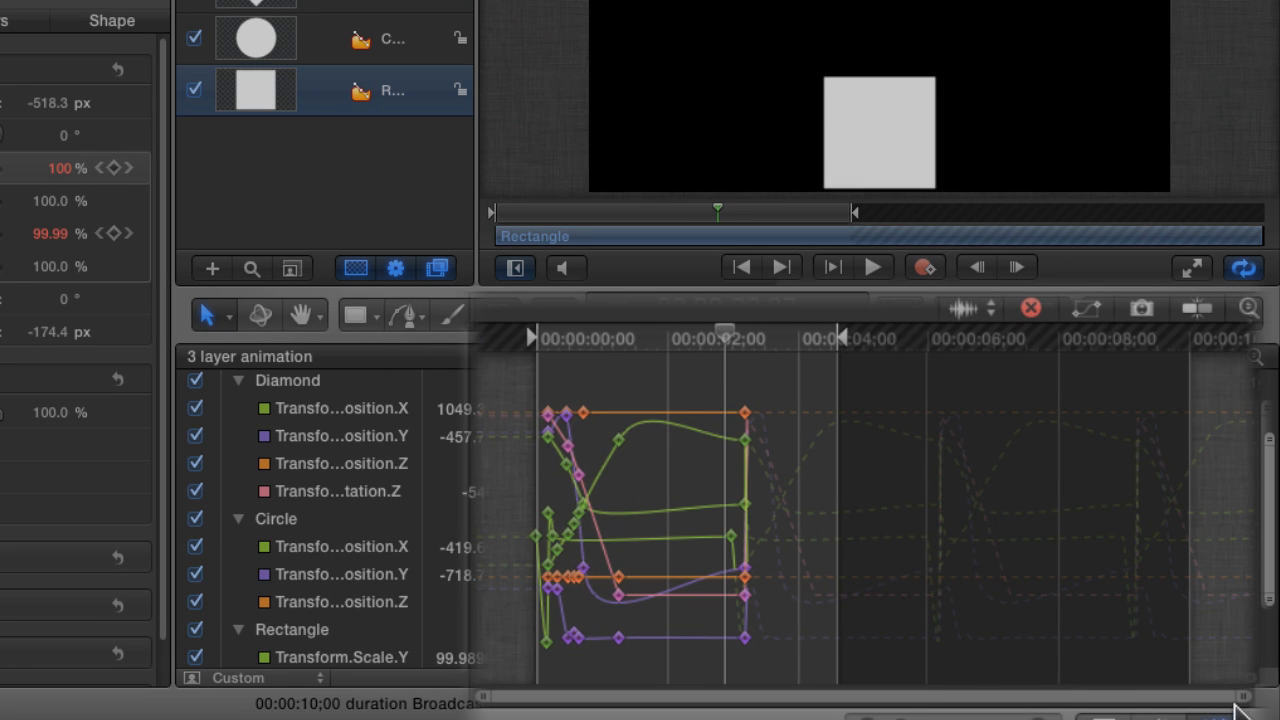
mouse_move(784, 420)
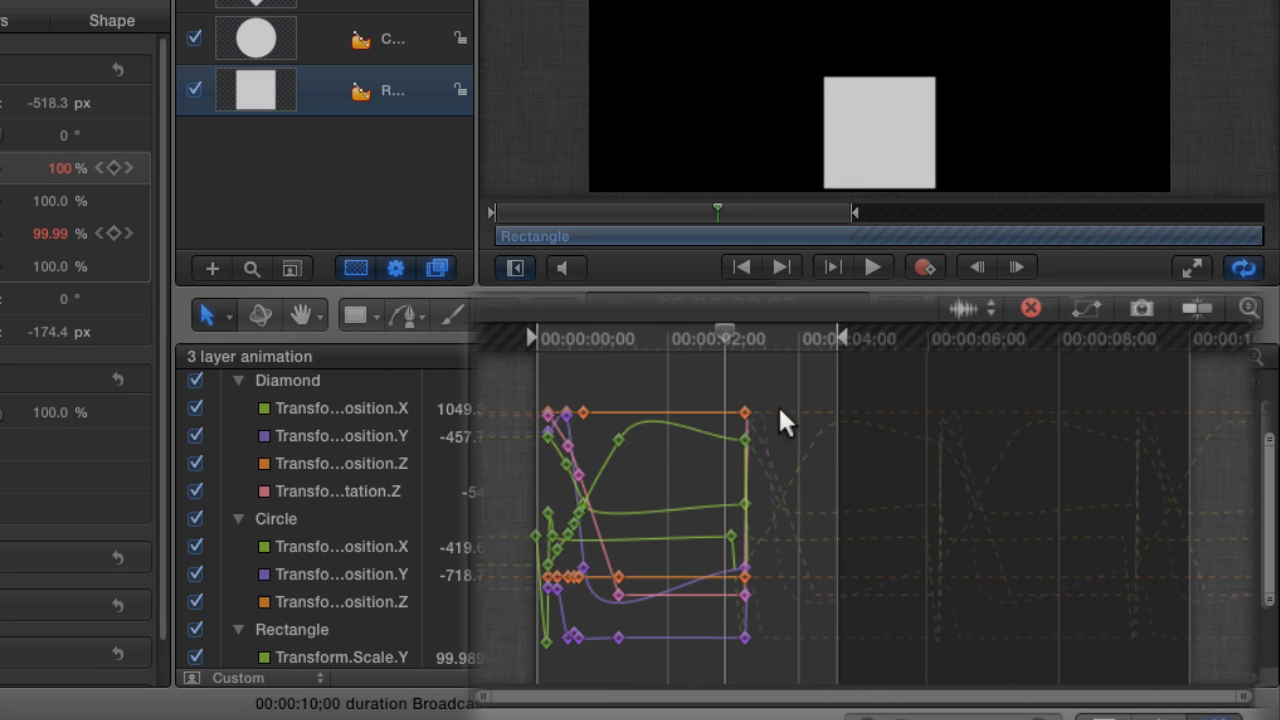
mouse_move(918, 450)
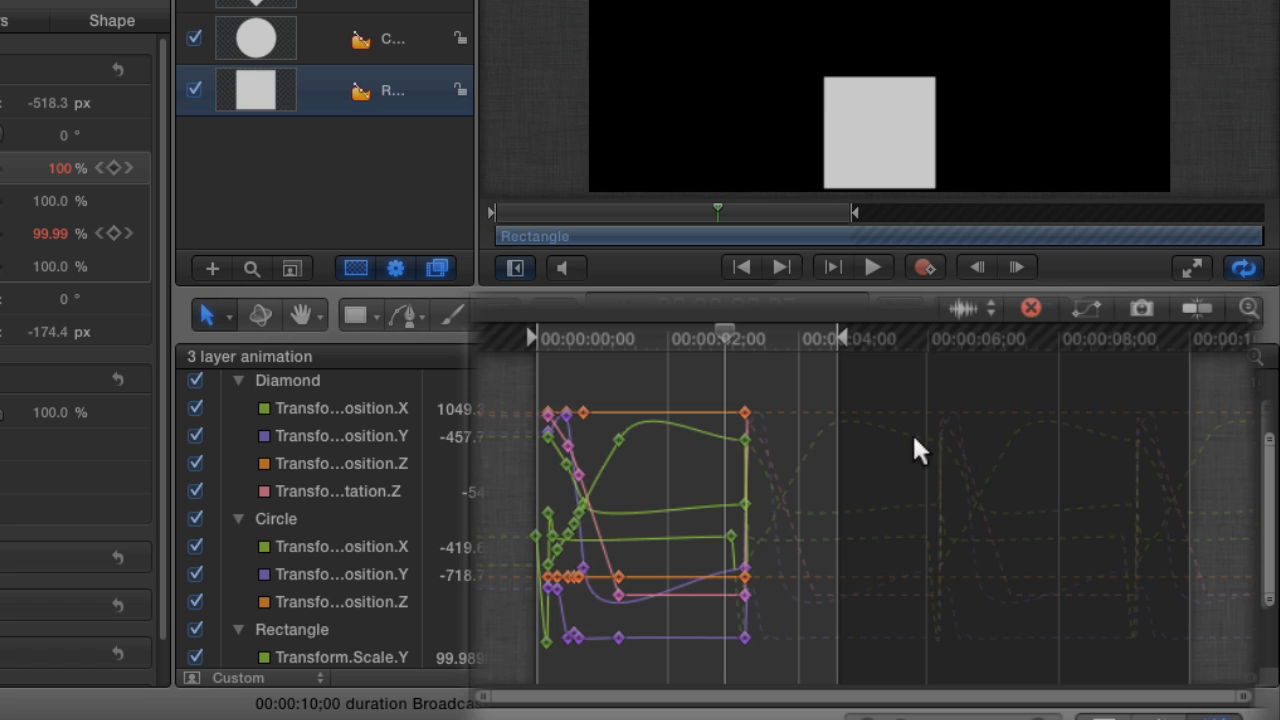
mouse_move(976, 492)
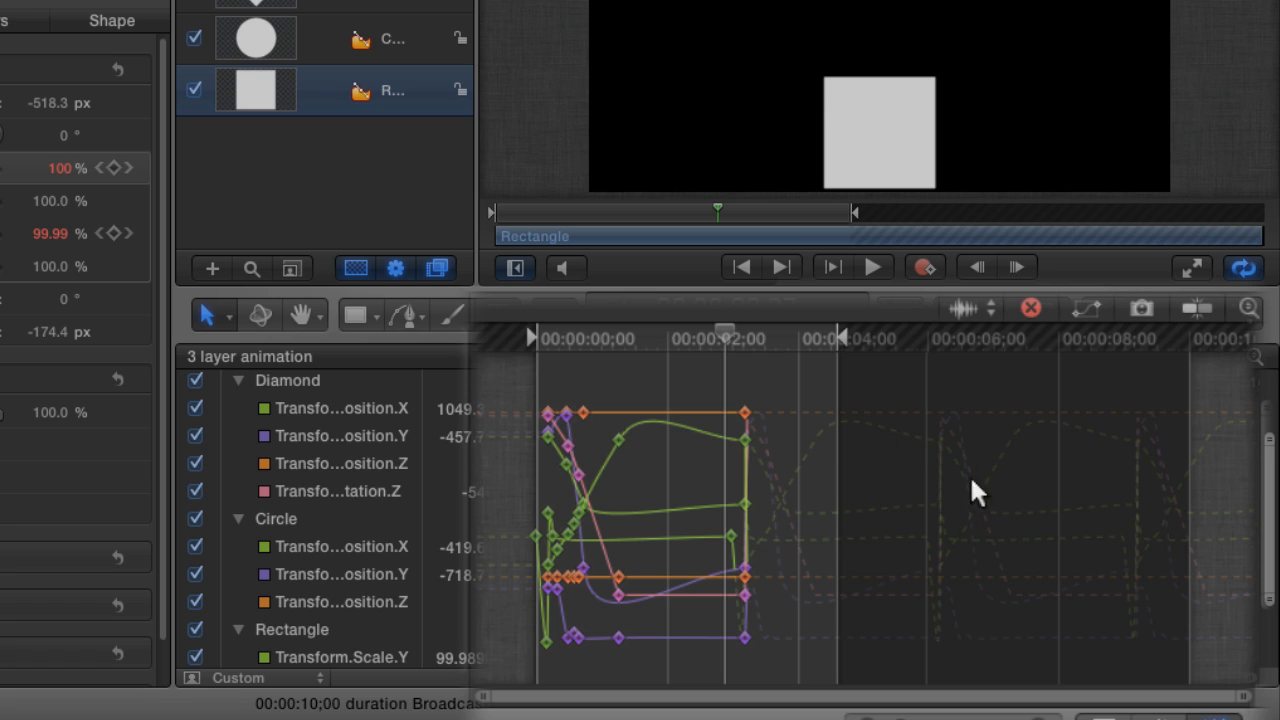
mouse_move(850, 504)
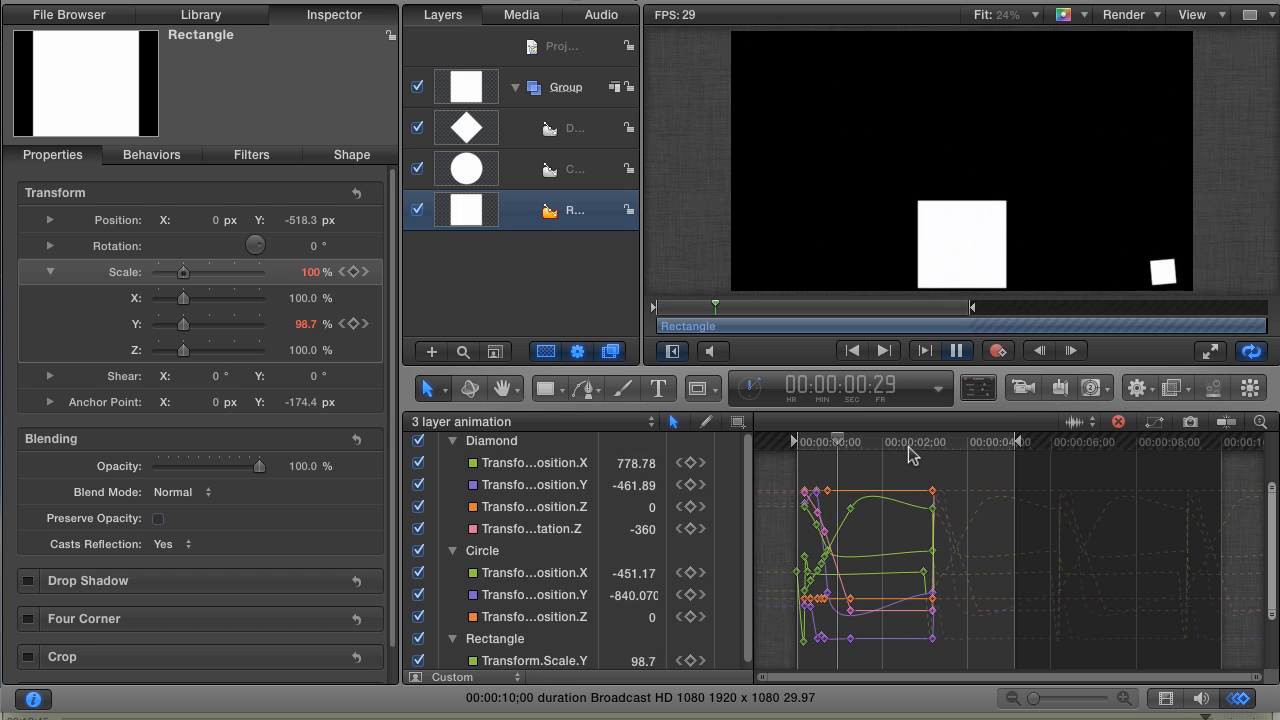
Play the project to preview the shapes bouncing past their last keyframes.
left_click(918, 442)
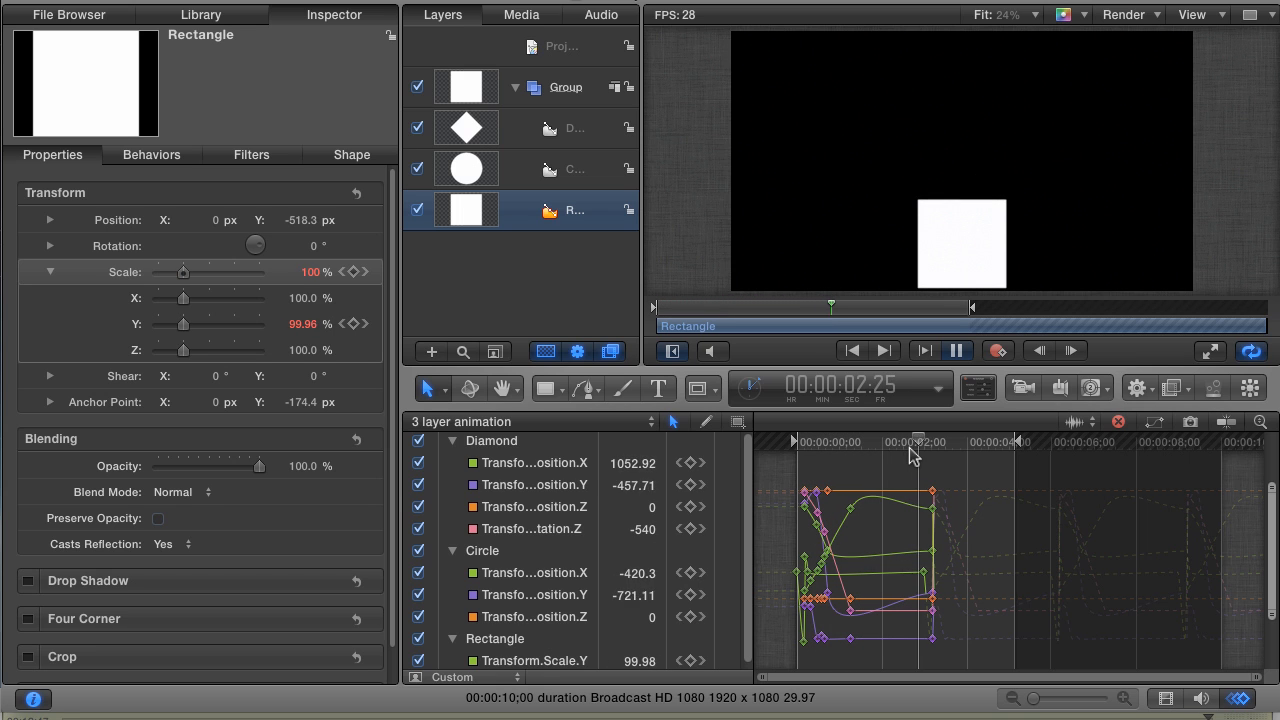